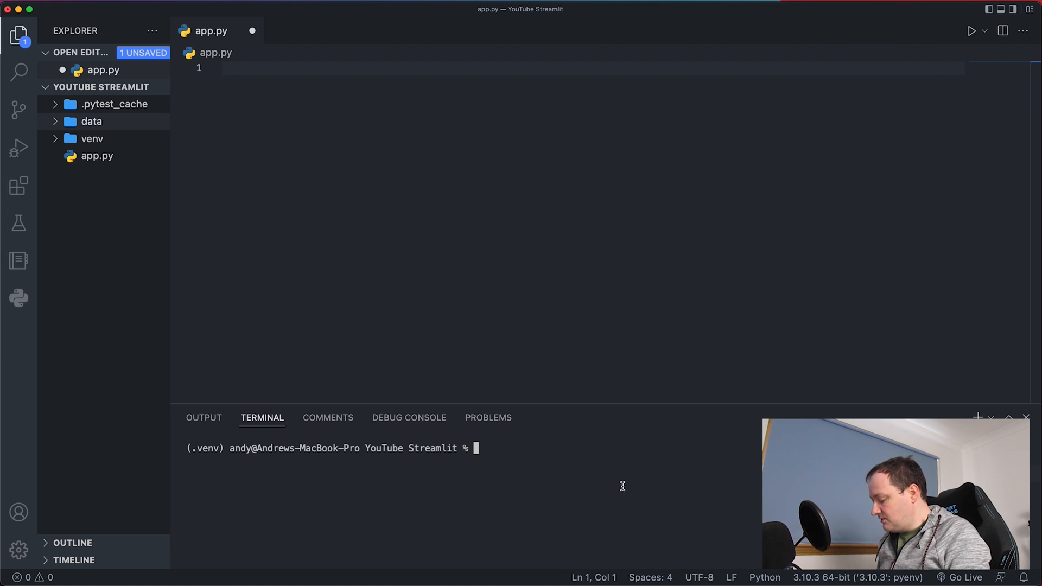
Run pip install streamlit in the integrated terminal.
text(pip)
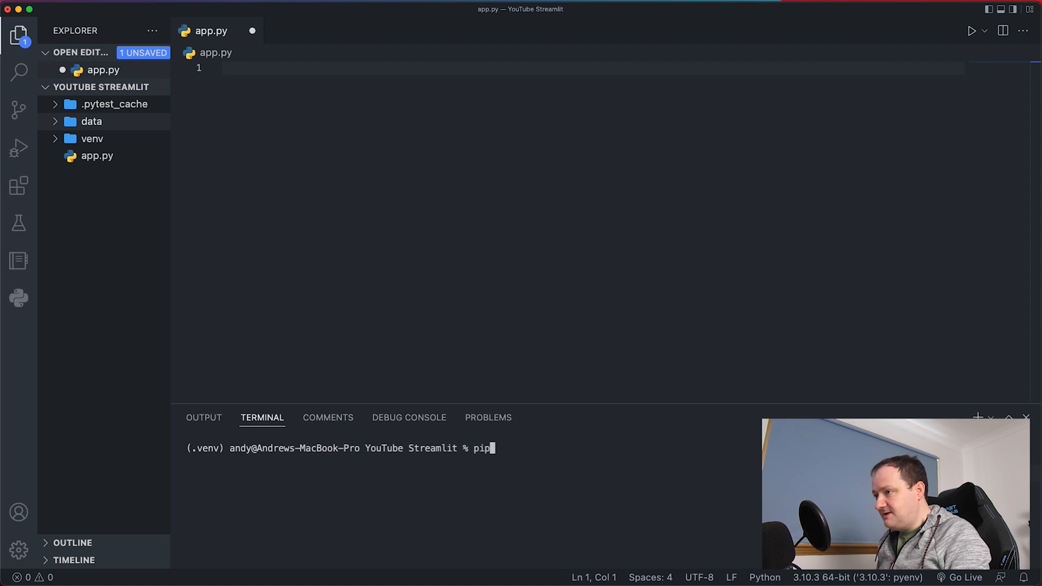
text(install streamlit)
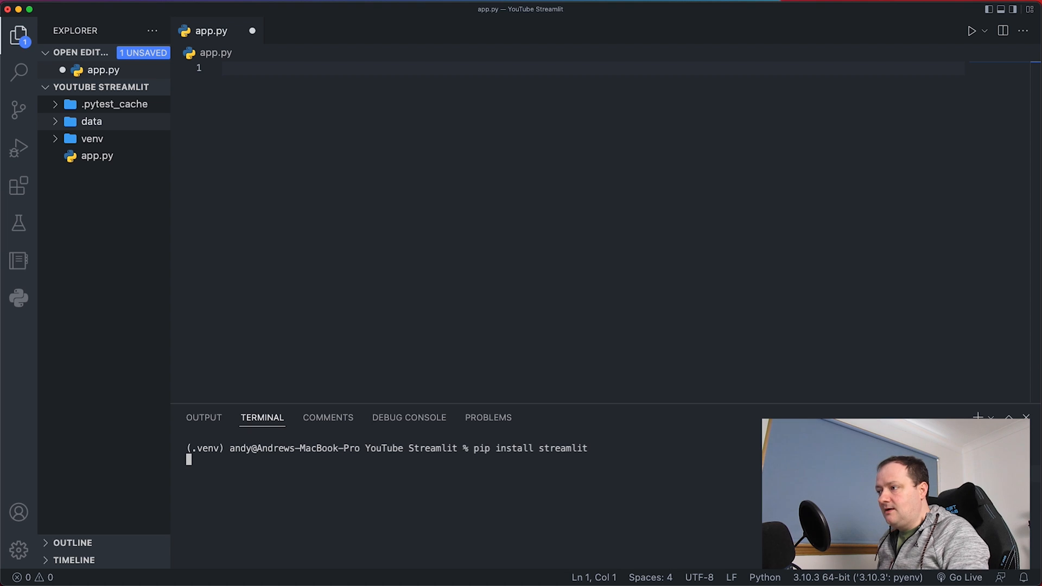
key(Enter)
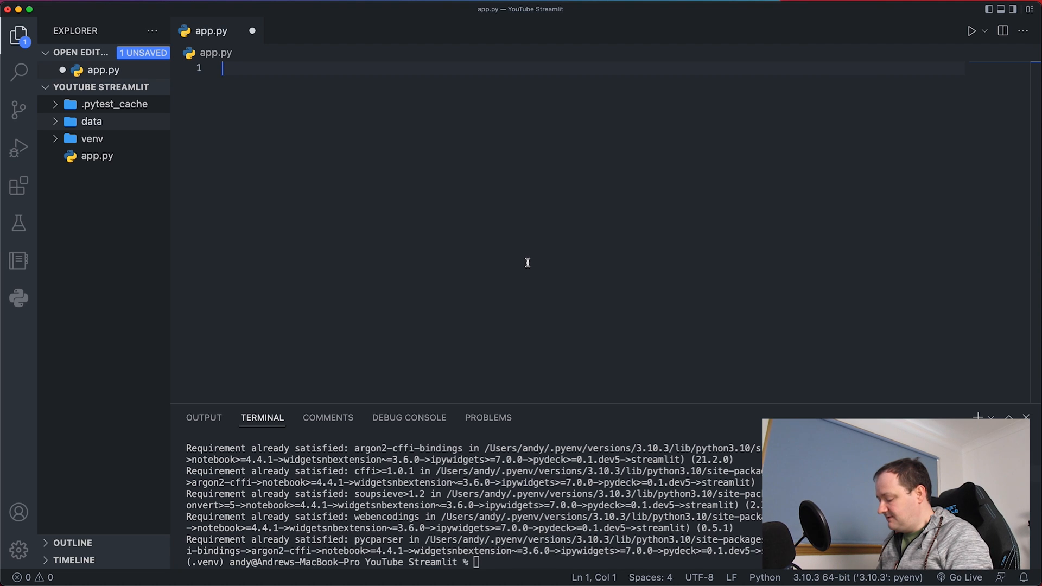
Add 'import streamlit as st' to app.py and launch it with streamlit run app.py.
text(import stream)
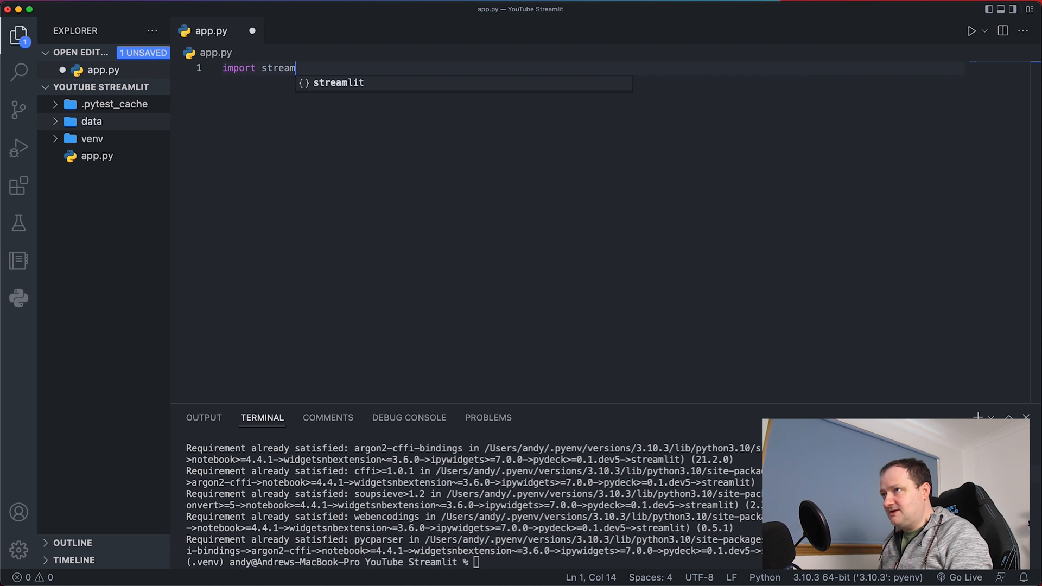
text(lit as st)
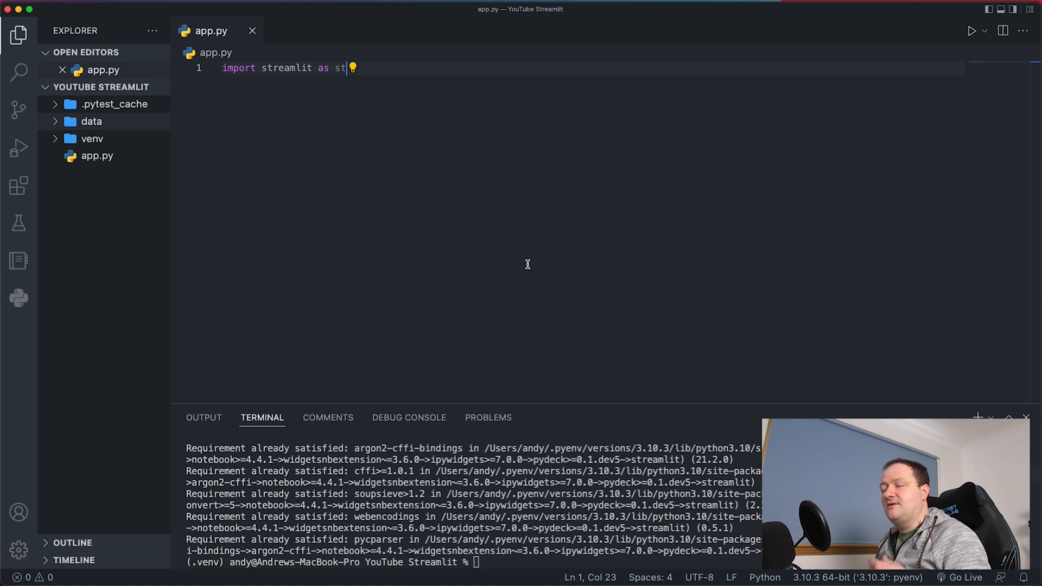
click(486, 564)
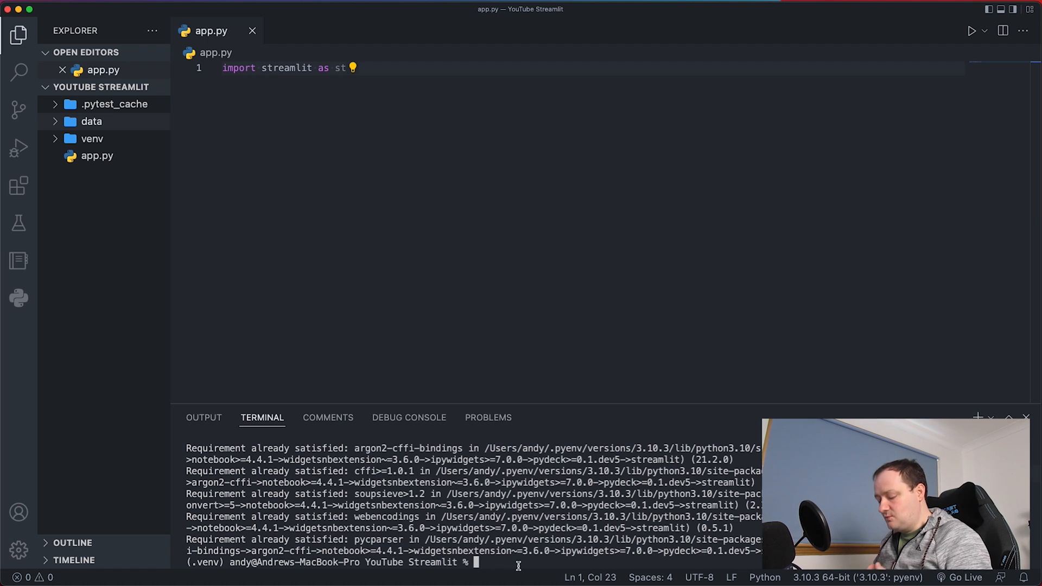
text(streamlit)
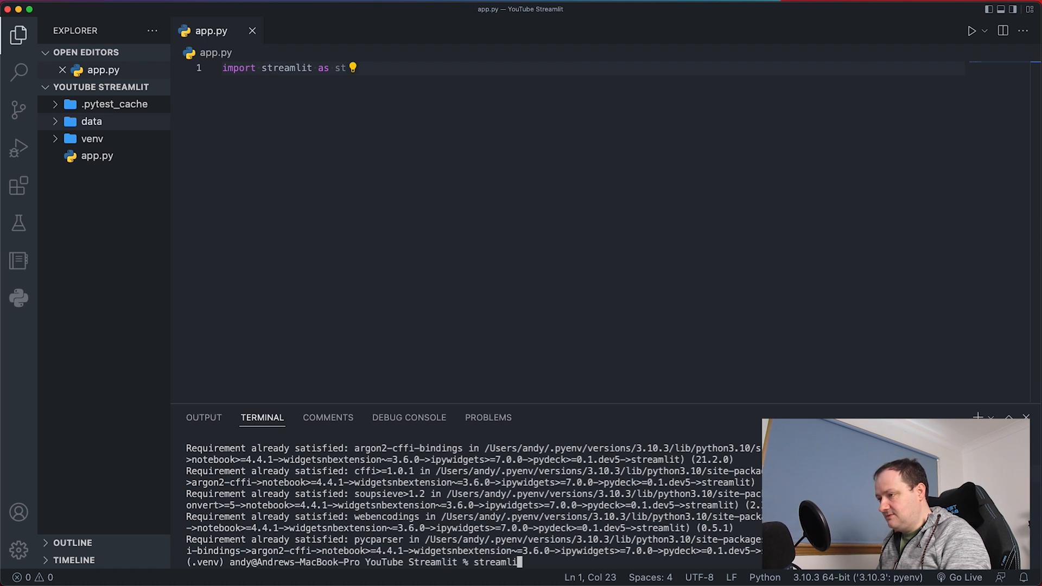
text(run app)
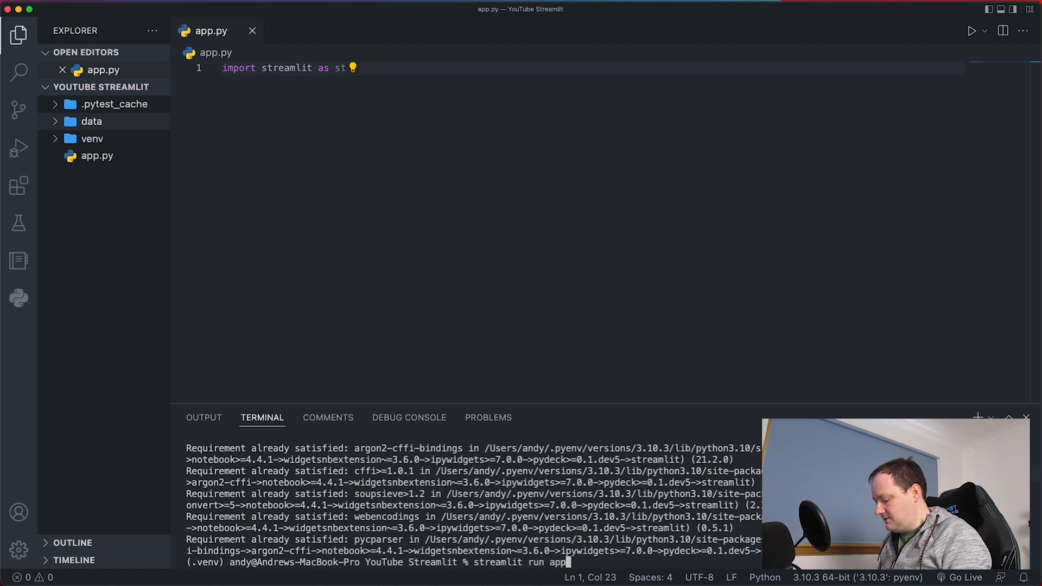
key(Enter)
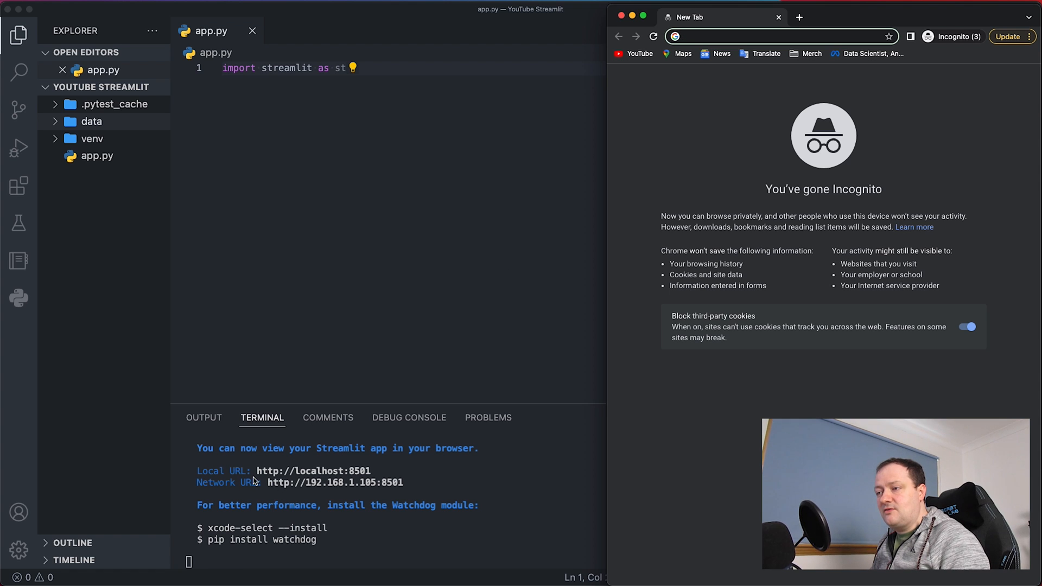
mouse_move(659, 396)
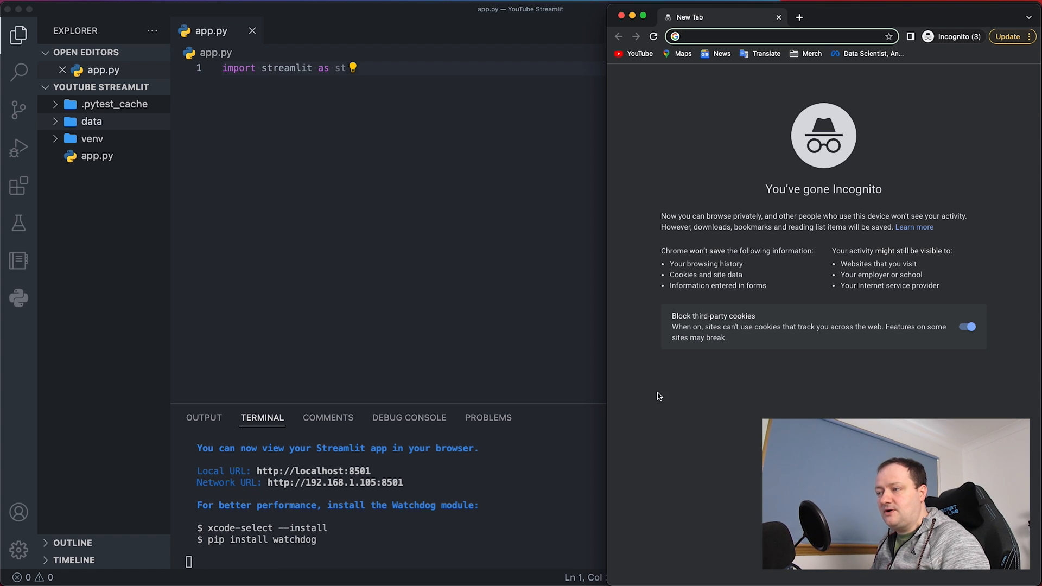
mouse_move(740, 56)
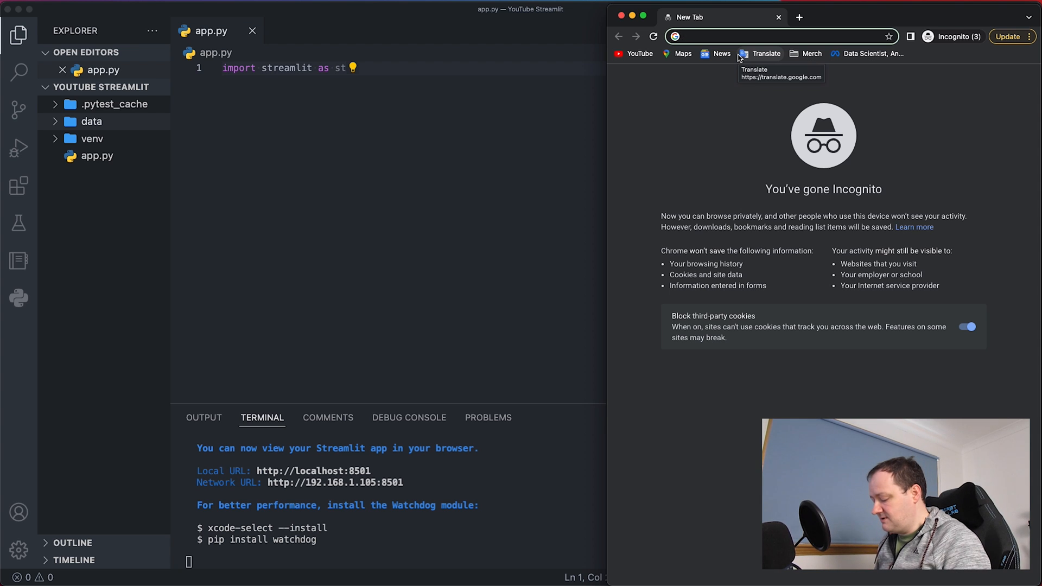
Load localhost:8501 in Chrome and open the Streamlit hamburger menu.
text(localhost:8501)
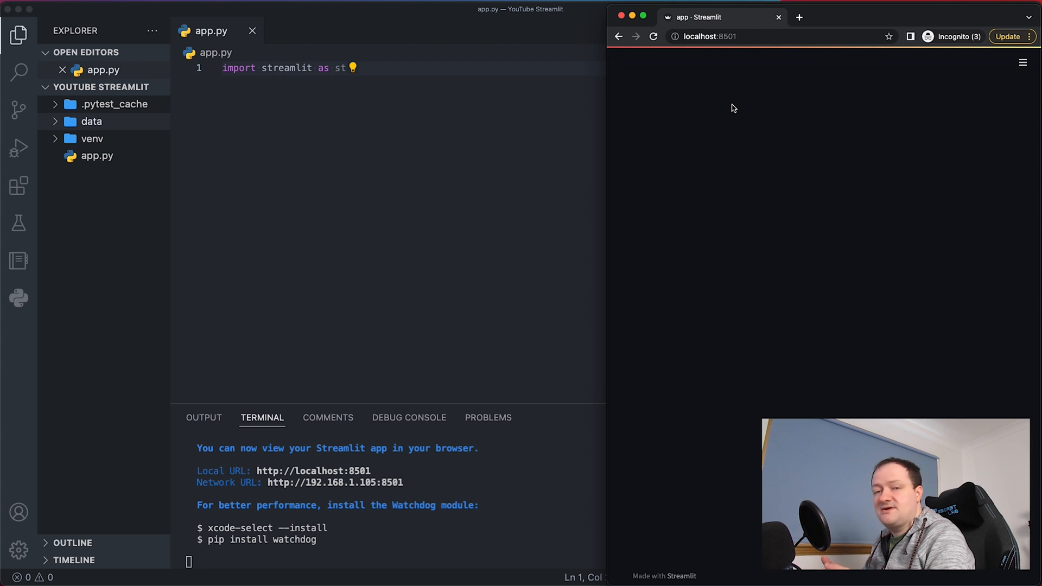
mouse_move(720, 128)
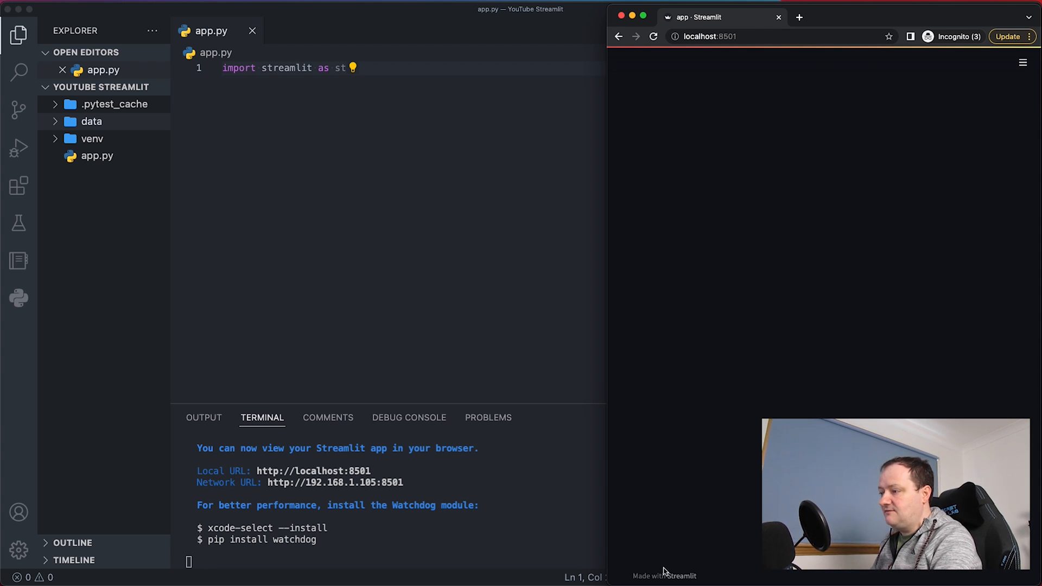
mouse_move(879, 405)
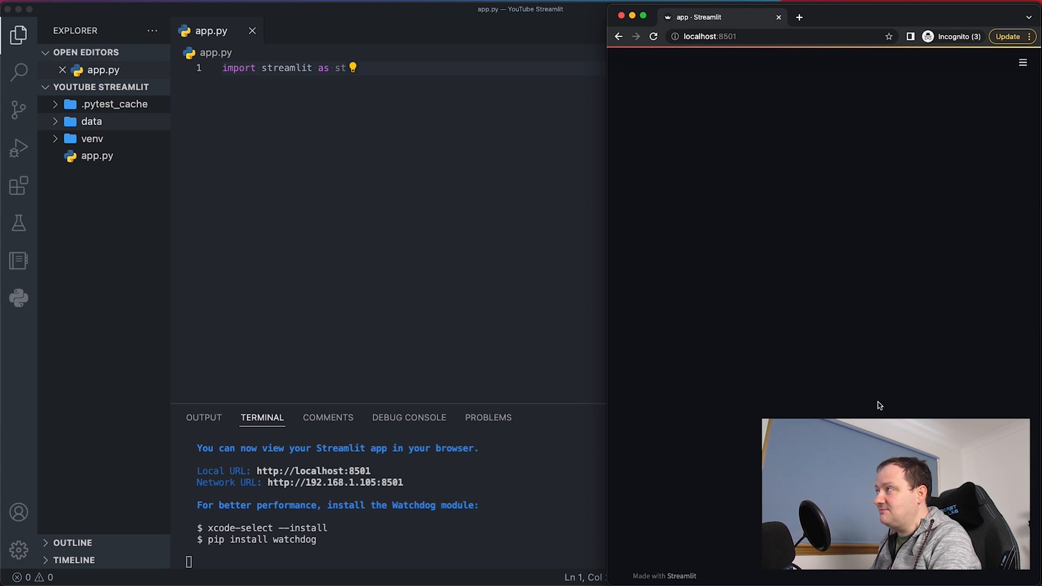
click(1022, 62)
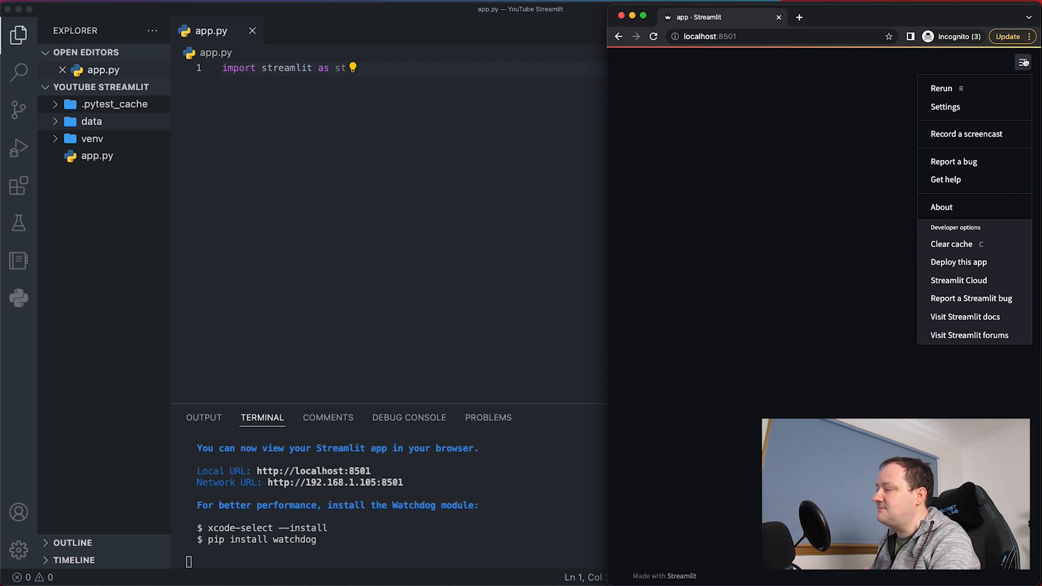
mouse_move(1006, 78)
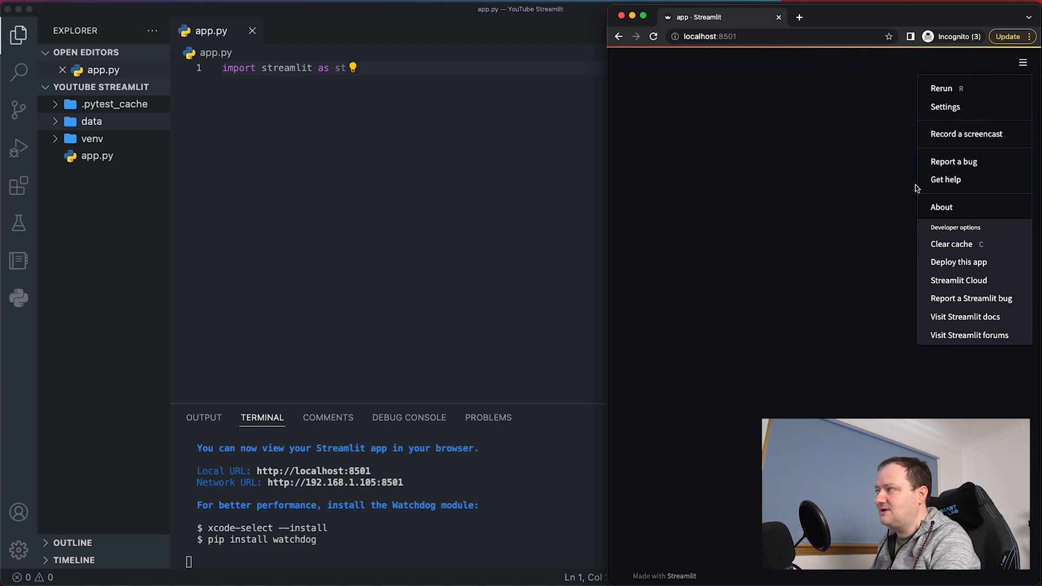
mouse_move(930, 368)
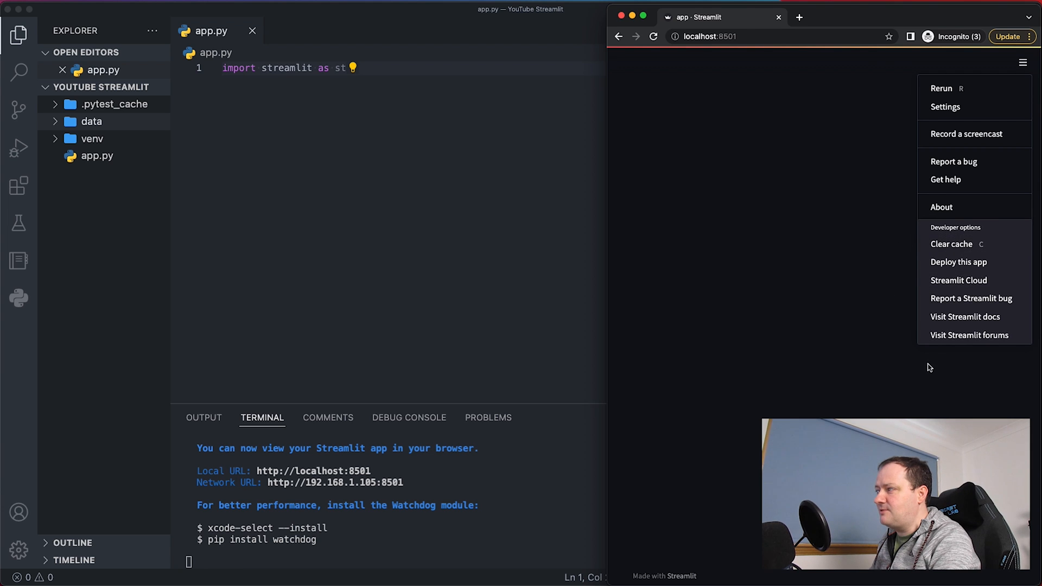
mouse_move(899, 246)
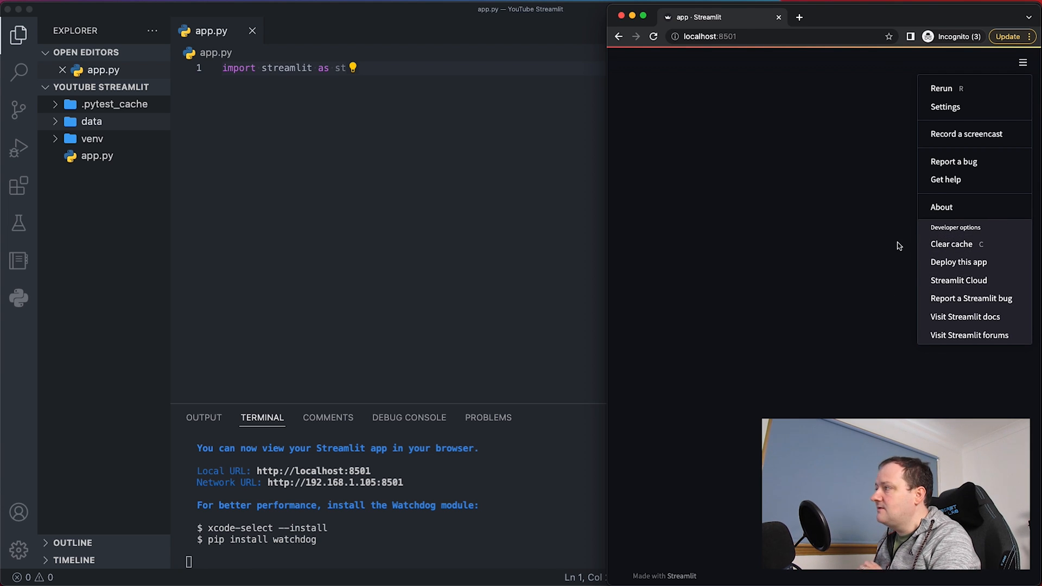
mouse_move(740, 238)
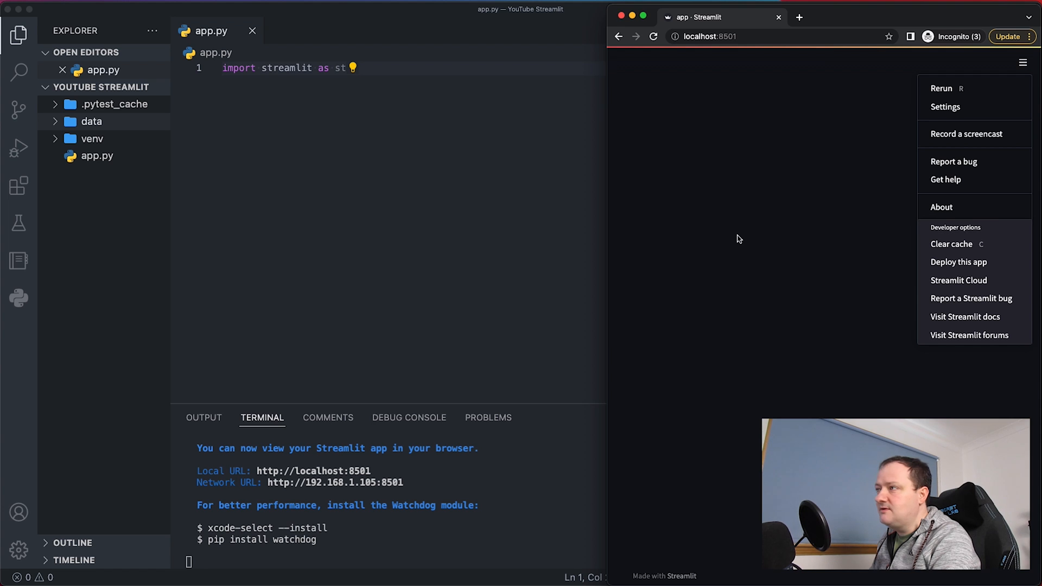
mouse_move(505, 210)
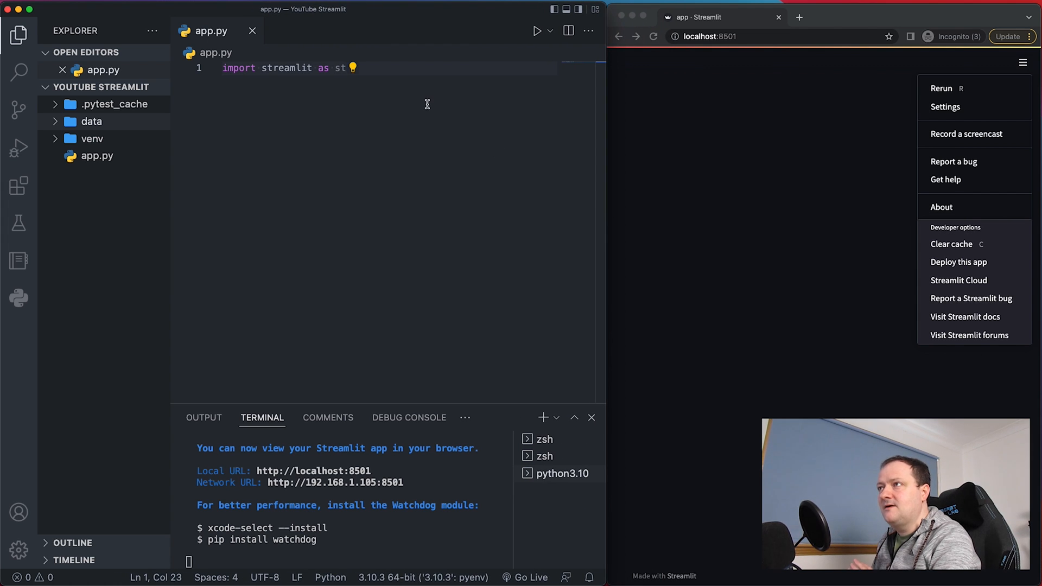
mouse_move(499, 154)
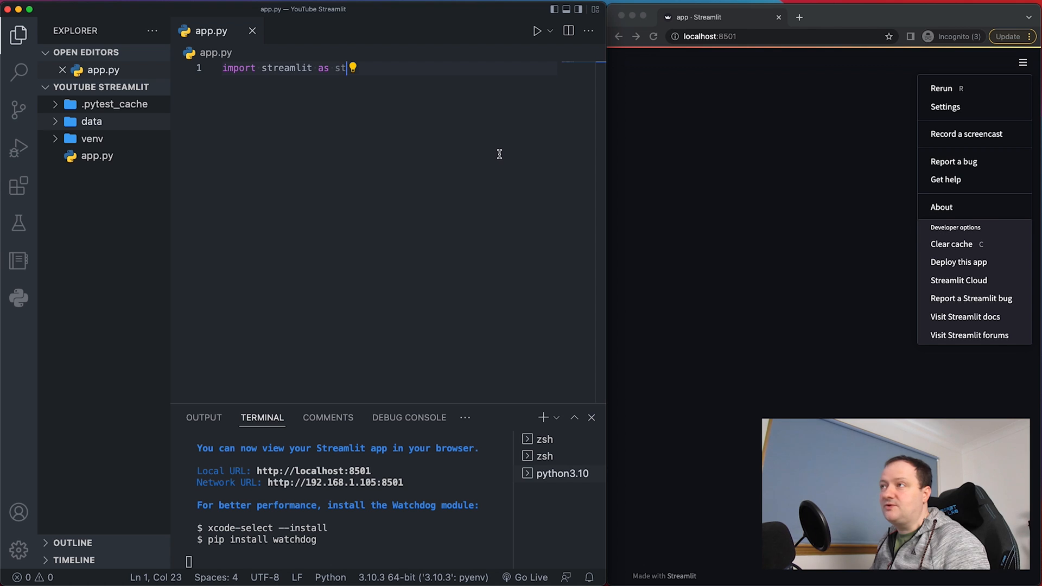
Add st.title('Hello World') below the import and rerun the Streamlit page.
key(Enter)
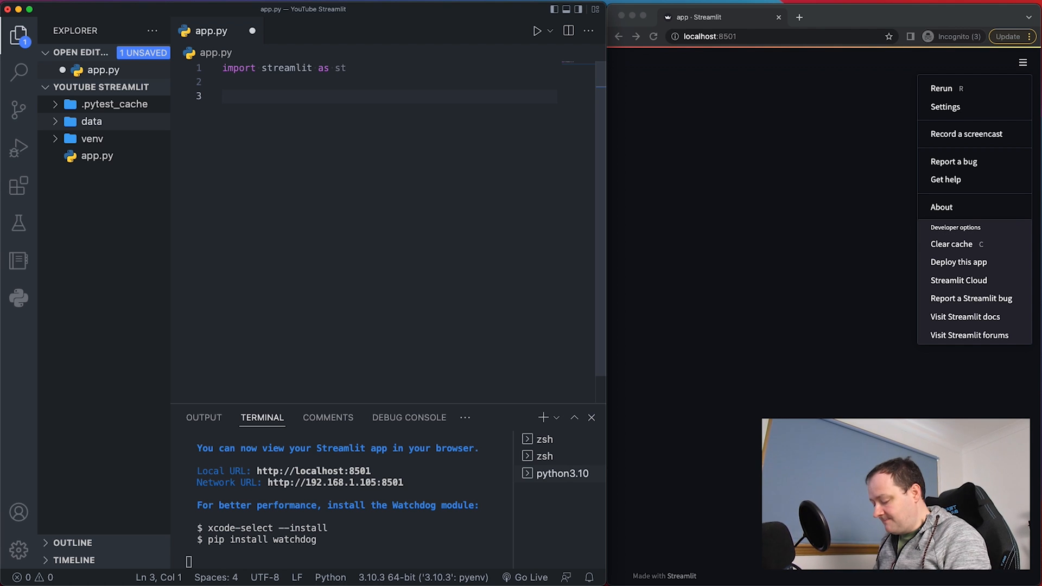
text(st)
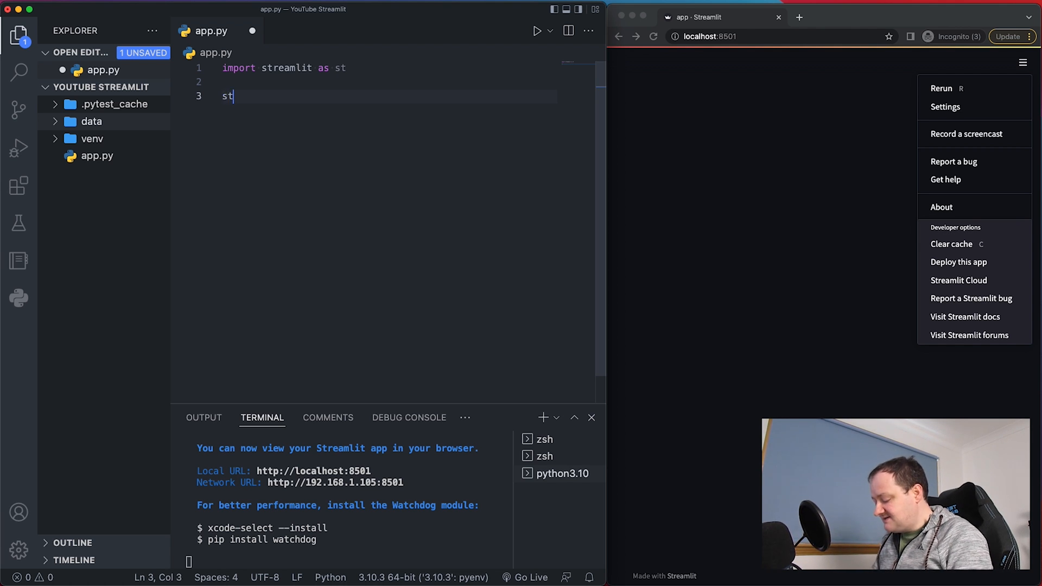
text(.title(')
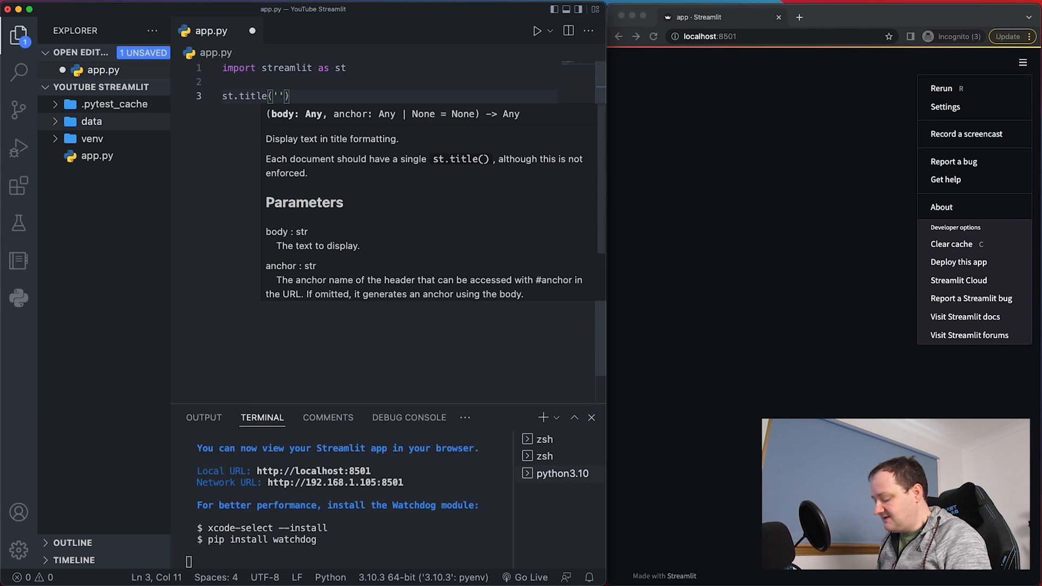
text(Hello)
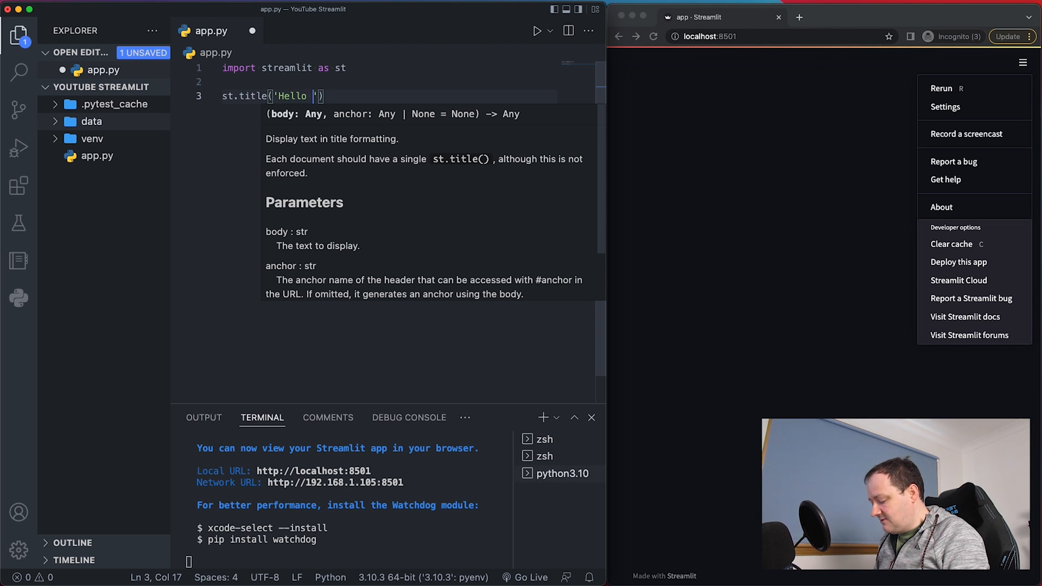
text(World)
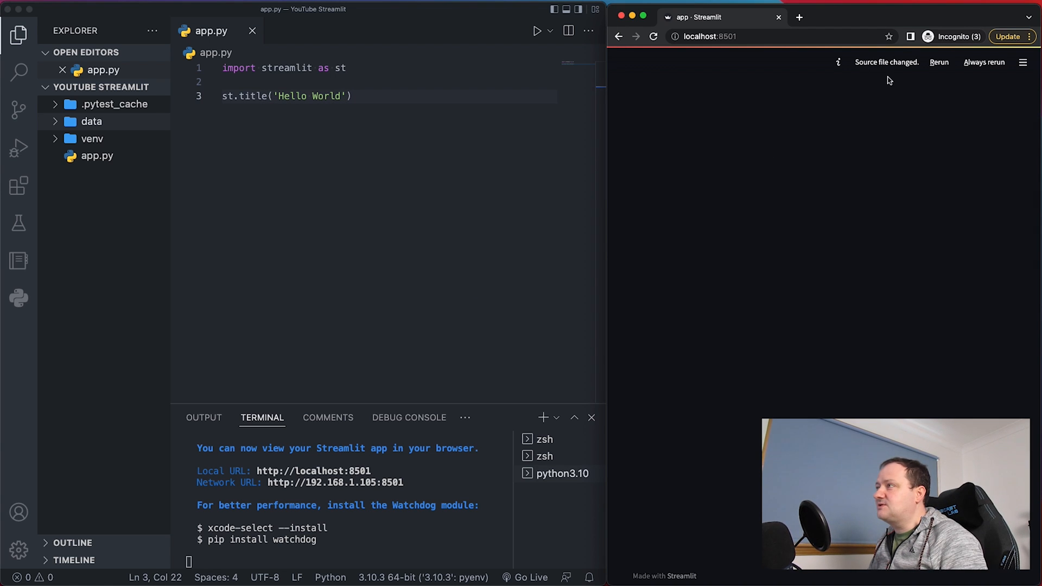
mouse_move(931, 74)
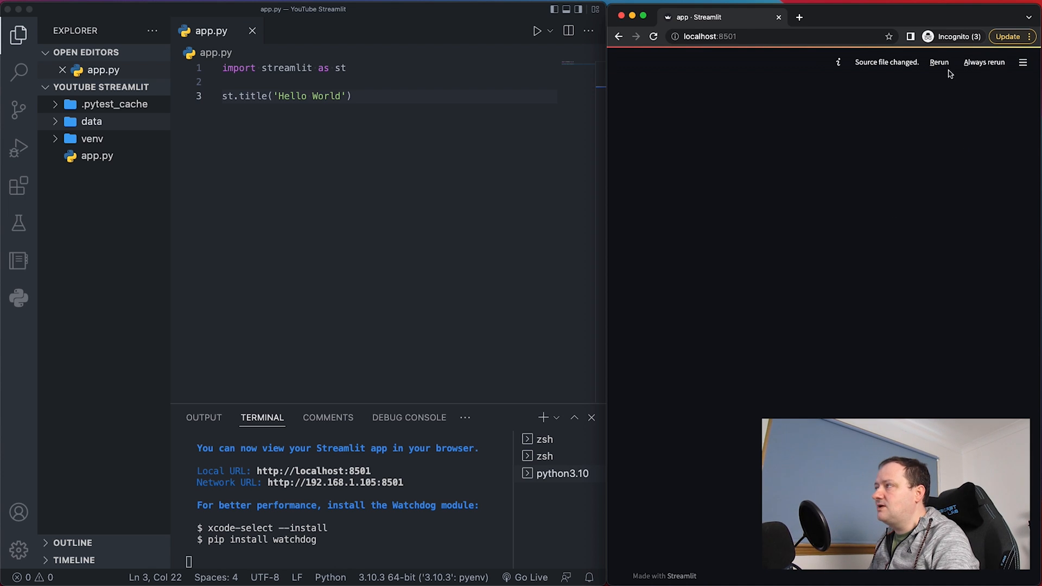
click(939, 62)
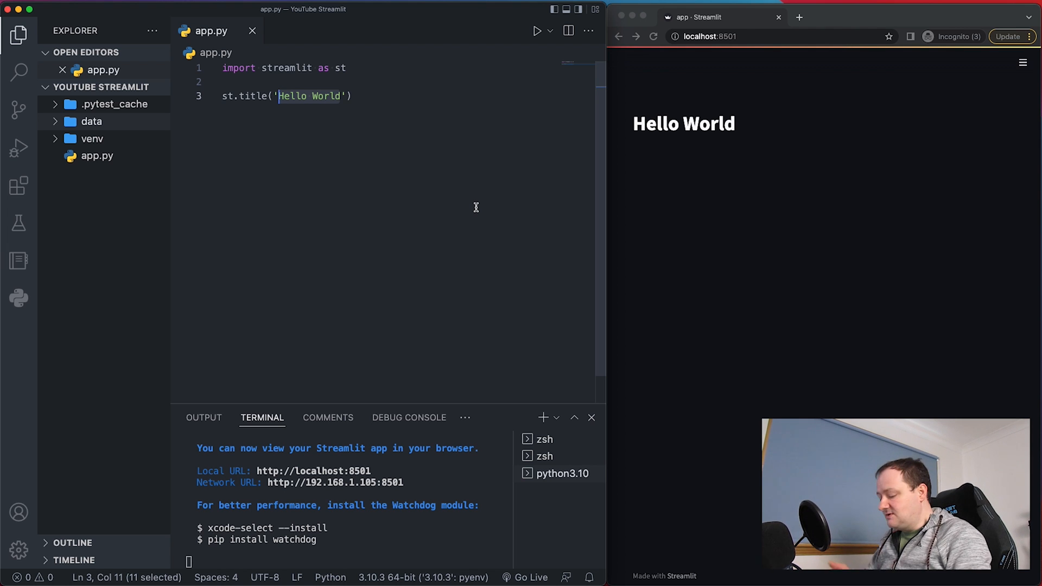
Change the title to 'Earthquake Data Explorer', enable Always rerun, and test saving with extra text.
text(Earth)
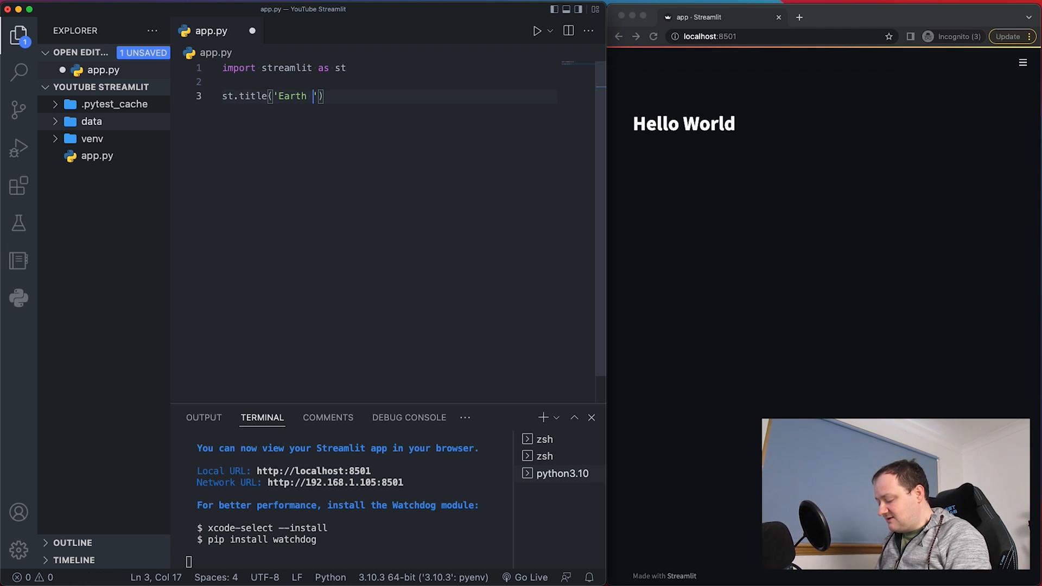
text(quake)
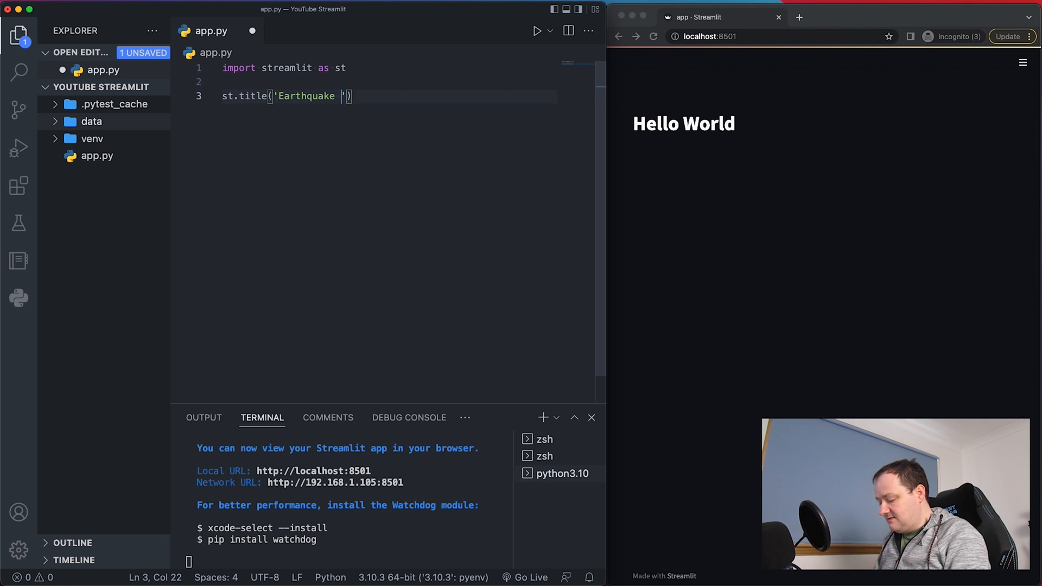
text(Data Explorer)
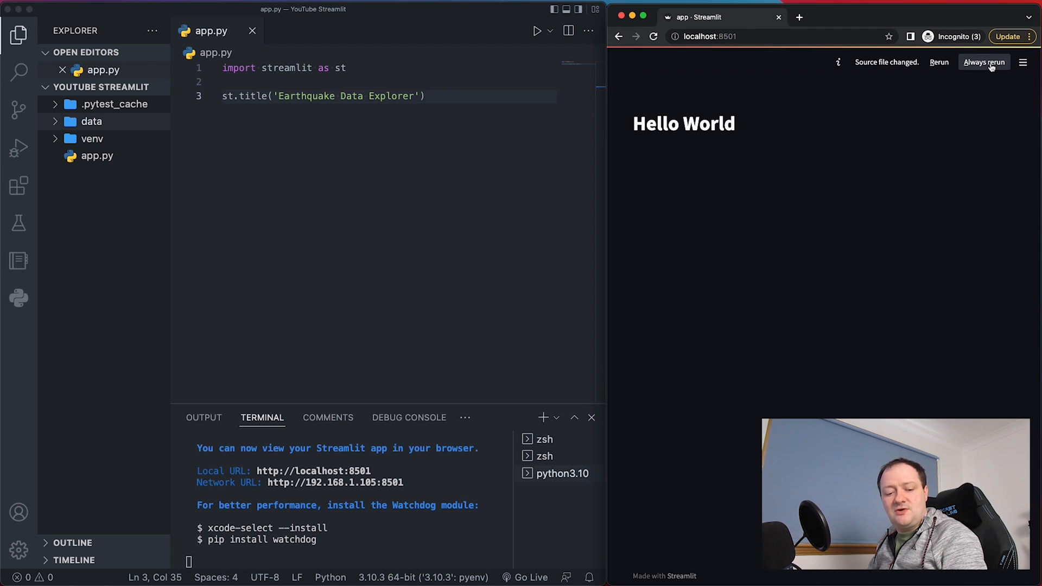
click(984, 62)
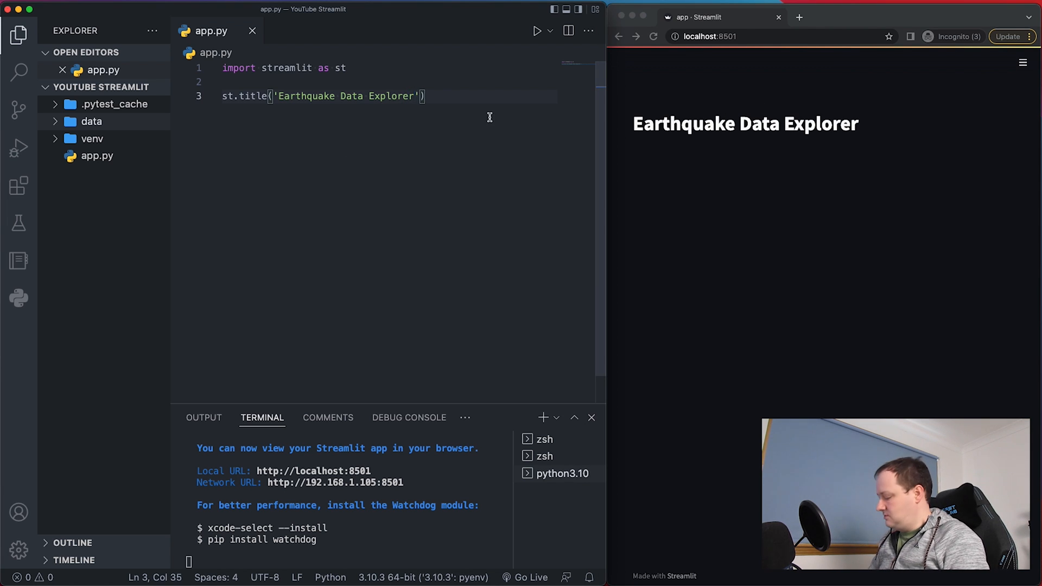
text(12345)
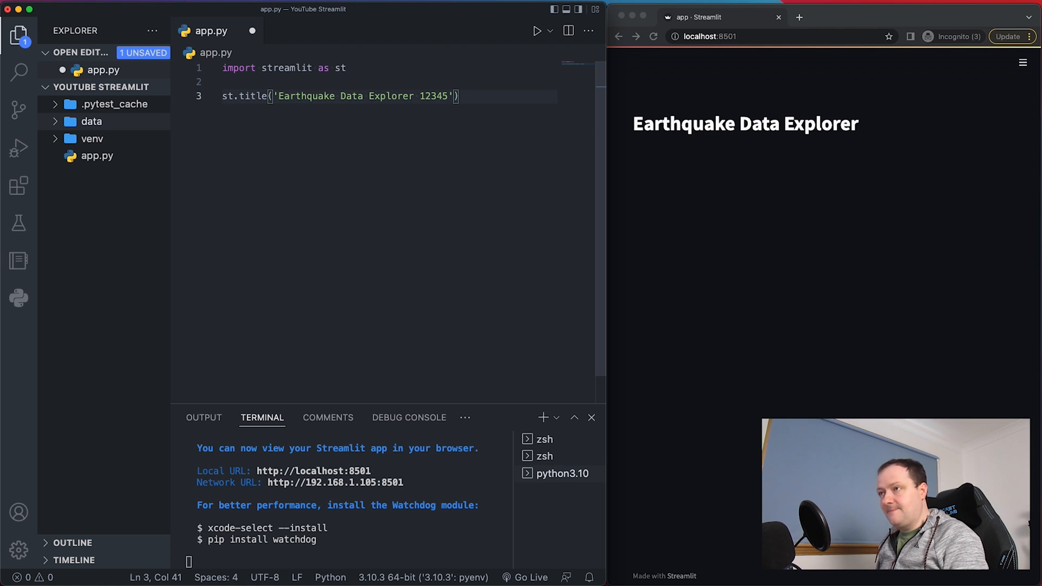
key(Cmd+s)
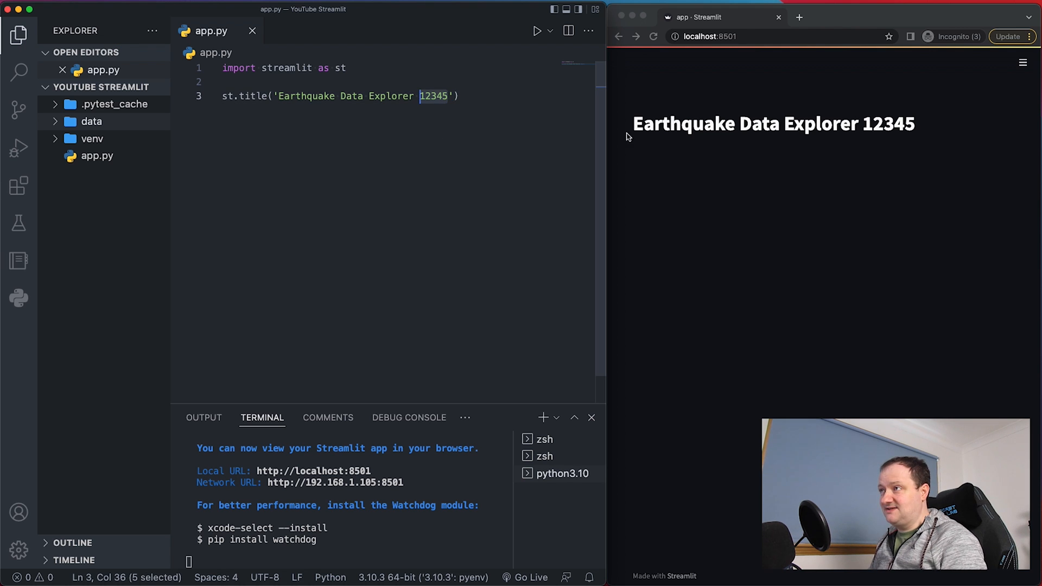
mouse_move(633, 166)
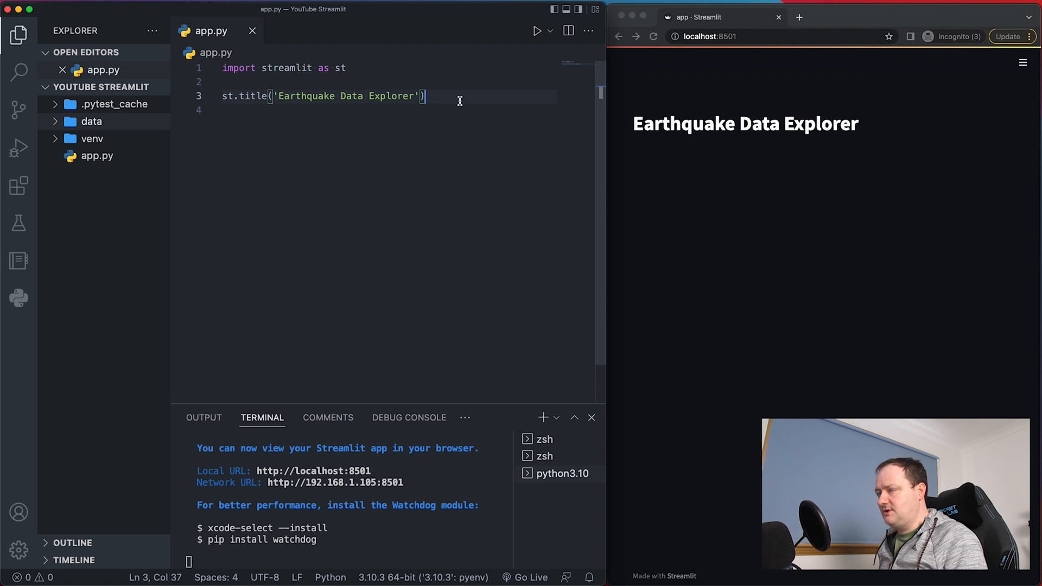
key(Enter)
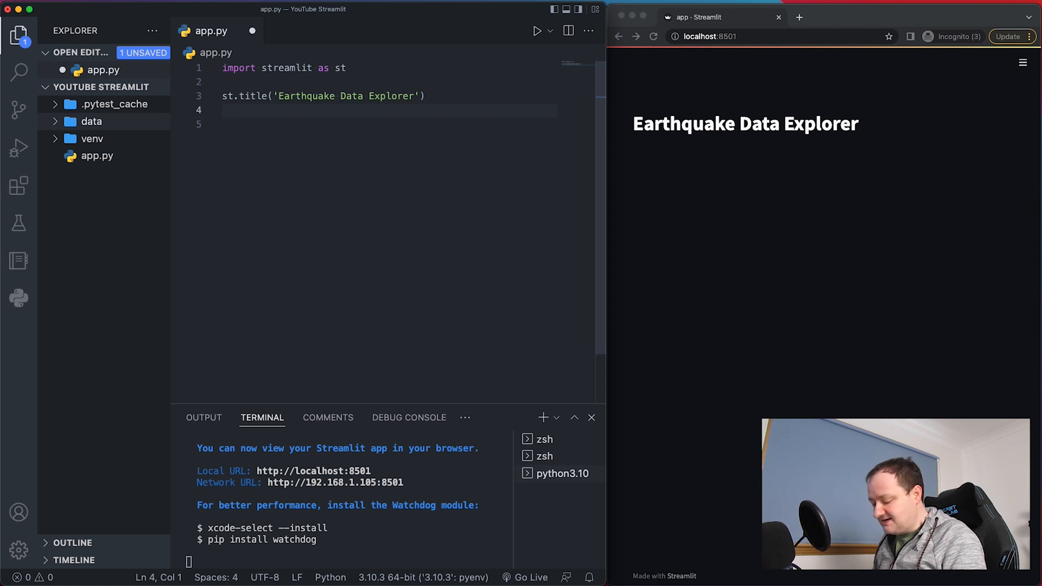
Add st.text('This is a web app to explore earthquake data.') under the title.
text(st.text(')
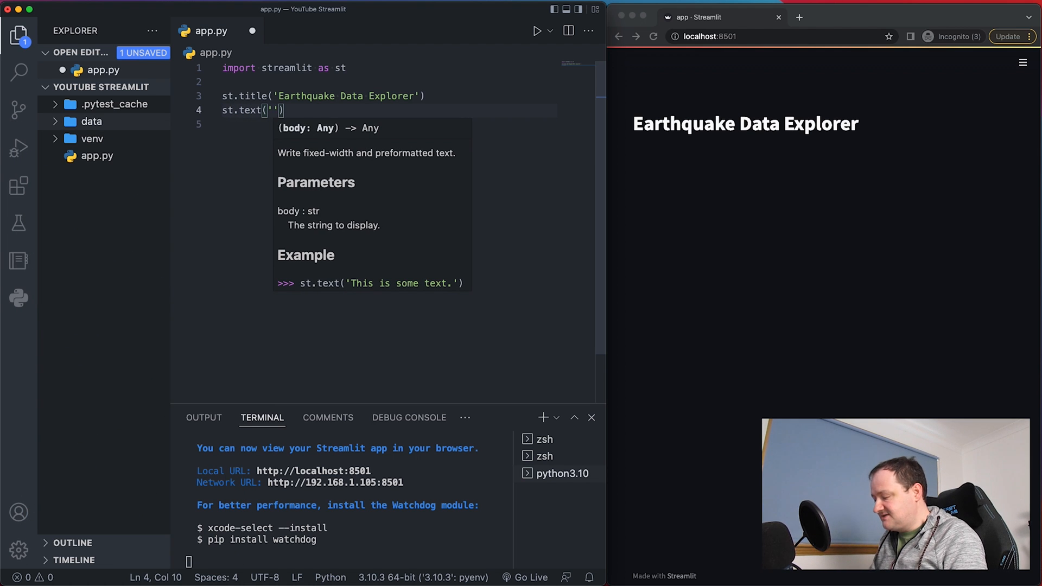
text(This is a web app to e)
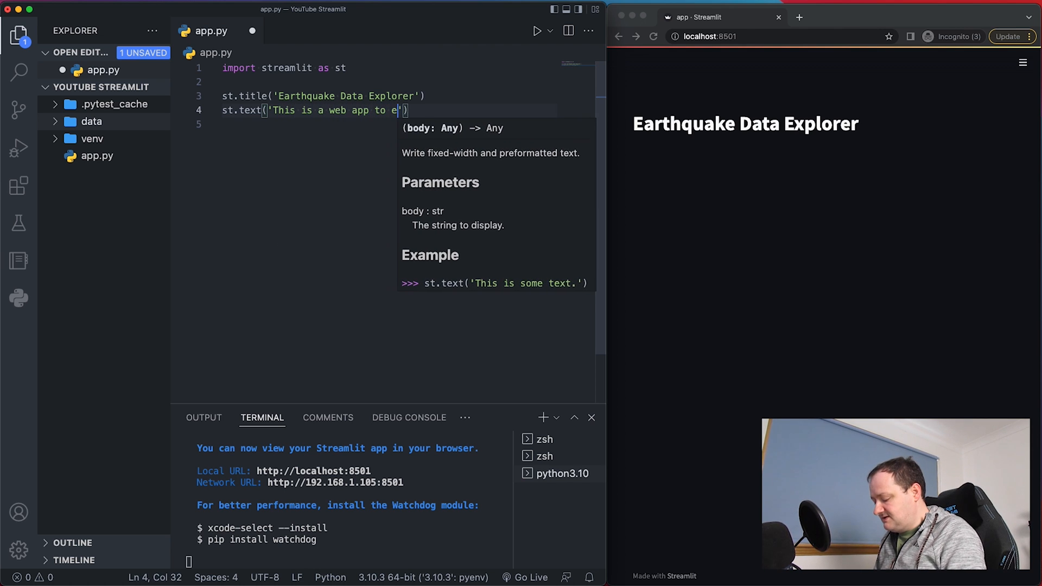
text(xplore earthquake data.)
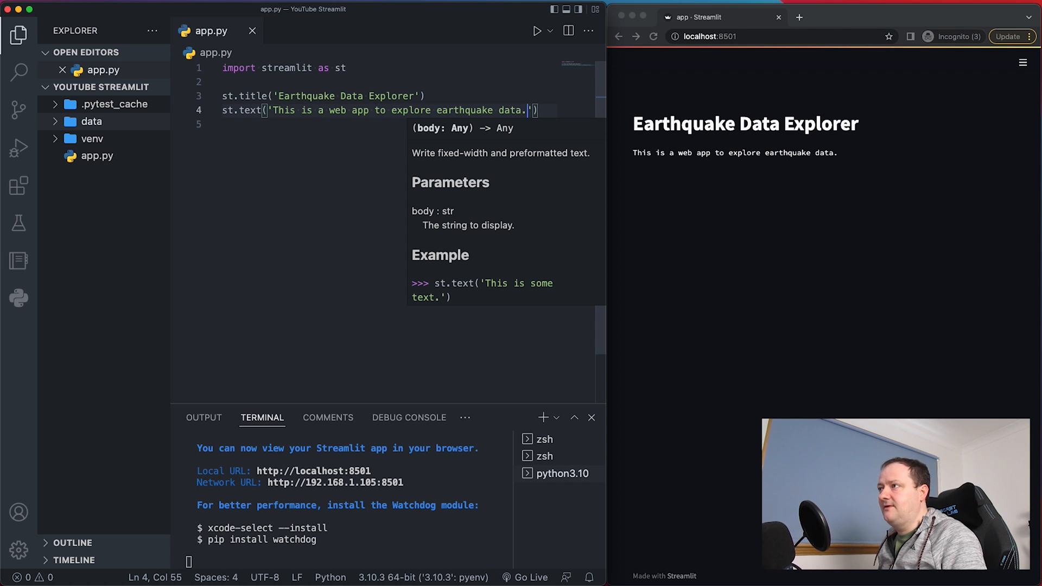
Experiment with an st.markdown line using bold and heading markup.
text(s)
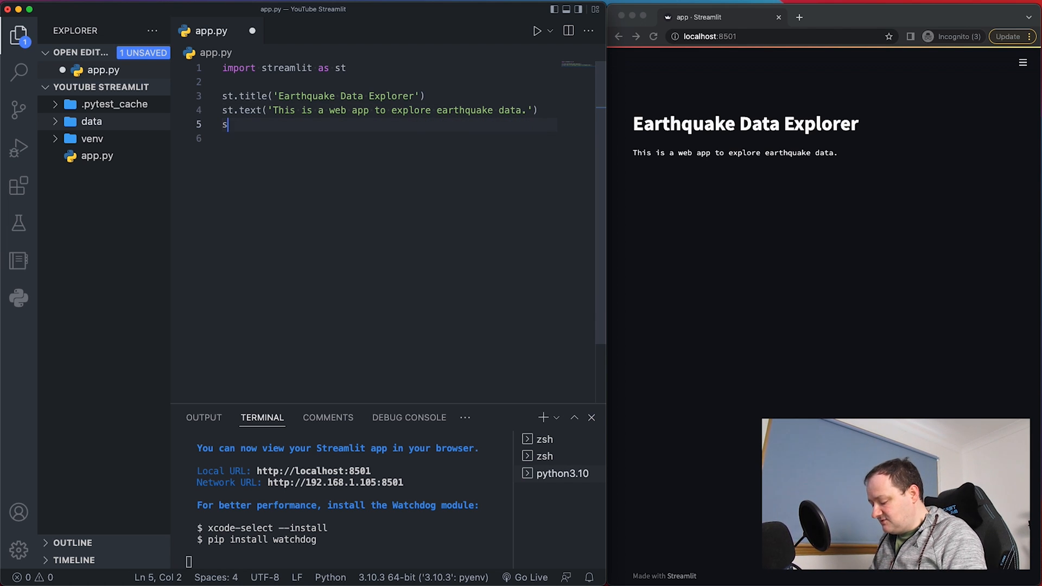
text(t.map)
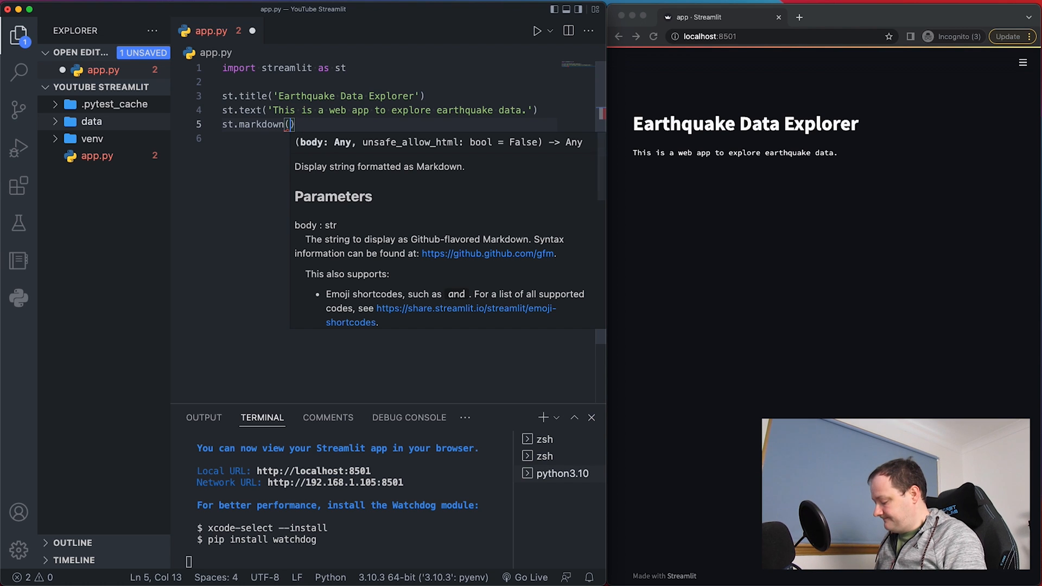
text('T')
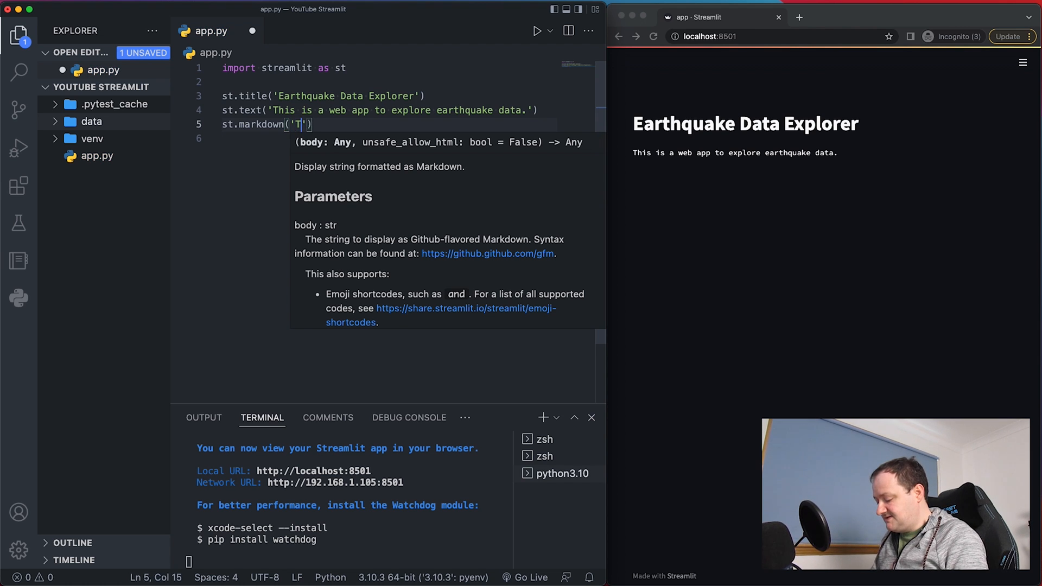
text(his is)
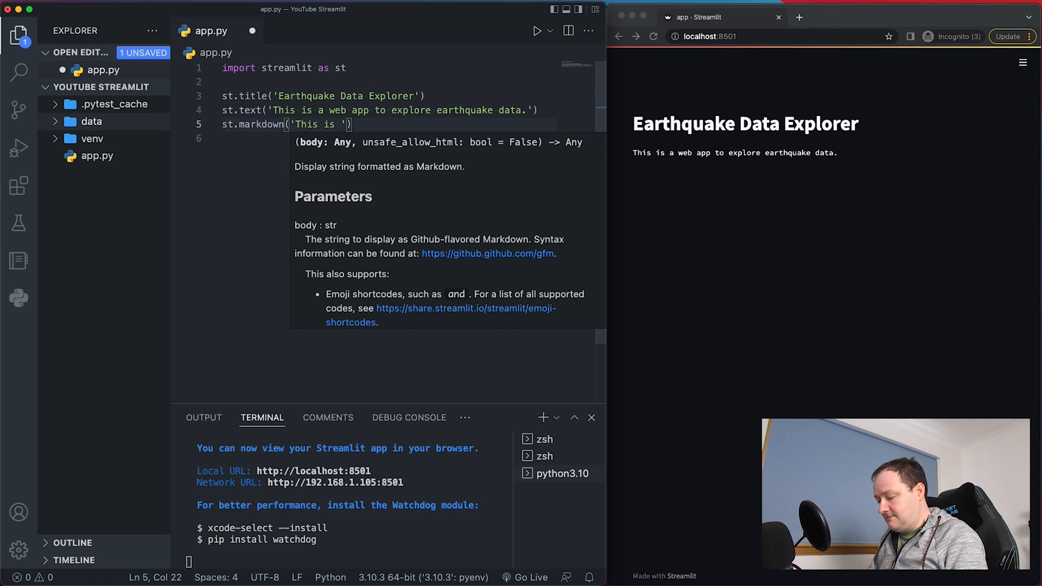
text(**markdown**)
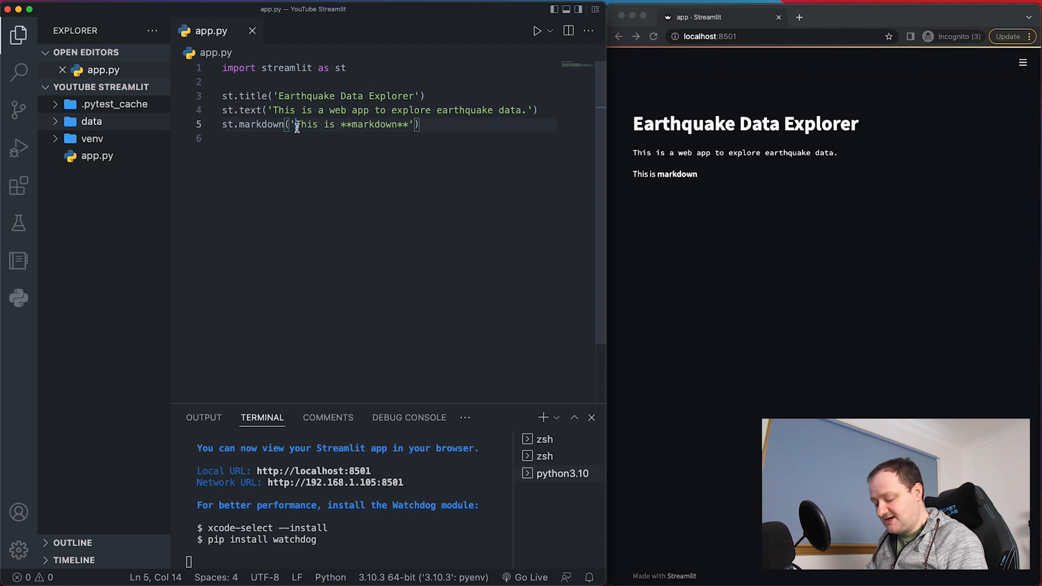
text(##)
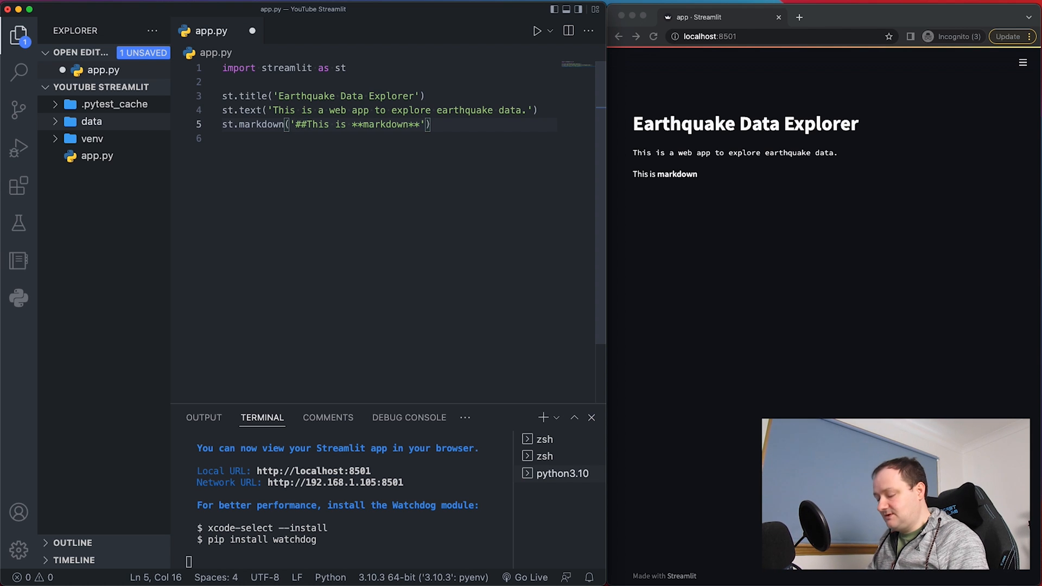
text(" ")
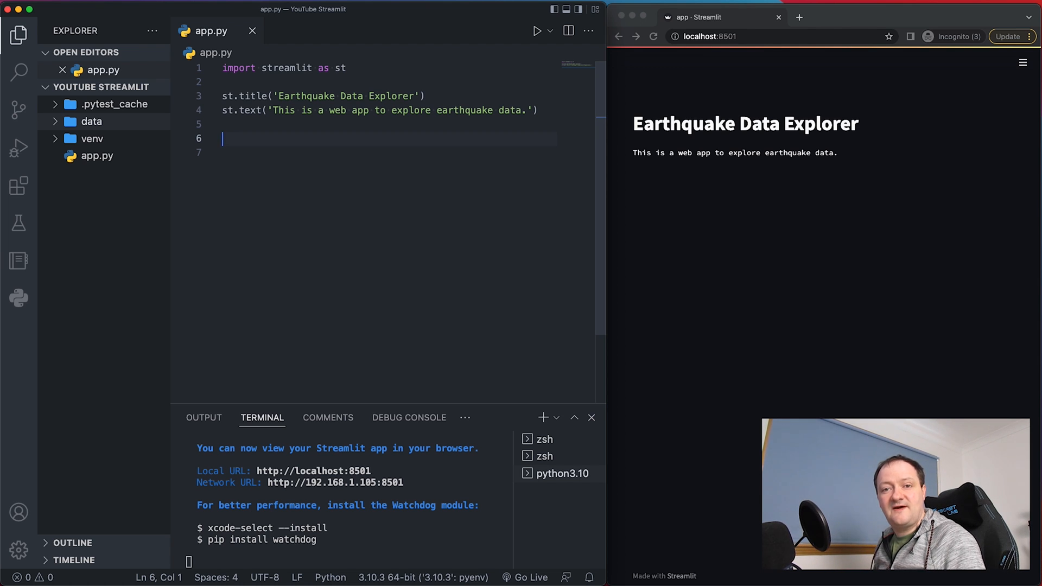
Write uploaded_file = st.file_uploader('Upload your file here') in app.py.
text(u)
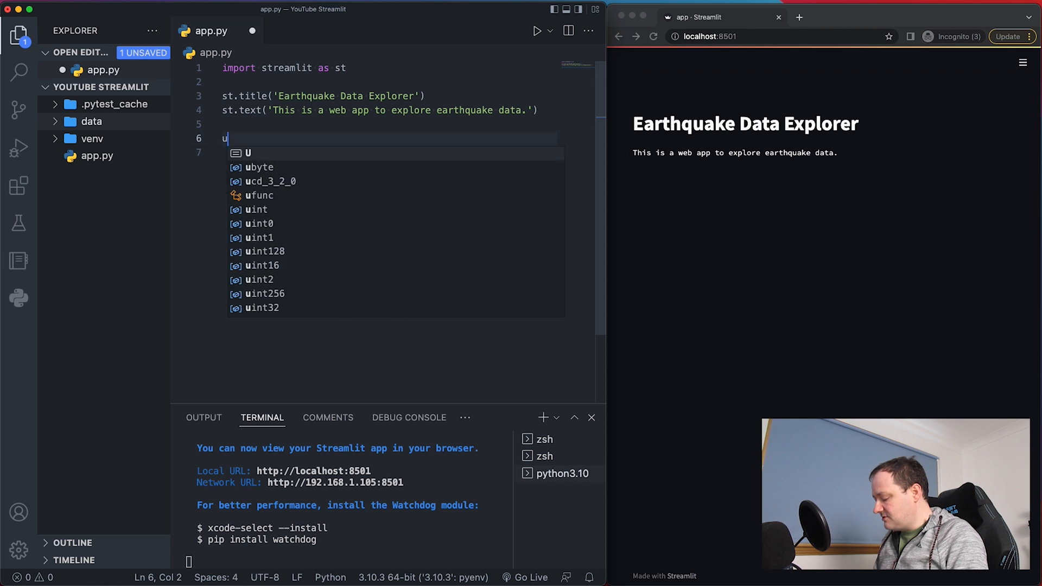
text(ploaded_file = s)
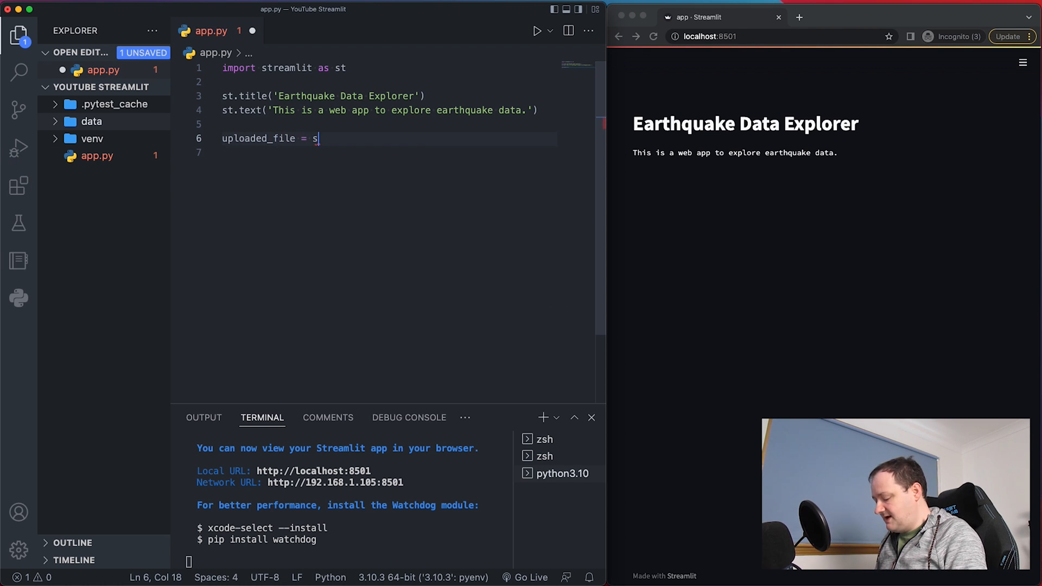
text(t.file_uploader(')
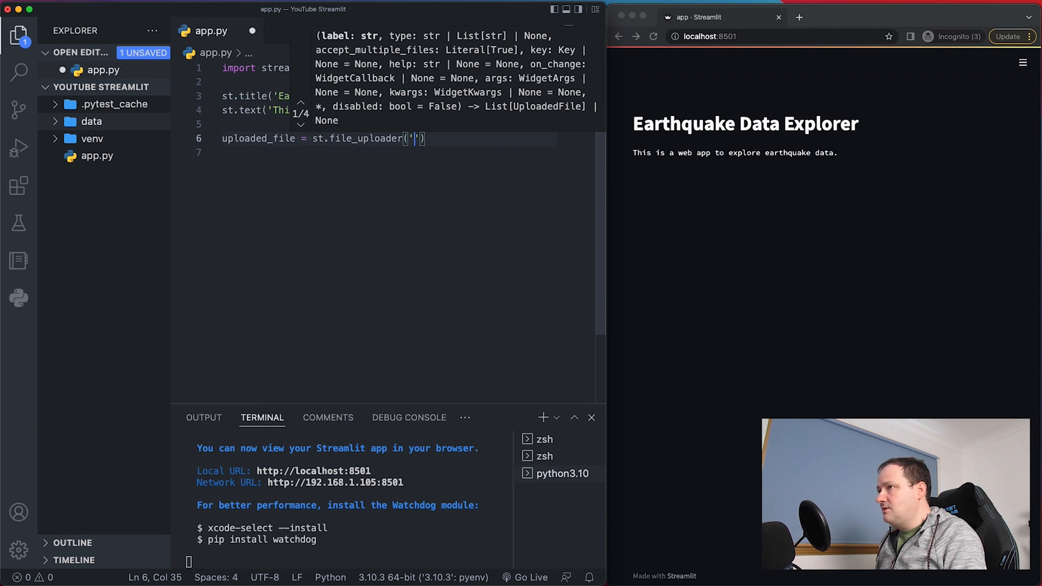
text(Upload)
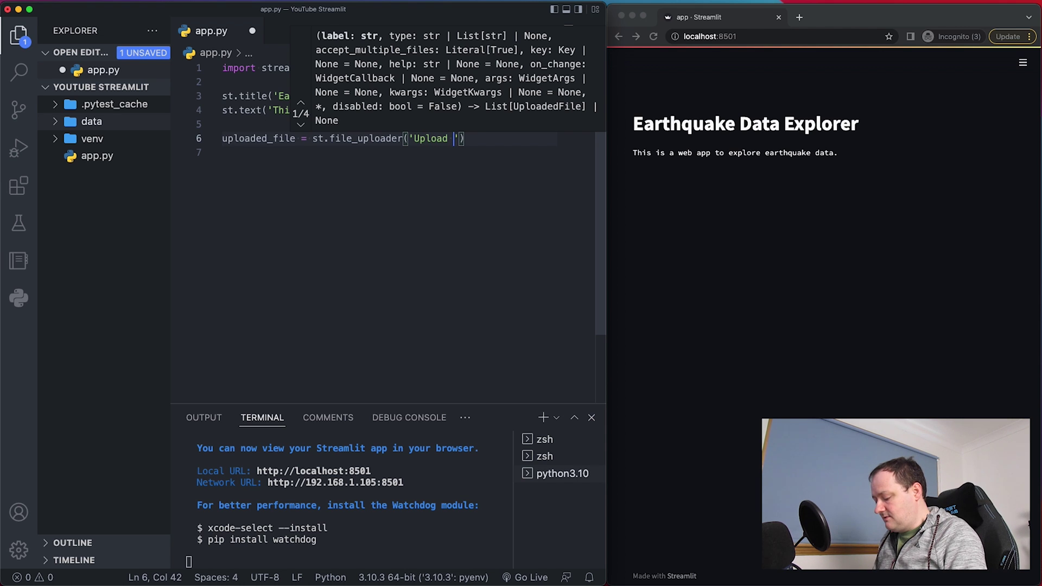
text(your file)
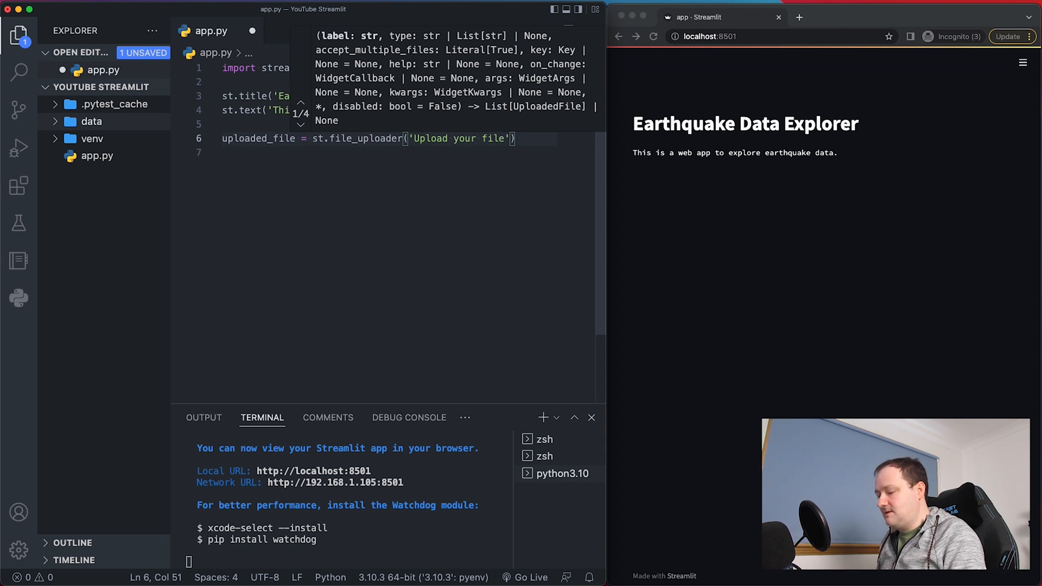
text(here)
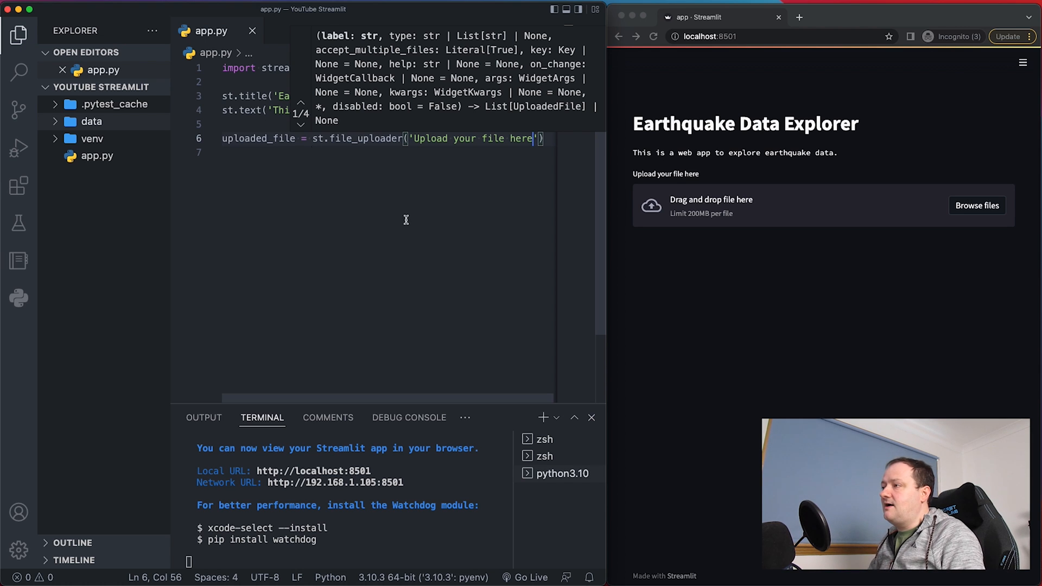
mouse_move(845, 245)
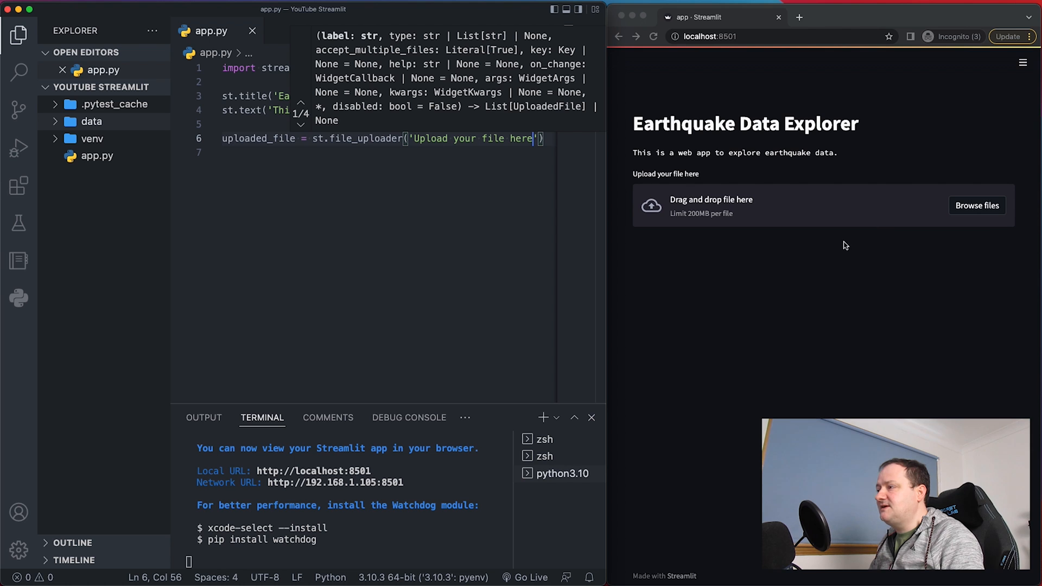
mouse_move(927, 235)
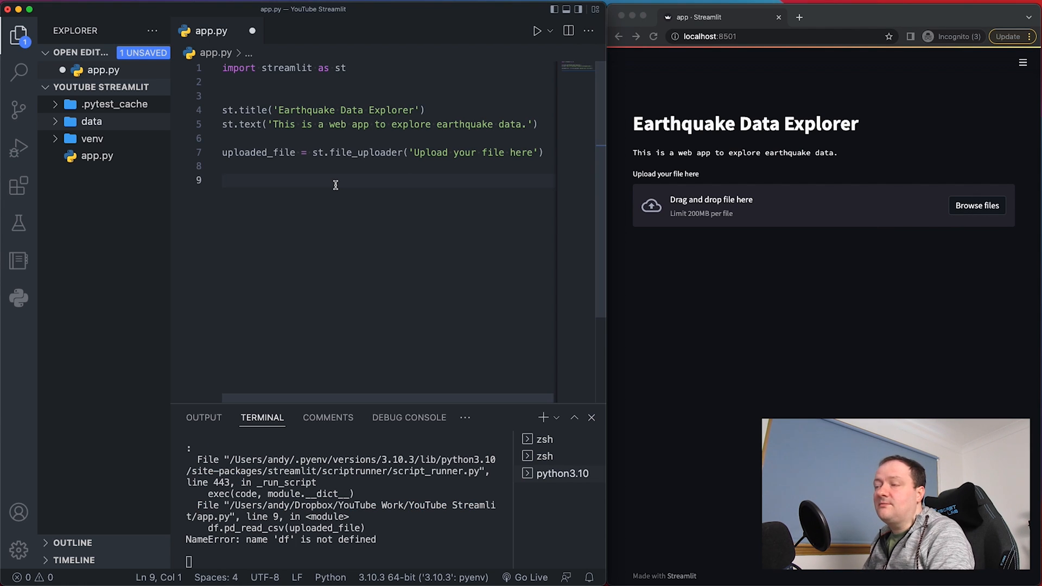
mouse_move(287, 152)
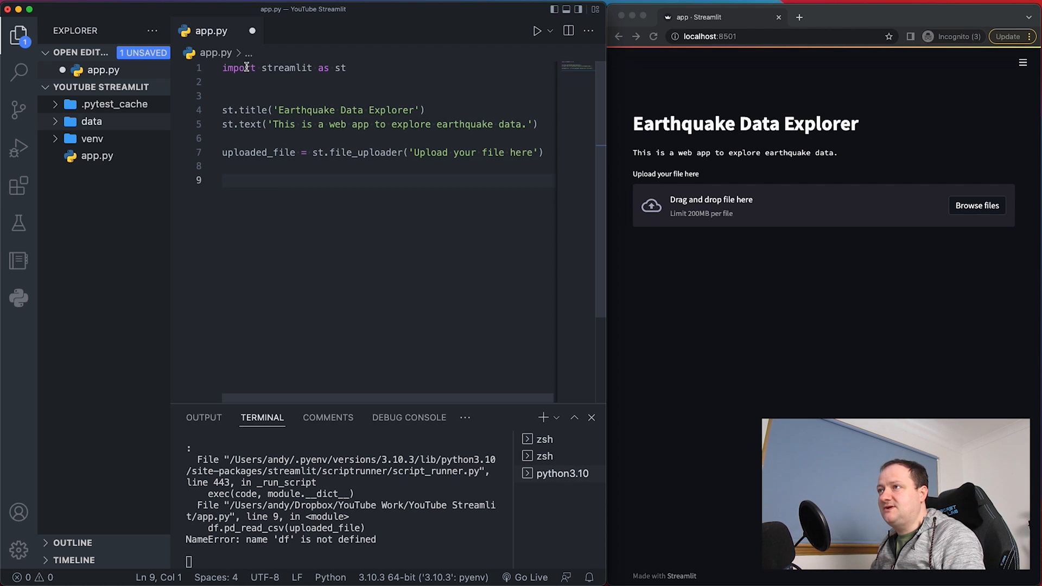
Import pandas as pd and read uploaded_file into df with pd.read_csv.
text(import pandas as p)
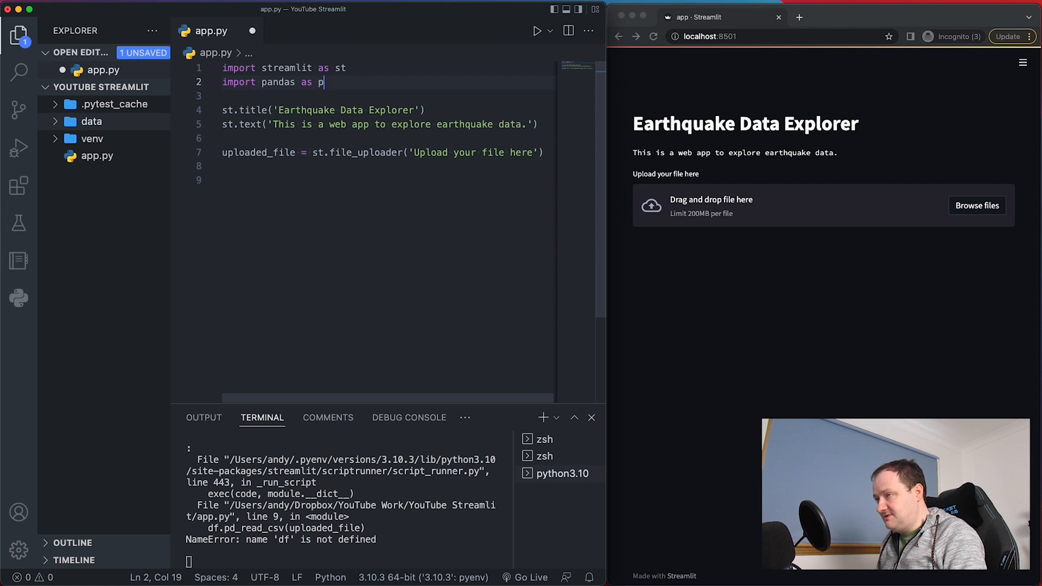
text(d)
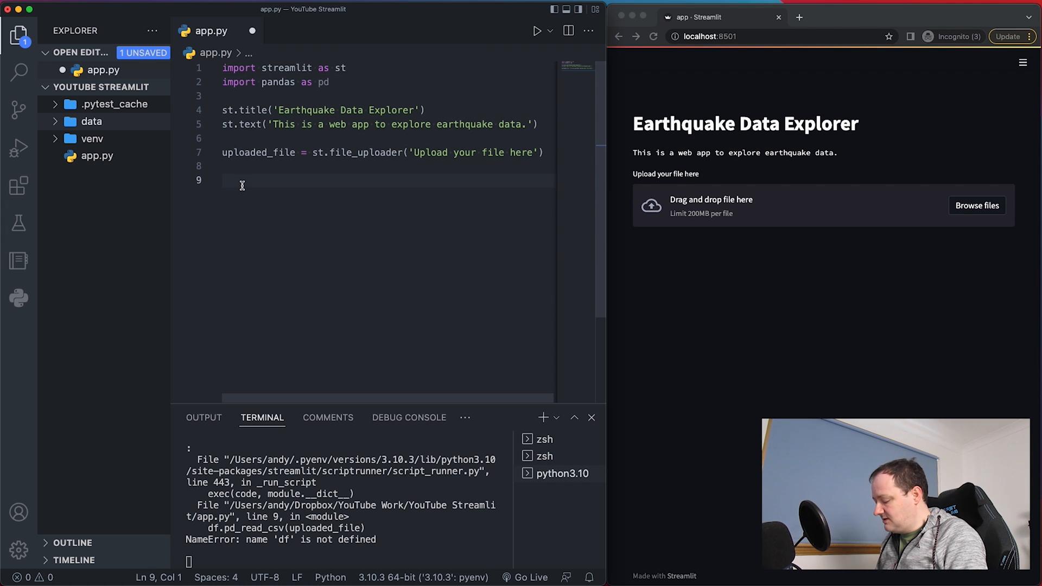
text(pd.read_csv()
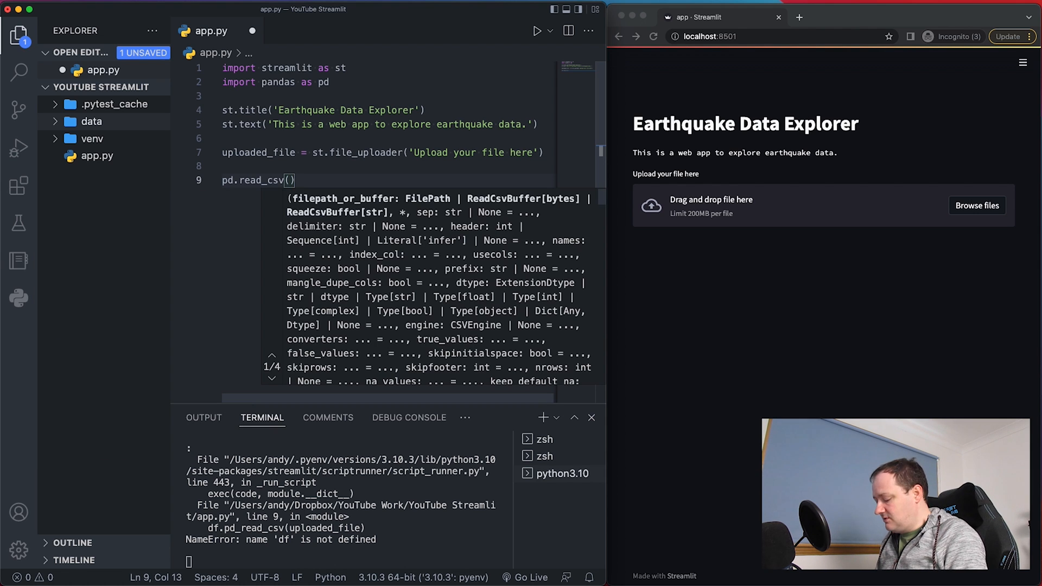
text(uploaded_file)
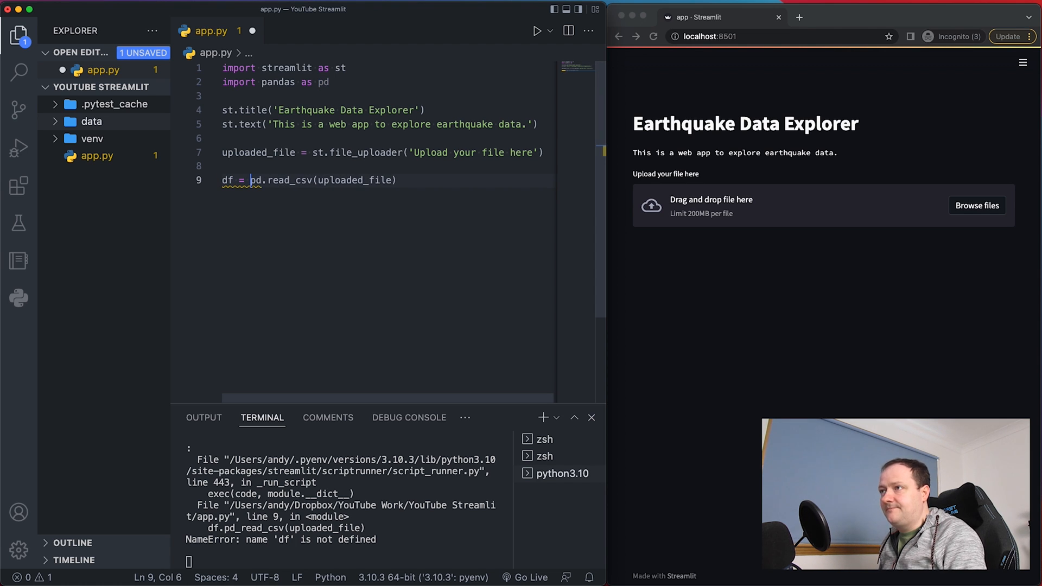
Display the dataframe's summary statistics with st.write(df.describe()).
key(Enter)
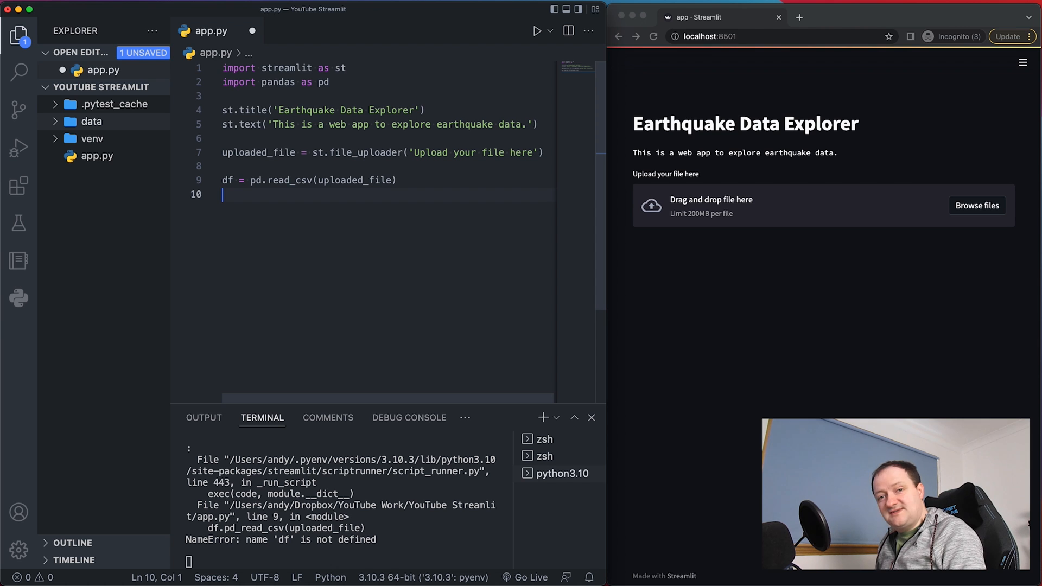
text(st)
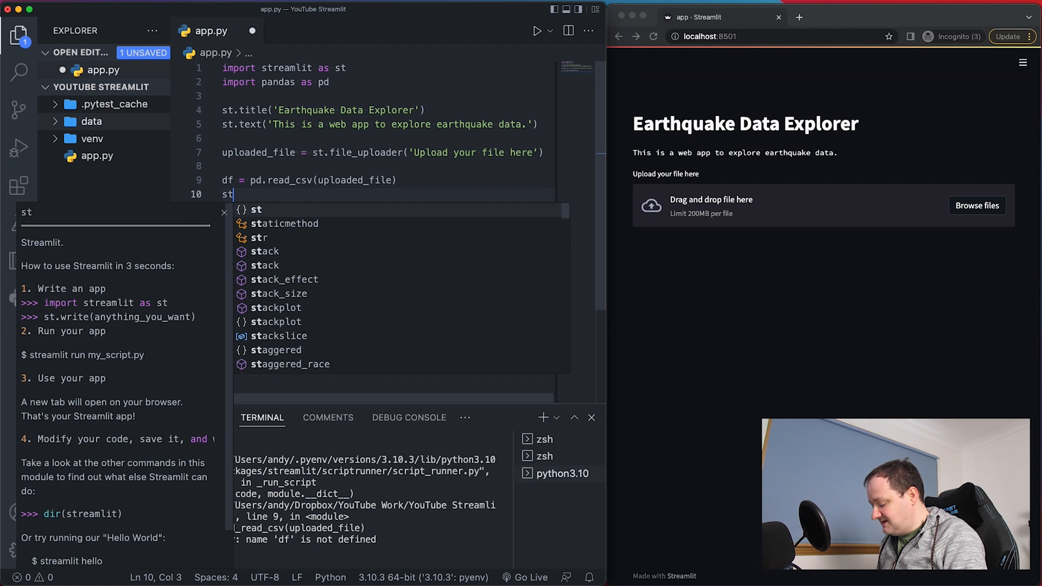
text(.write())
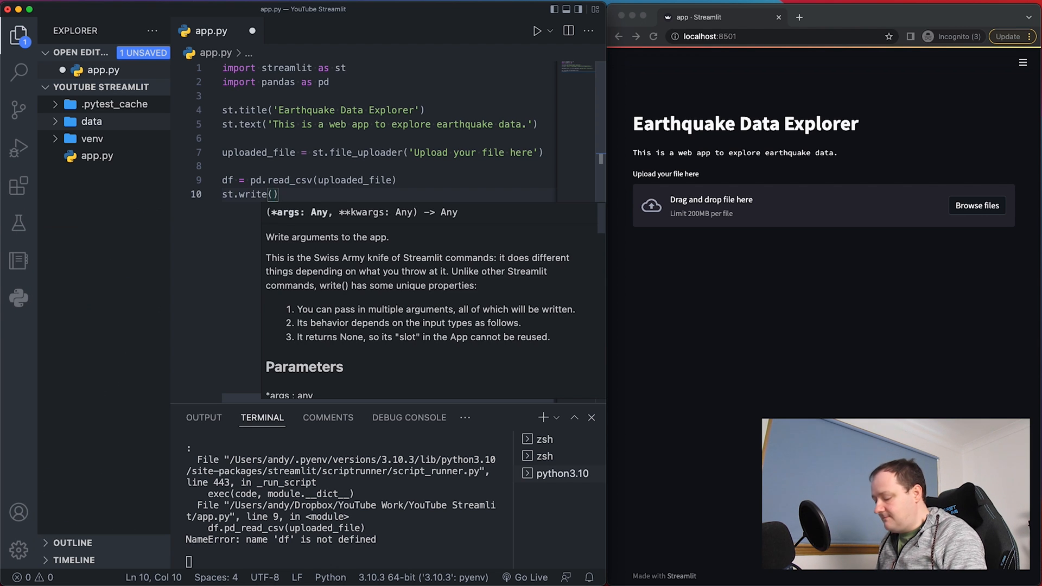
text(df.)
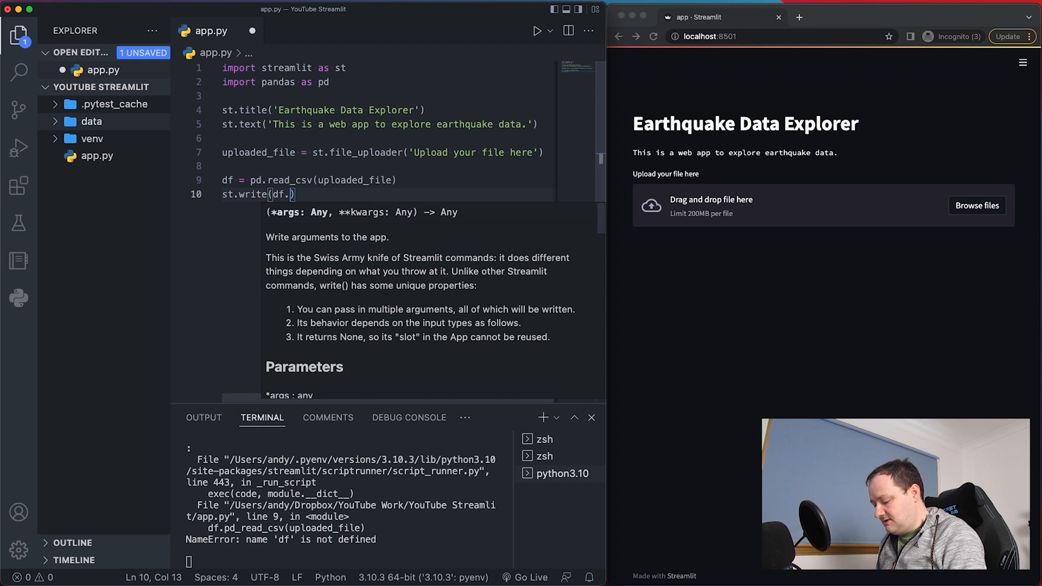
text(describe())
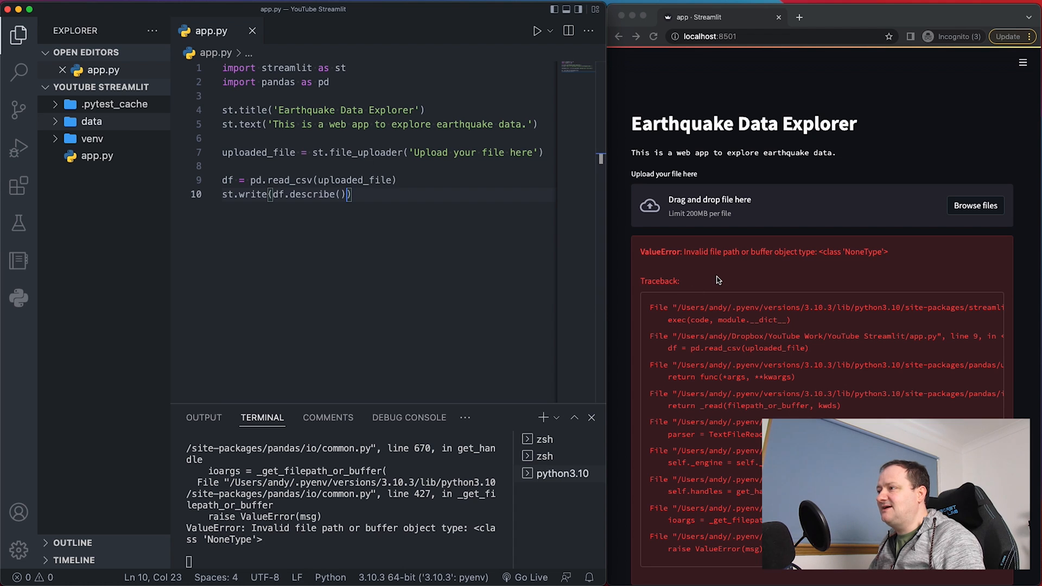
mouse_move(752, 272)
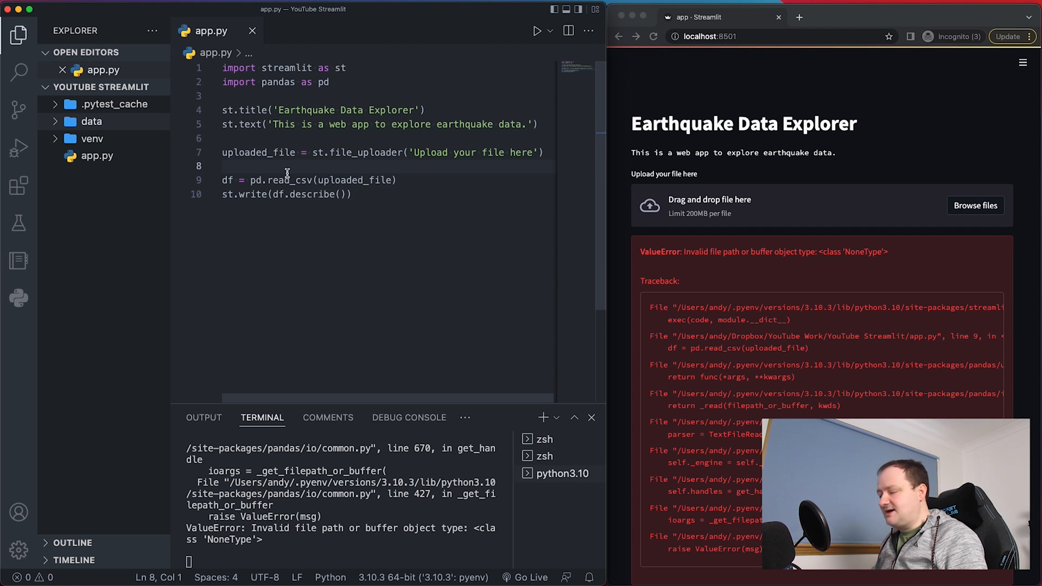
Insert an 'if uploaded_file:' guard above the data-loading lines.
key(Enter)
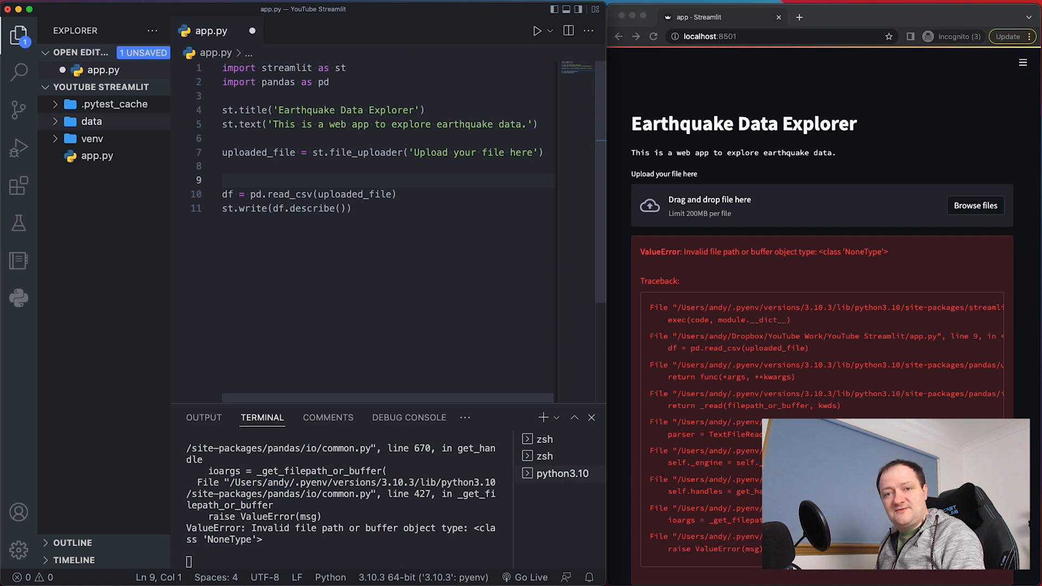
text(if u)
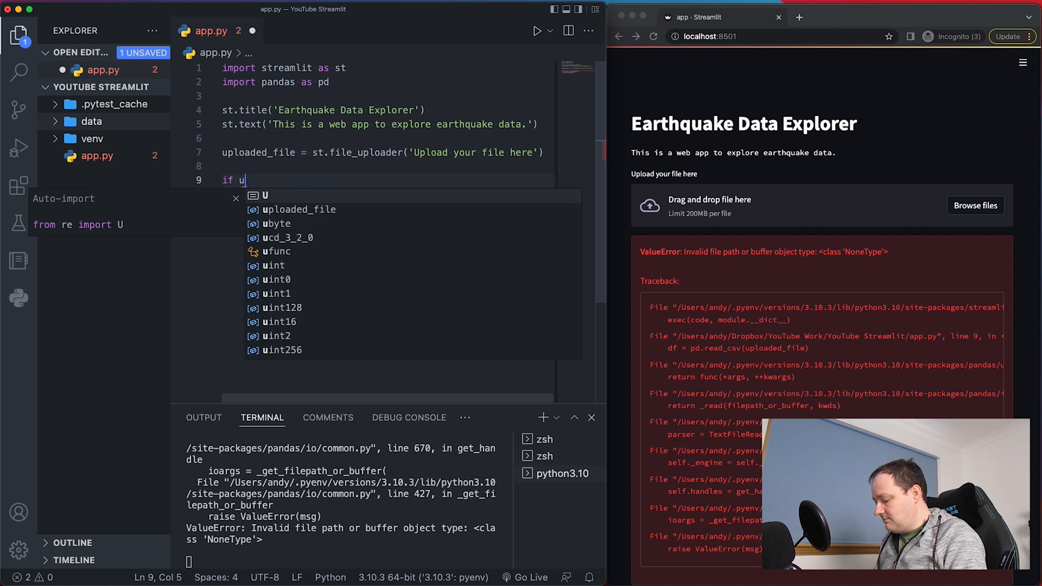
text(ploaded_file:)
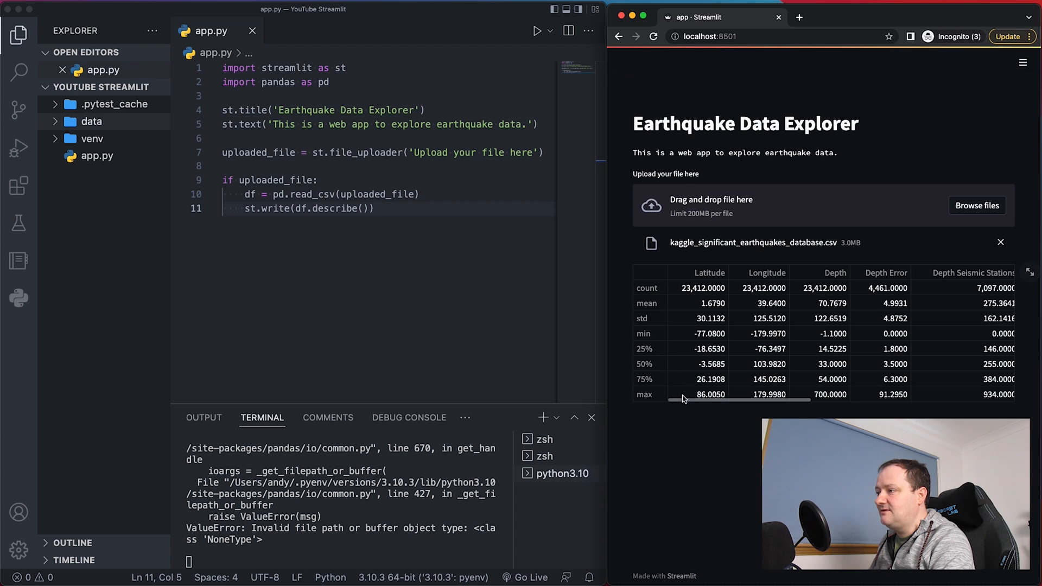
scroll(right, 3)
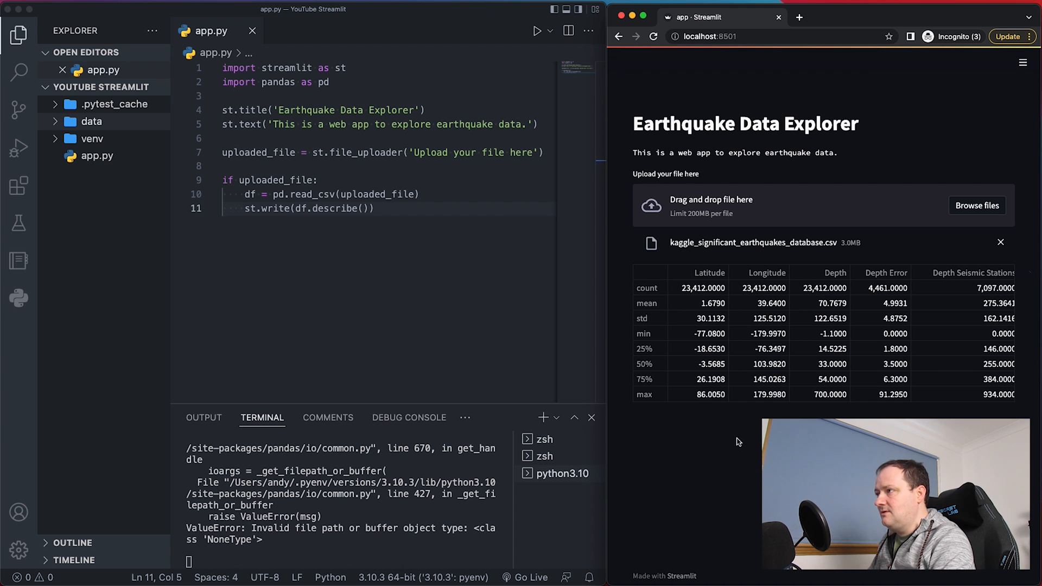
mouse_move(817, 169)
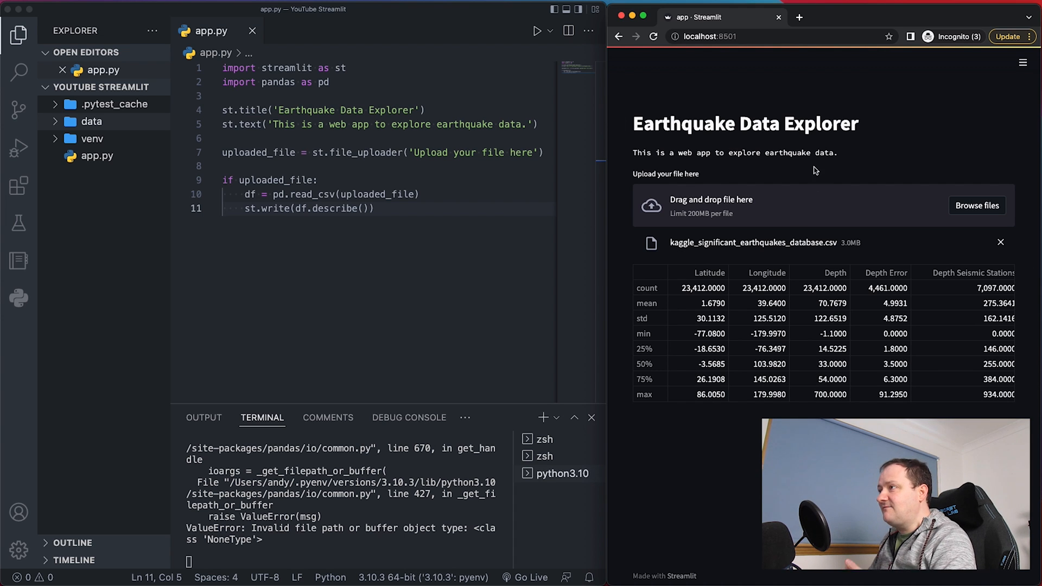
mouse_move(763, 147)
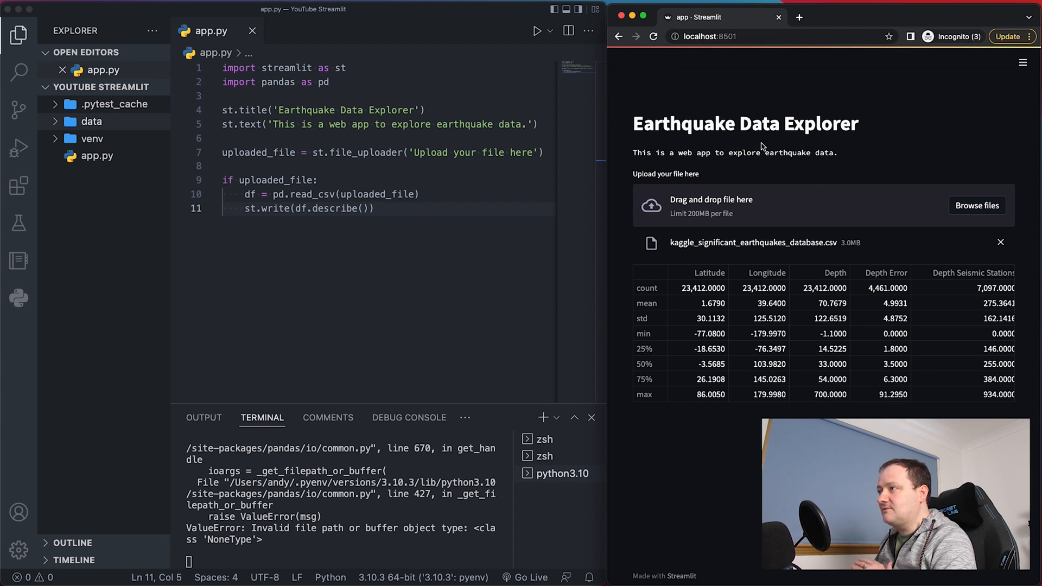
mouse_move(769, 208)
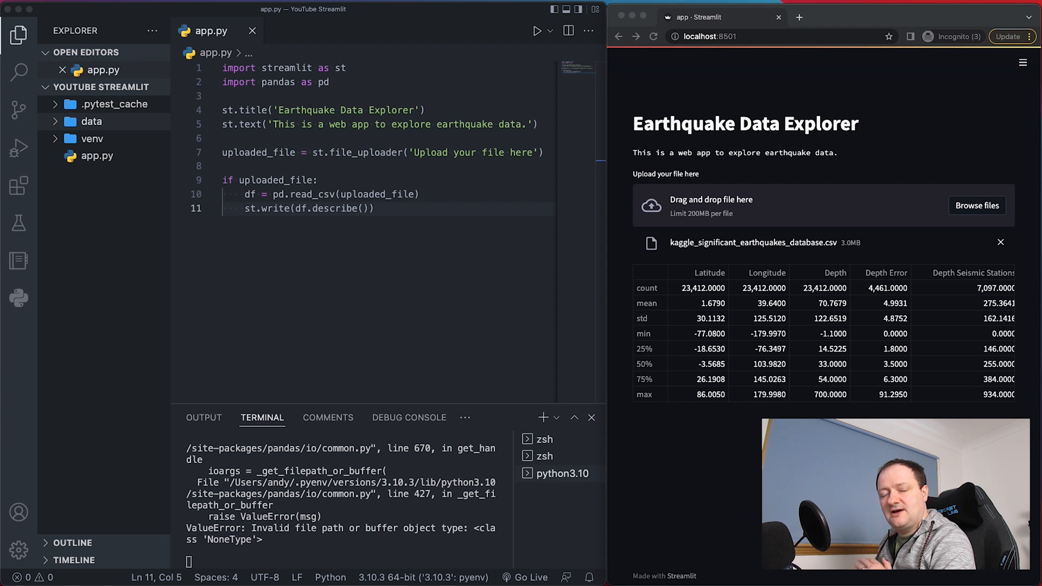
mouse_move(858, 298)
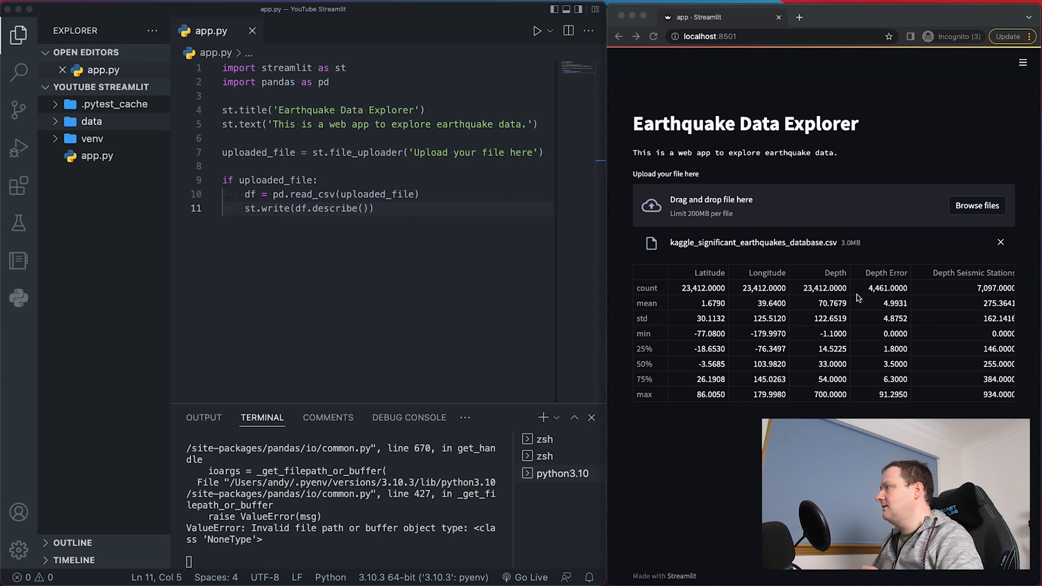
Add st.header('Data Header') and st.write(df.head()) inside the if block.
click(374, 208)
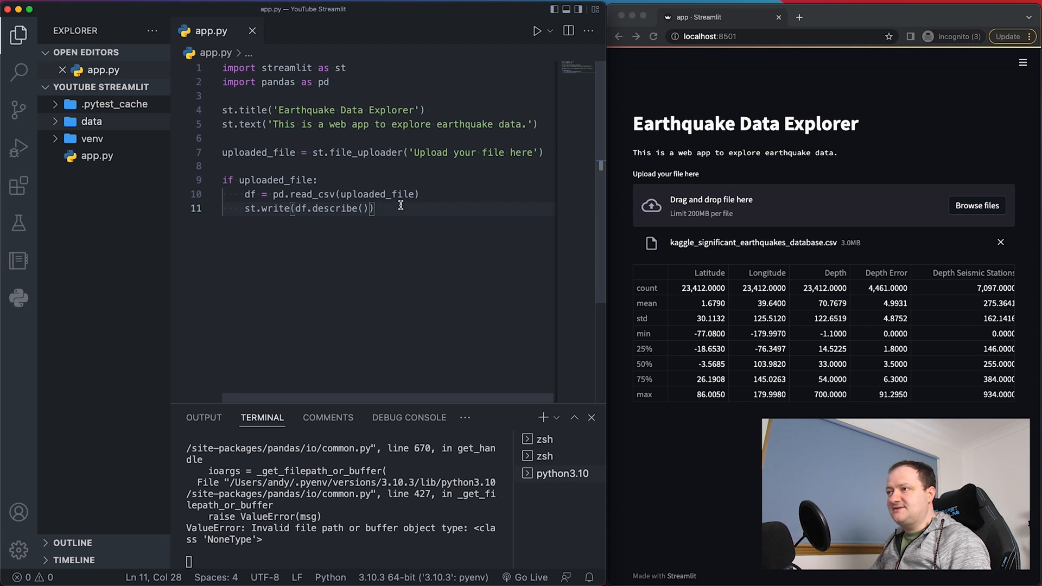
click(317, 180)
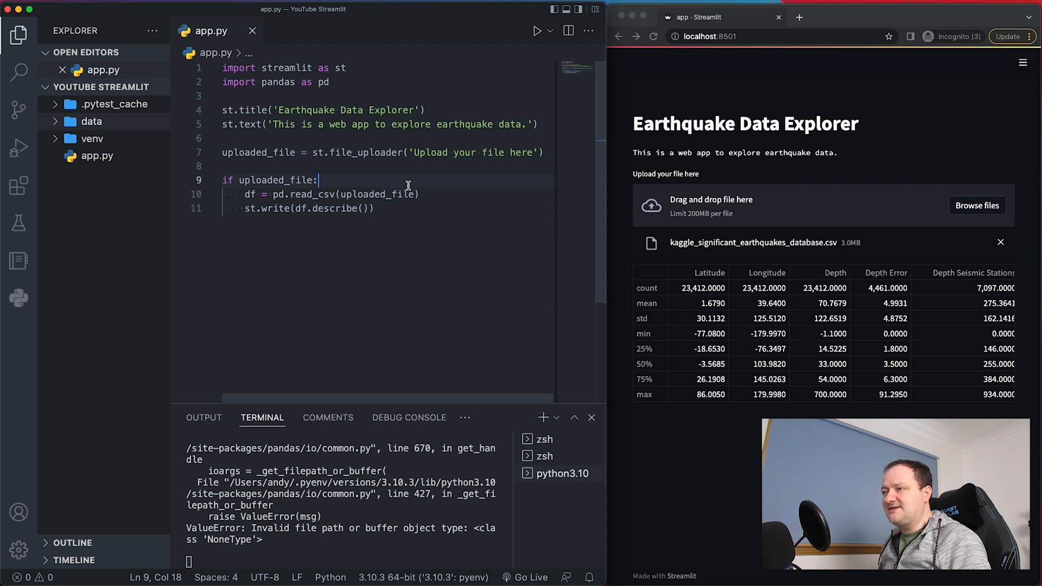
key(Enter)
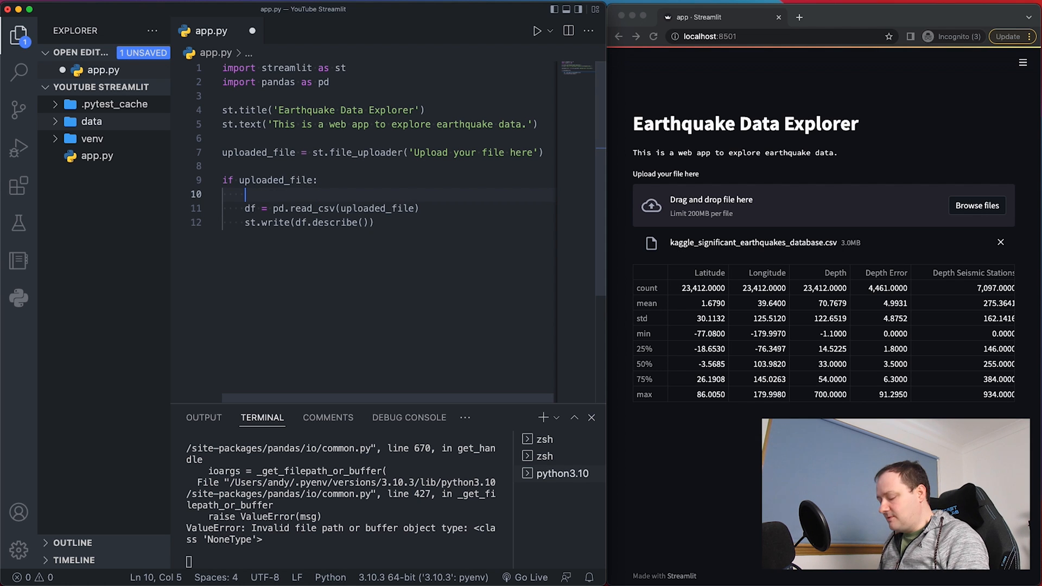
text(st.header('Data Statistics)
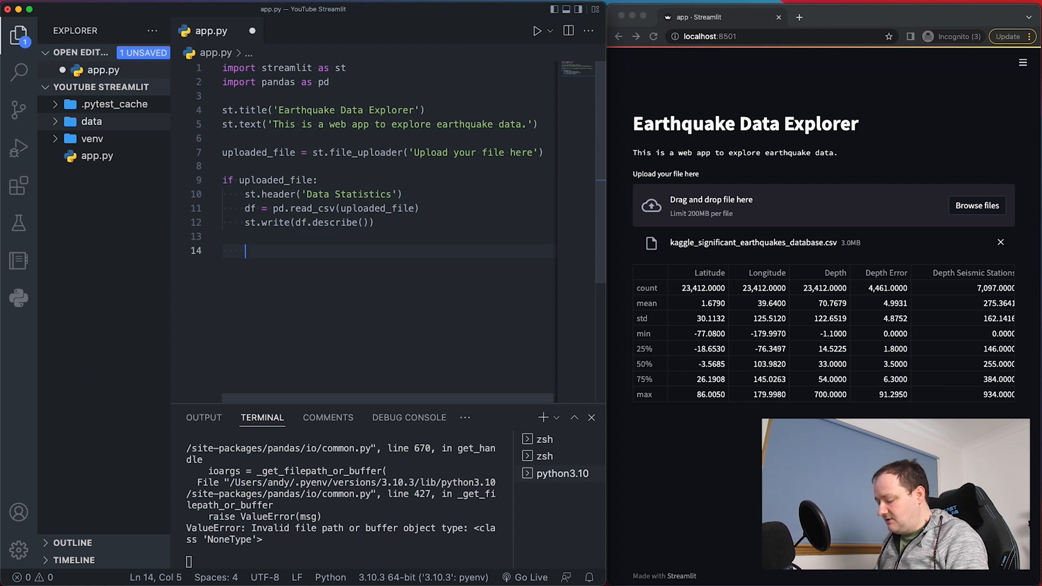
text(st.header(')
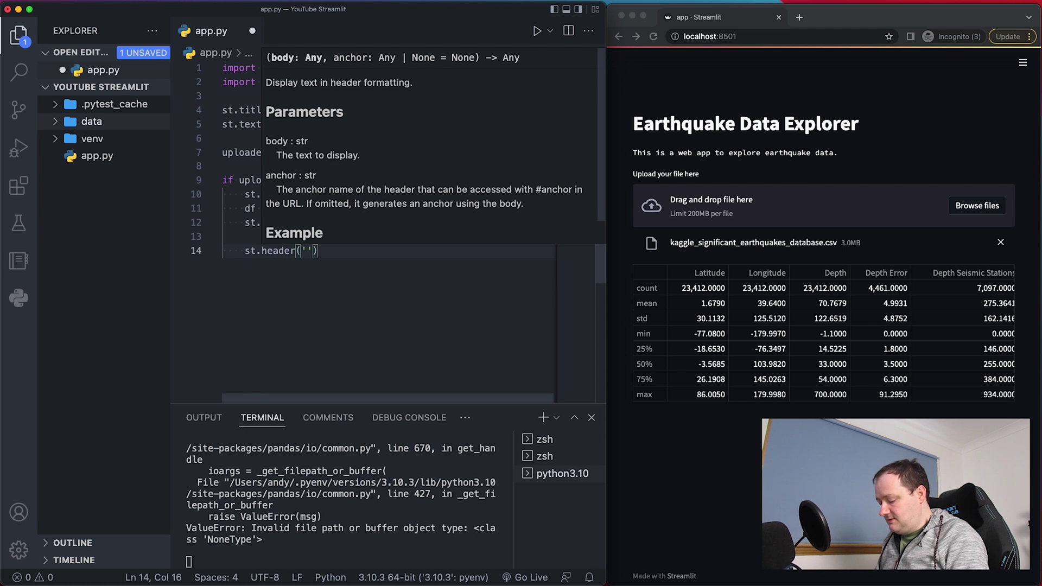
text(Data Header)
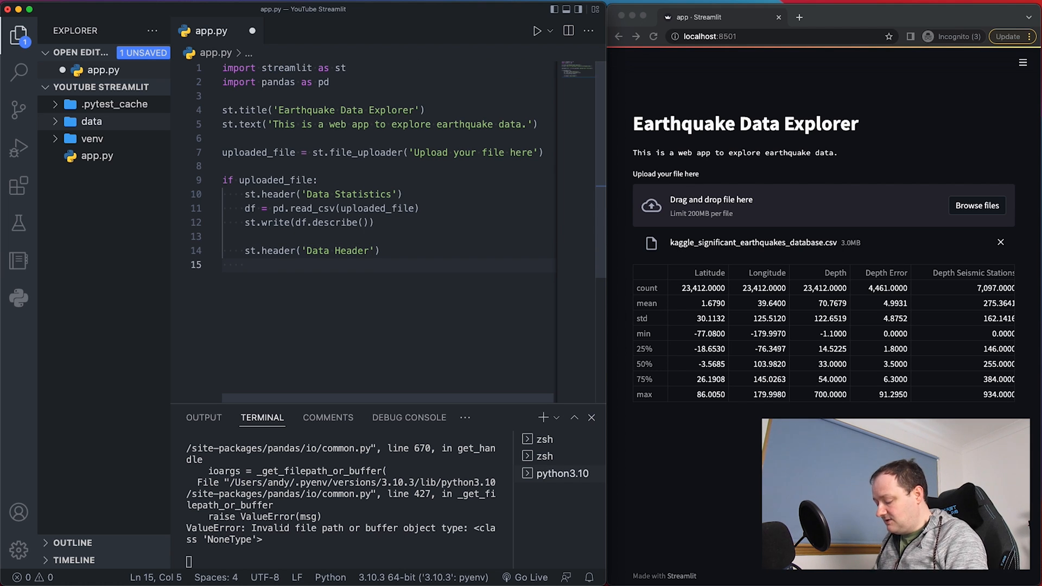
text(st.w)
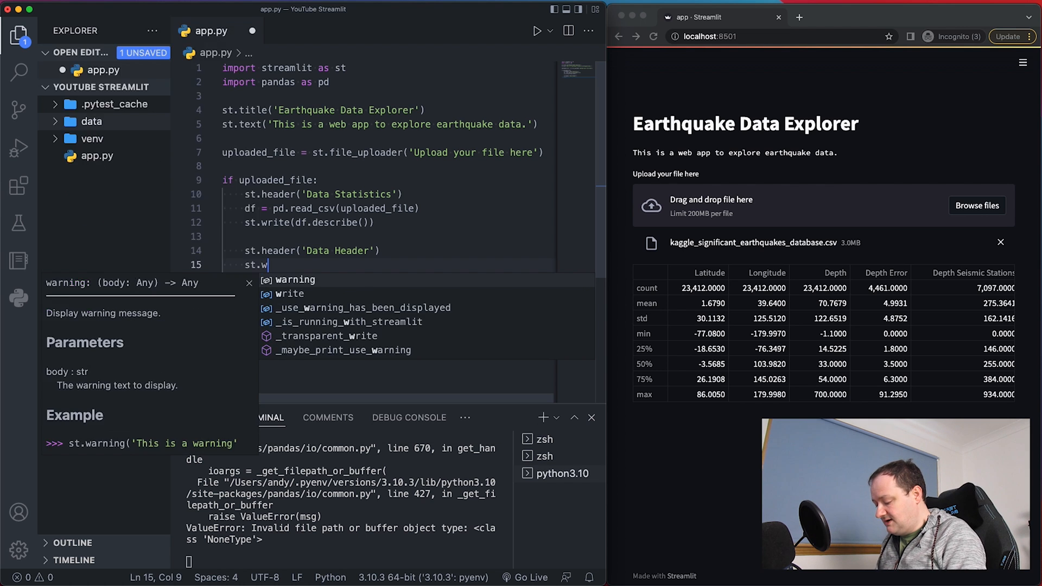
text(rite(df.)
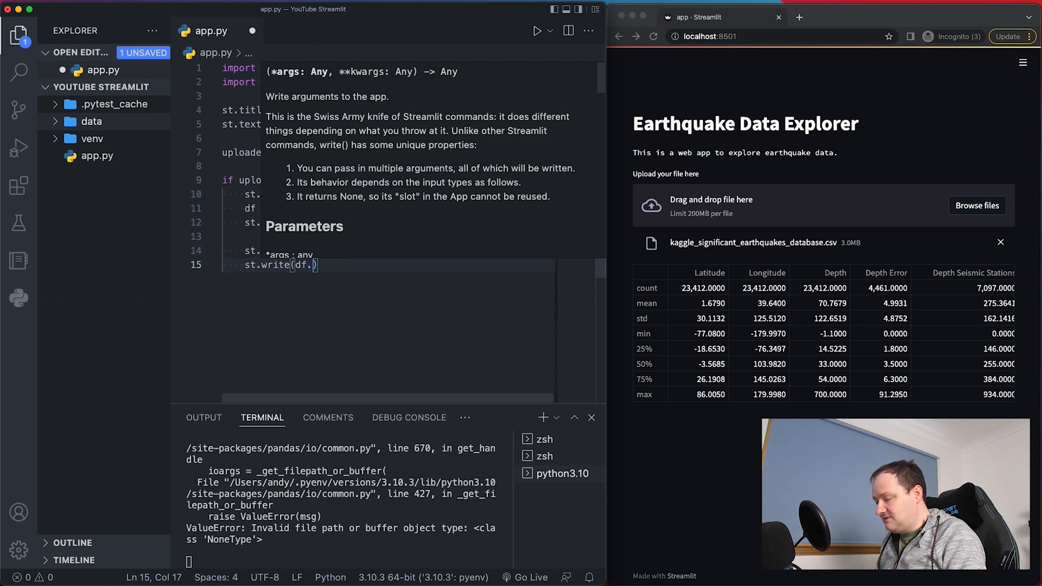
text(head())
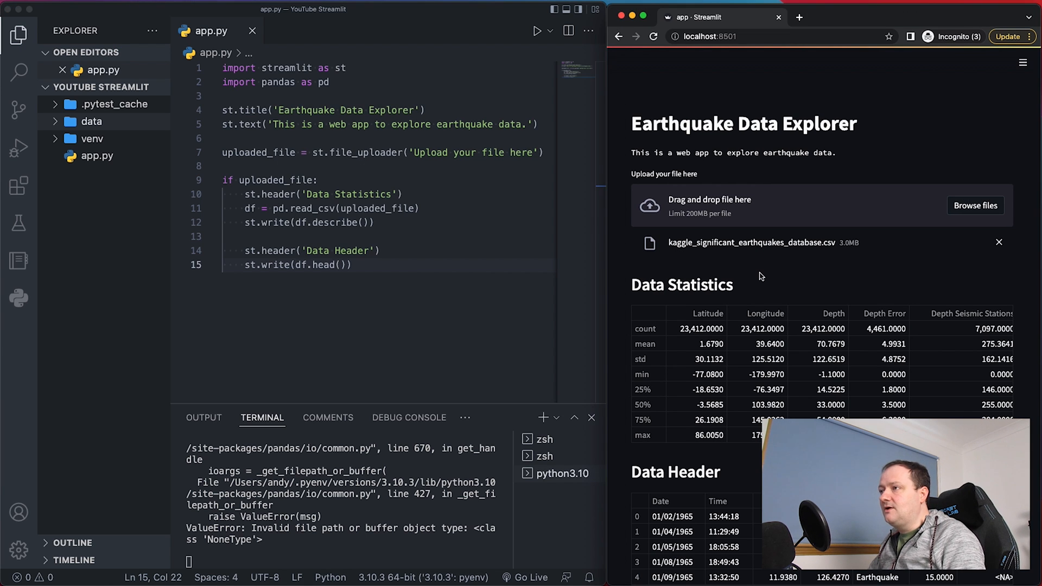
mouse_move(859, 232)
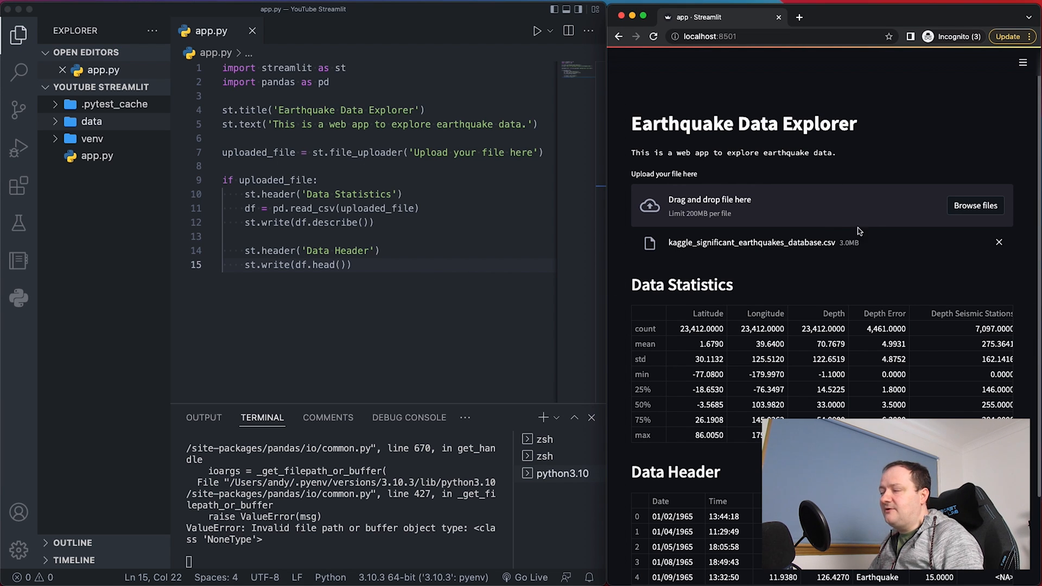
Add blank lines below the Data Header code and begin a third import under pandas.
scroll(down, 3)
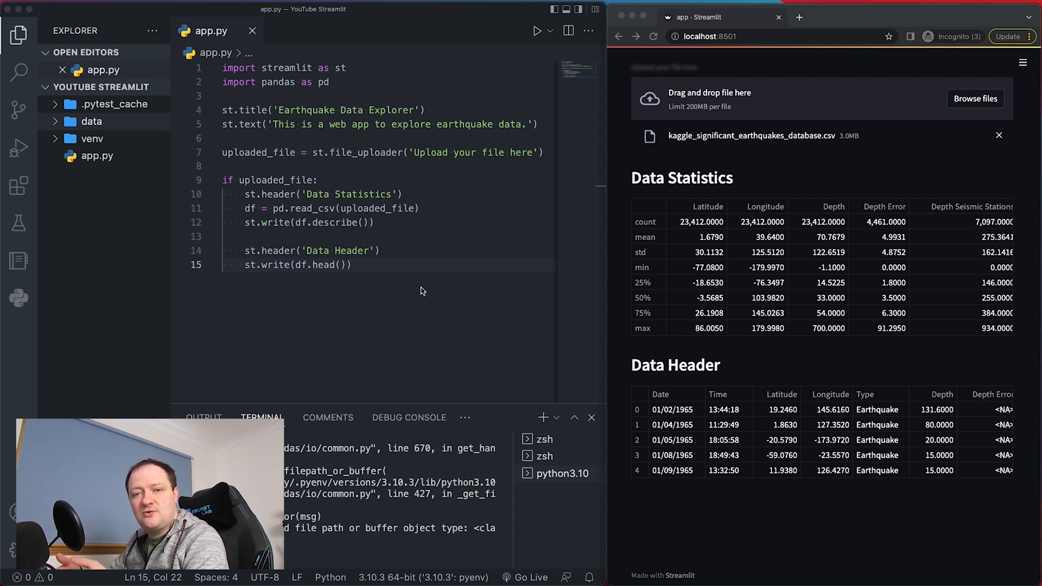
key(Enter)
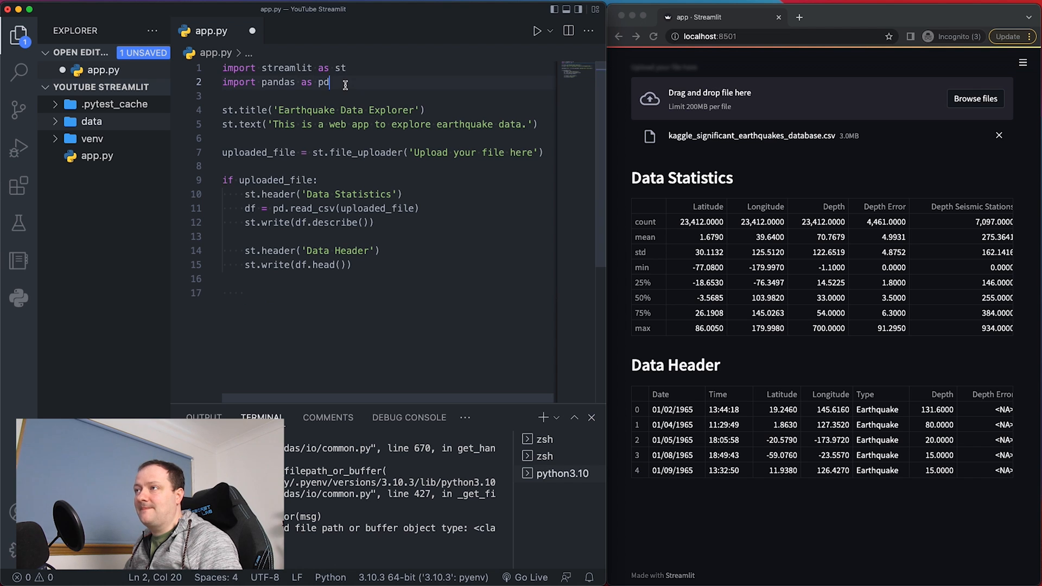
text(import m)
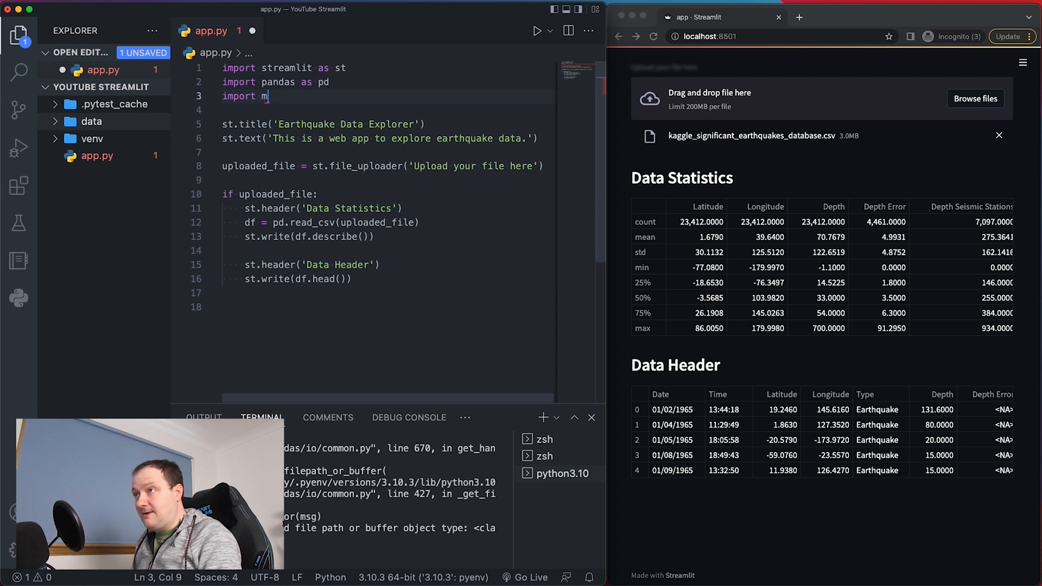
Import matplotlib.pyplot as plt and add fig, ax = plt.subplot(1,1) in the if block.
text(atplotlib)
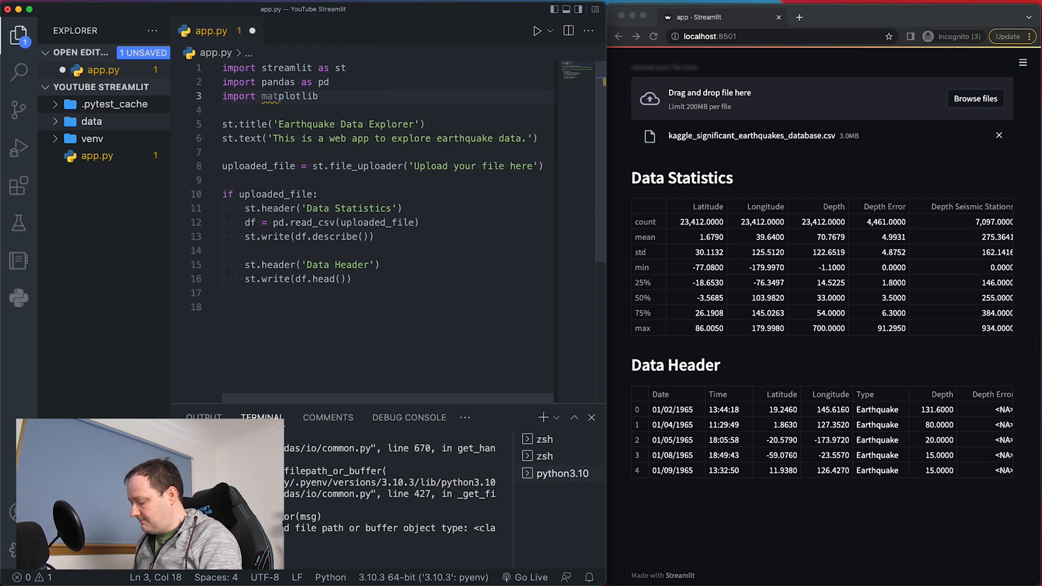
text(.pyplot as plt)
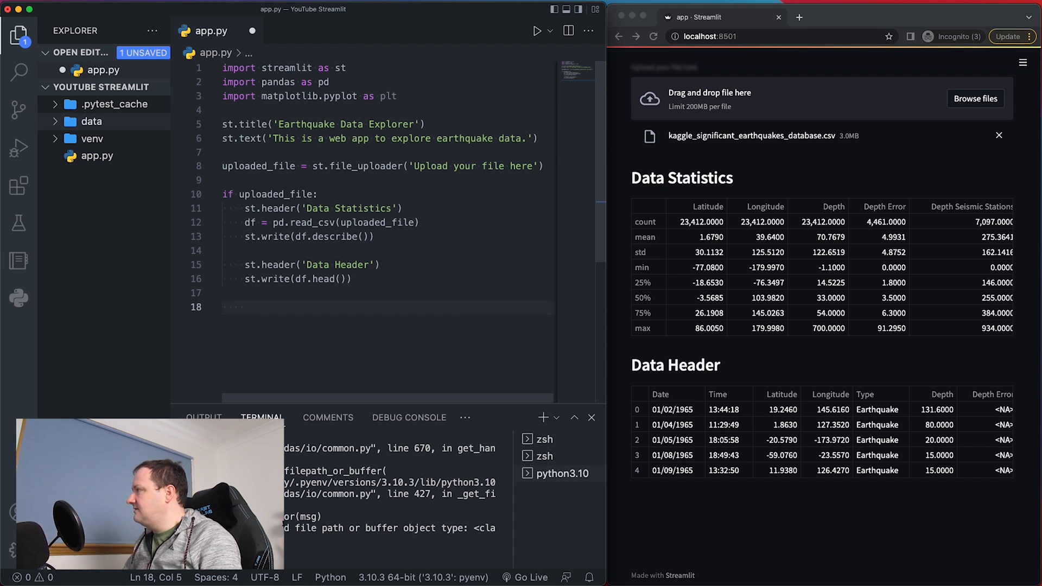
text(fig, ax =)
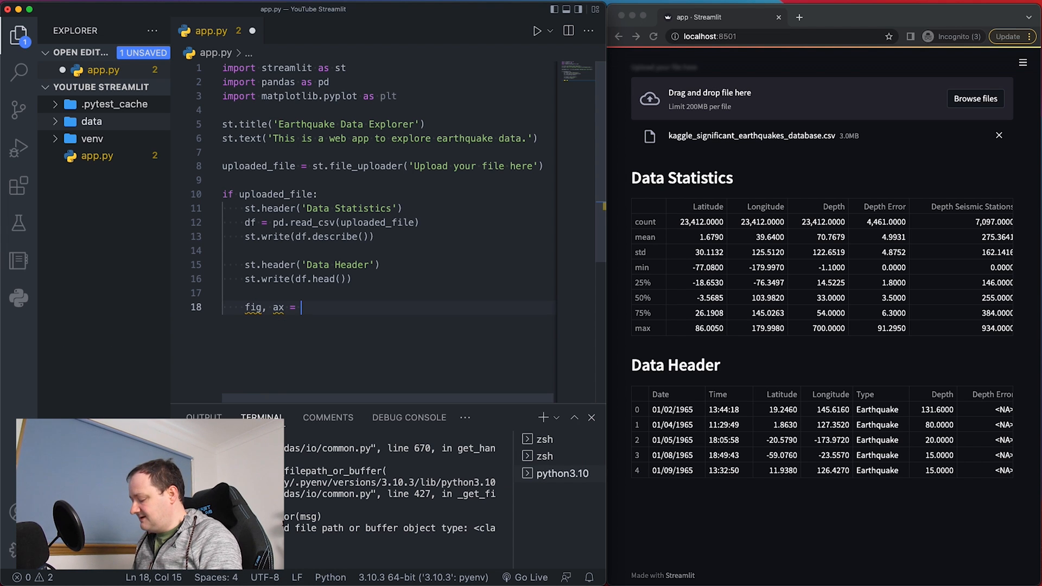
text(plt.subplot(1,)
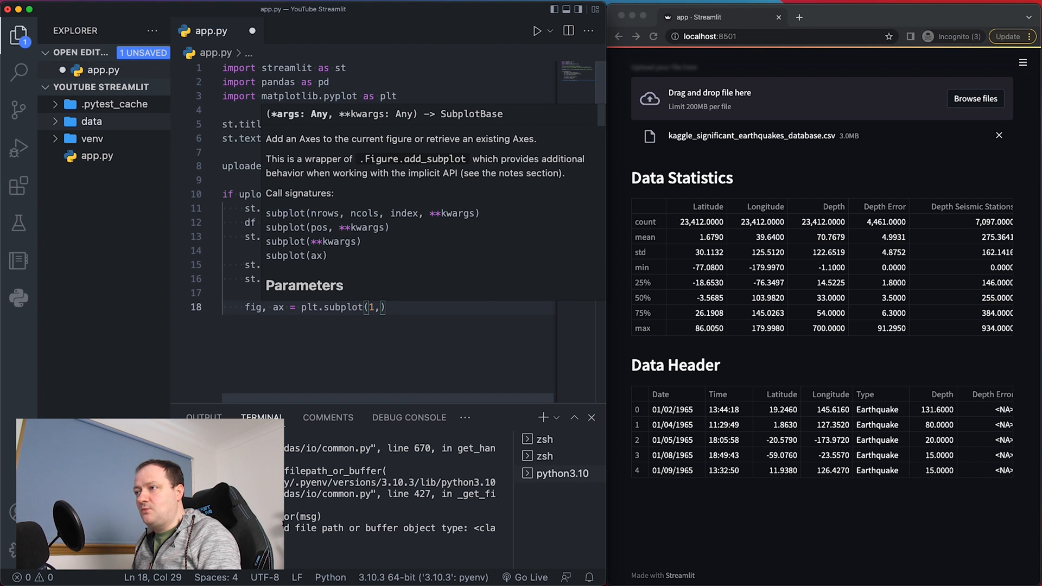
text(1)
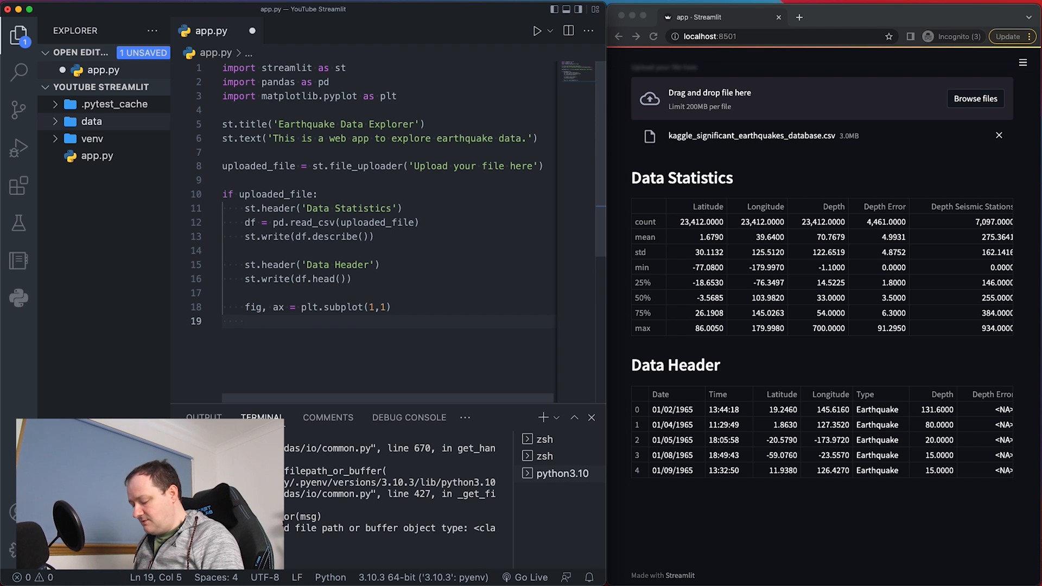
Add ax.scatter(x=df['DEPTH'], y=df['Magnitude']) and start an ax. line below it.
text(ax.scatter()
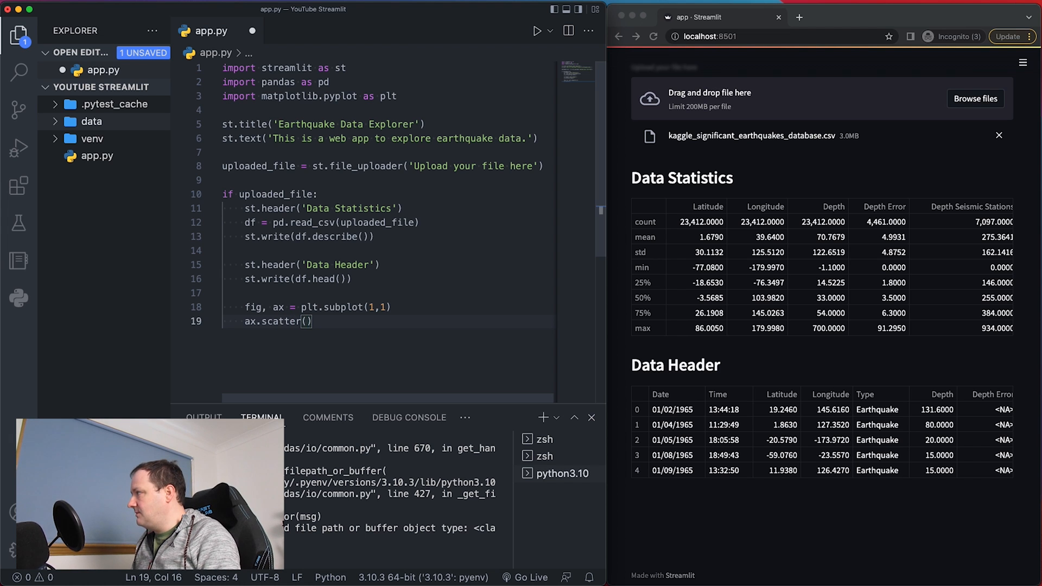
text(x=)
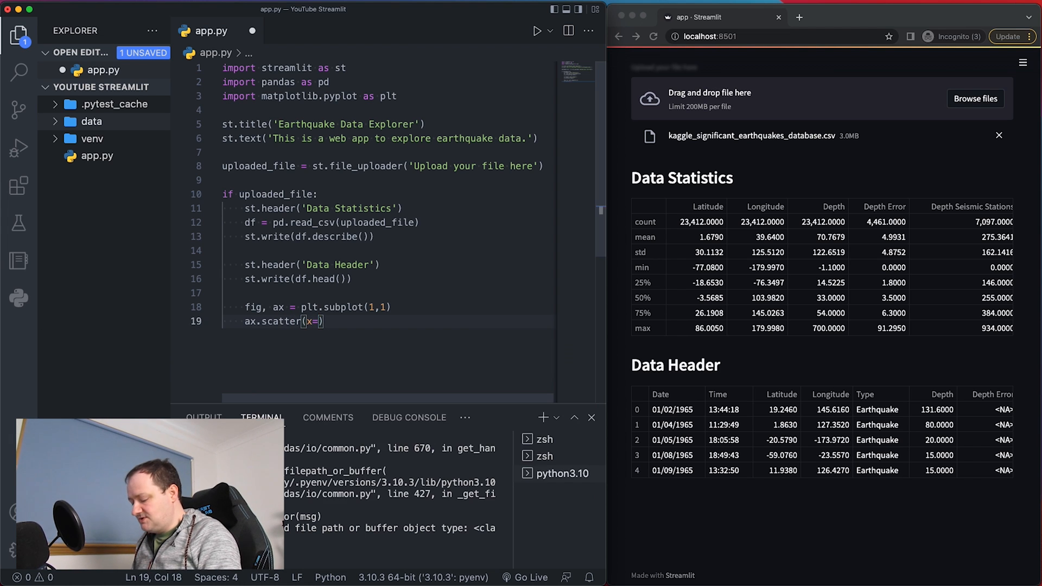
text(df[''])
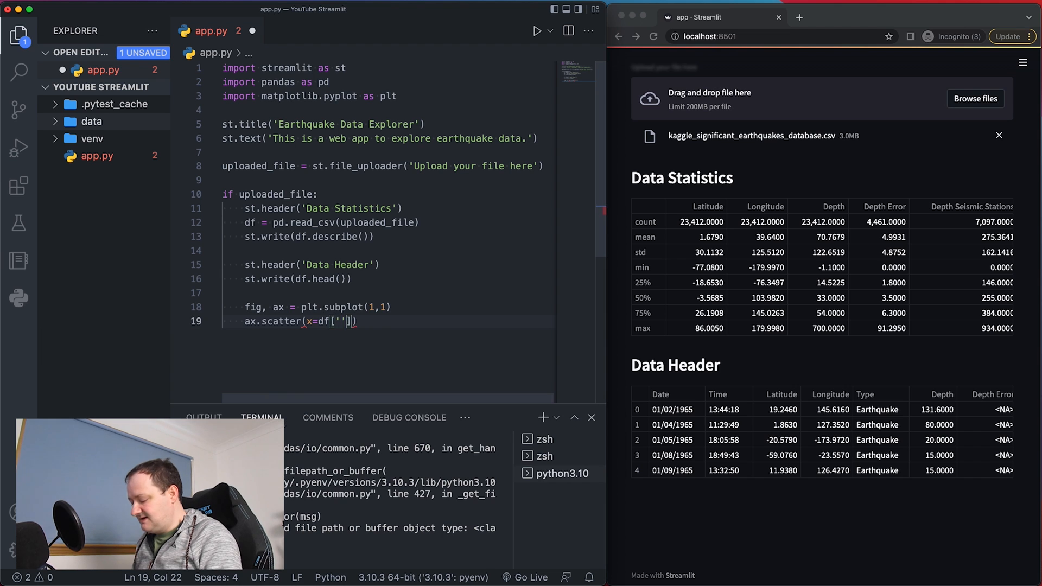
text(DEPTH)
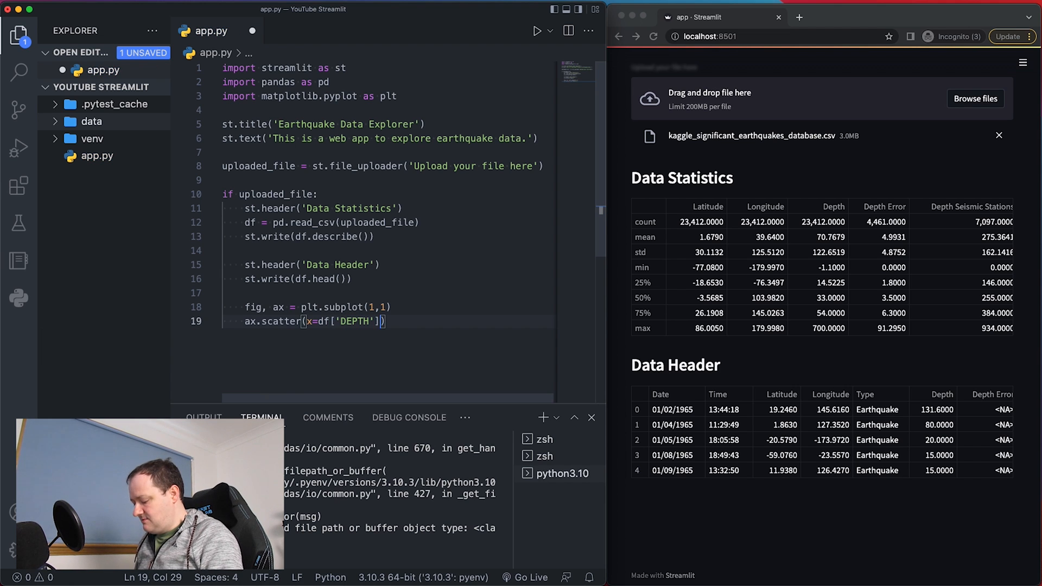
text(, y=)
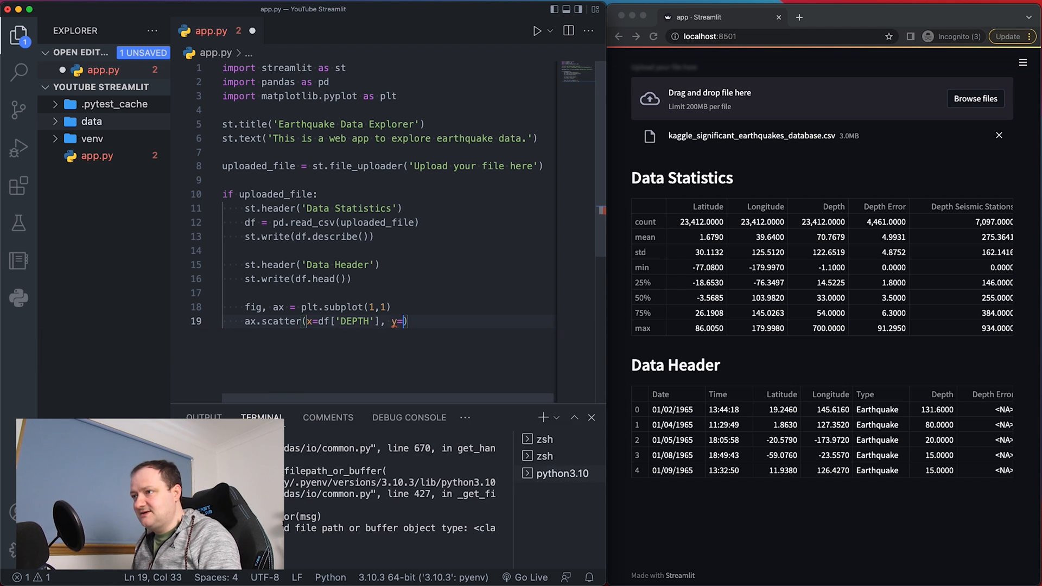
text(df)
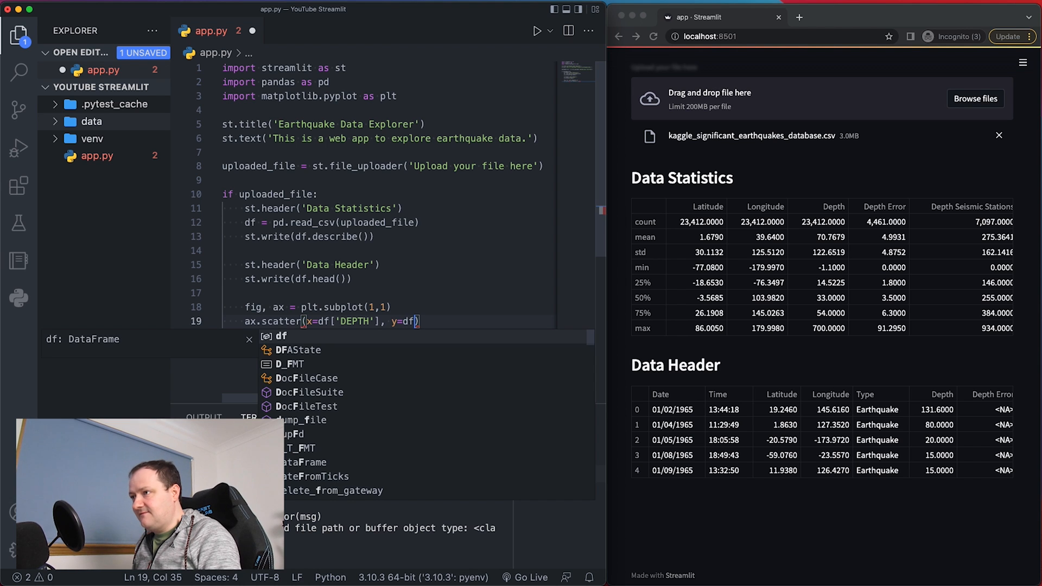
text([''])
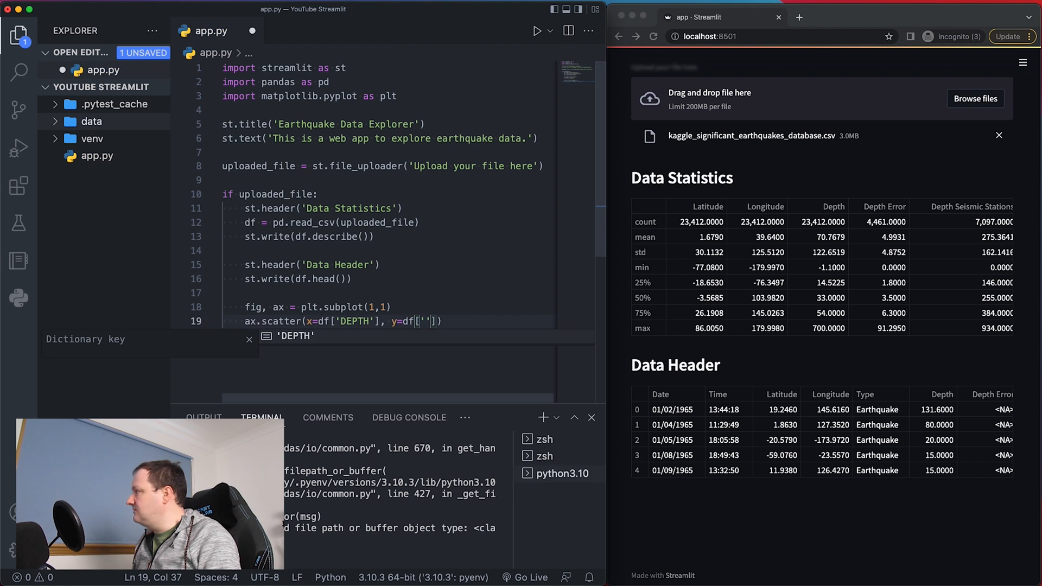
text(Magnitude)
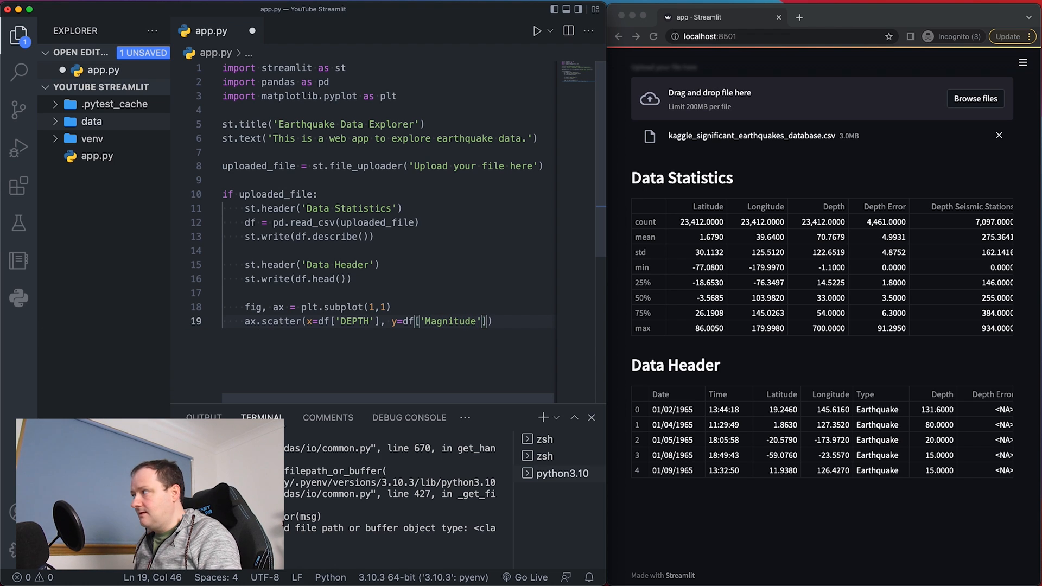
key(Enter)
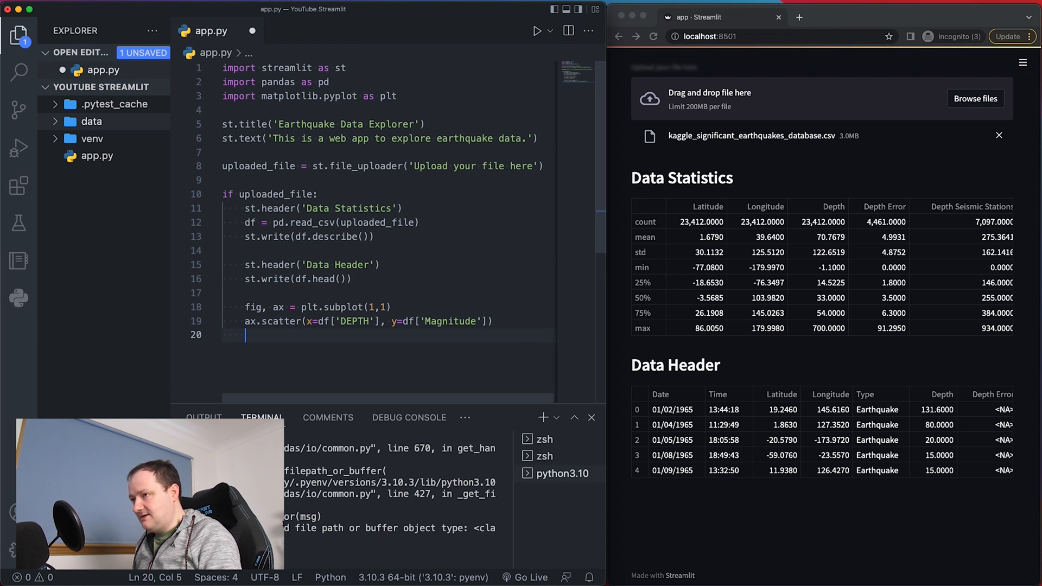
text(ax)
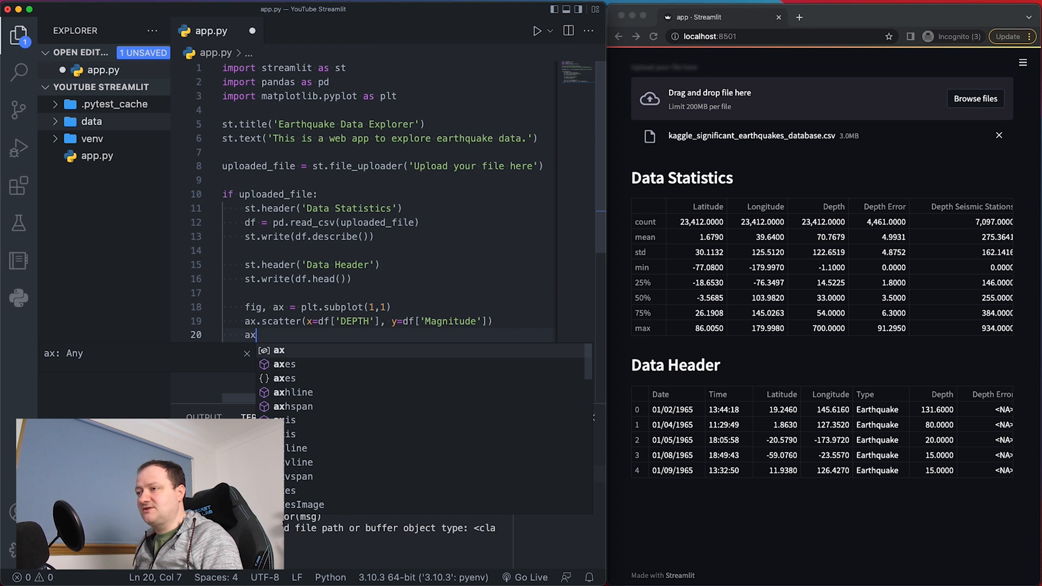
text(.)
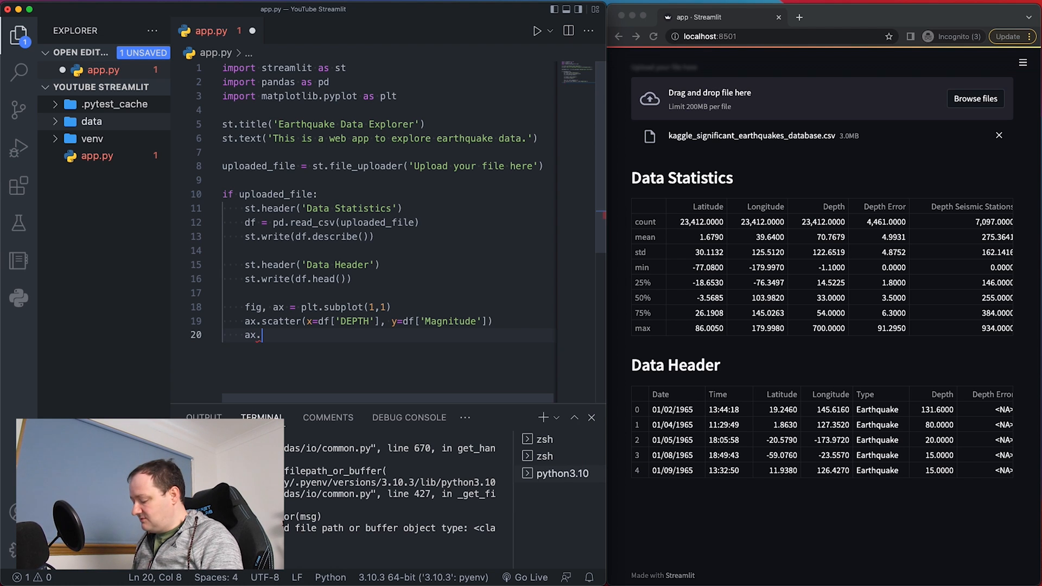
Add ax.set_xlabel('DEPTH') and ax.set_ylabel('Magnitude') below the scatter call.
text(set)
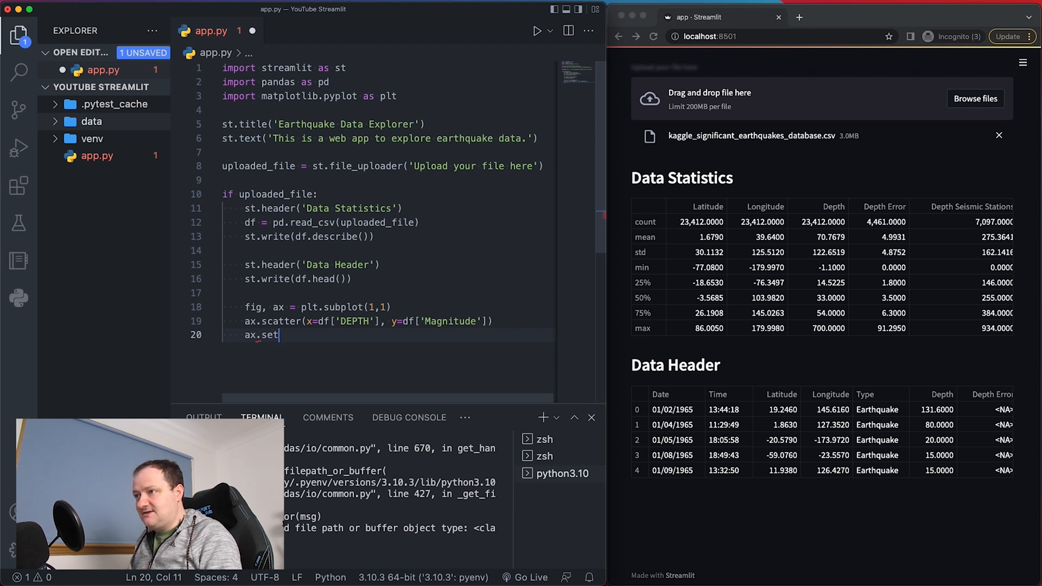
text(_)
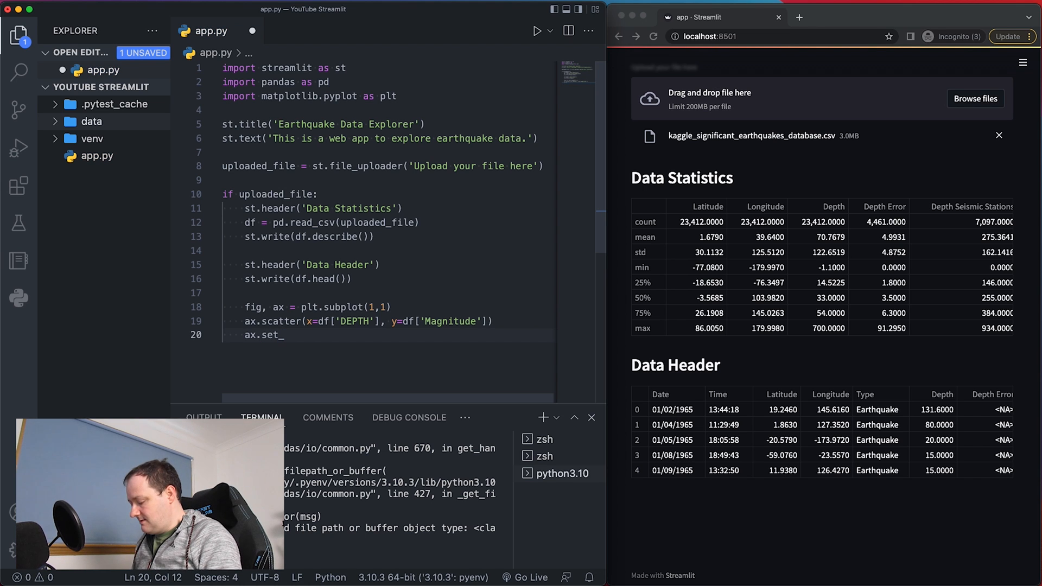
text(_xlabel(''))
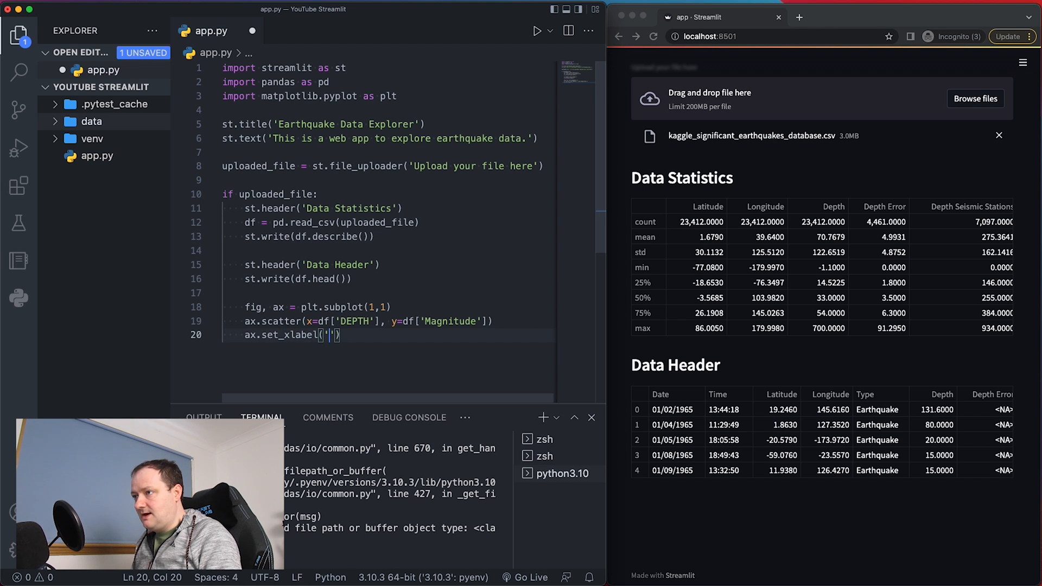
text(DEPTH)
text(ax.)
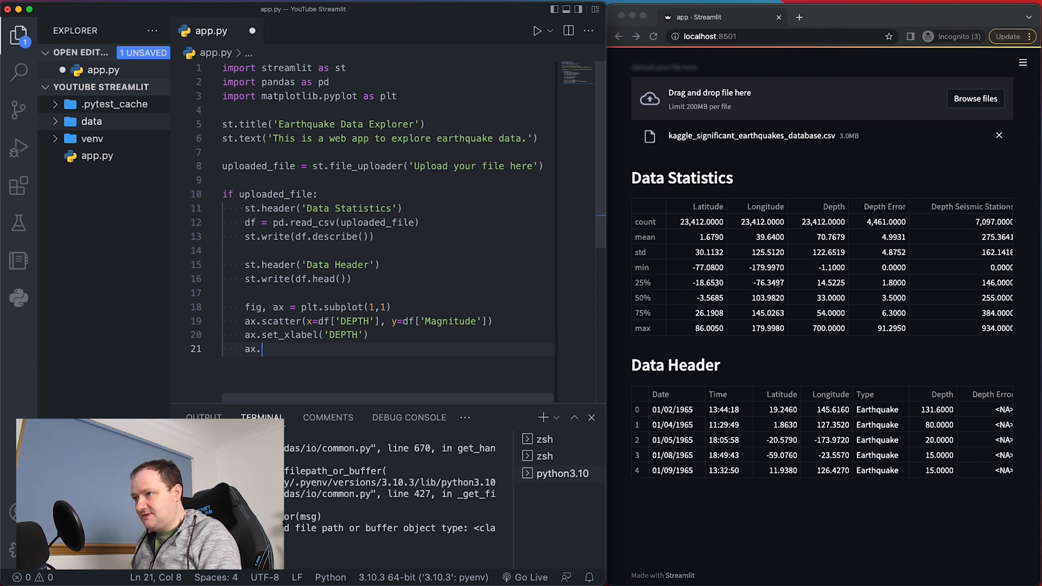
text(set_ylabe)
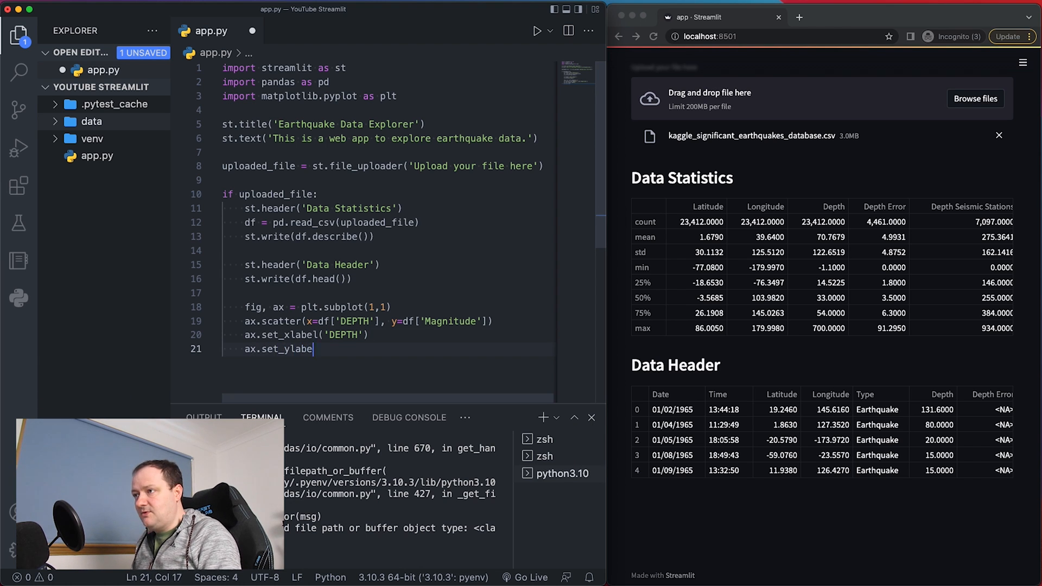
text(('Mag'))
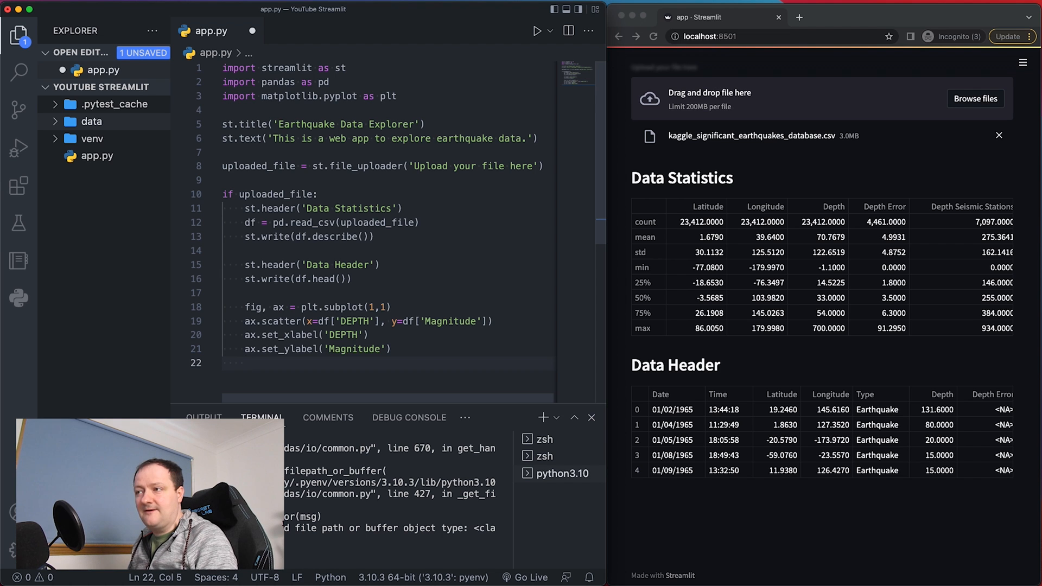
text(s)
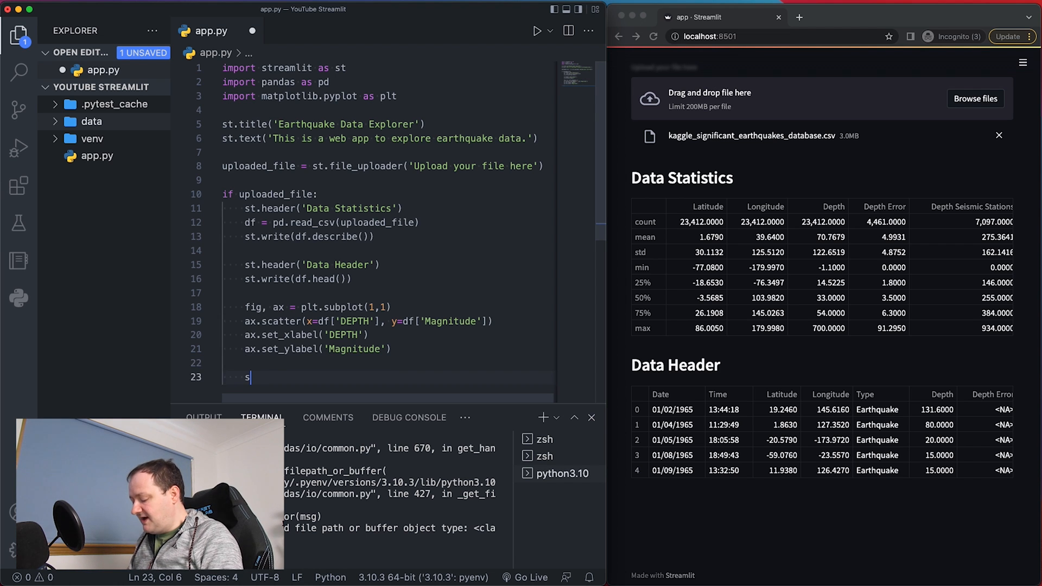
Add st.pyplot(fig) at the end of the if block and save app.py.
text(t.pyplot(f)
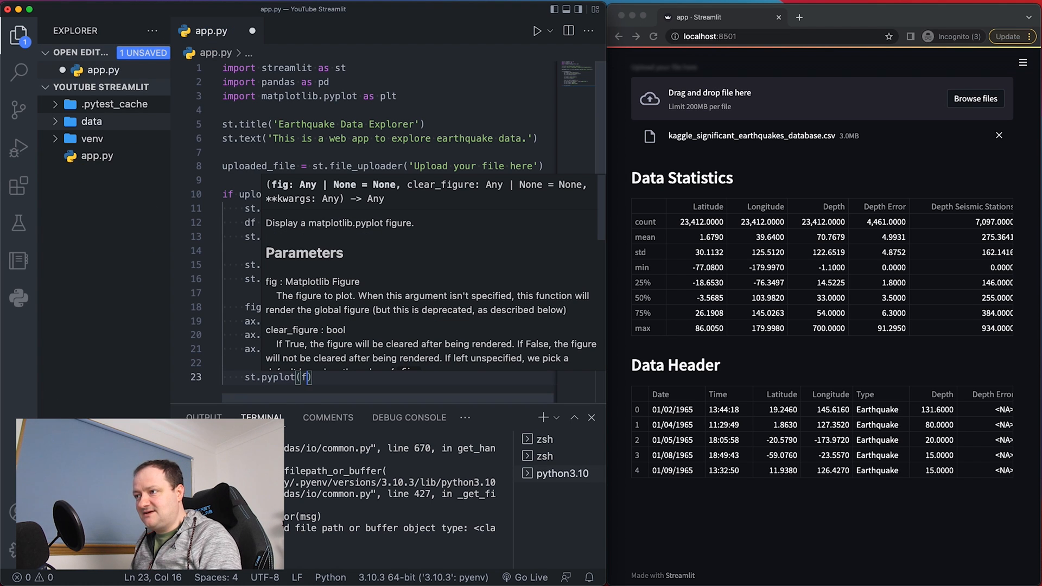
text(ig)
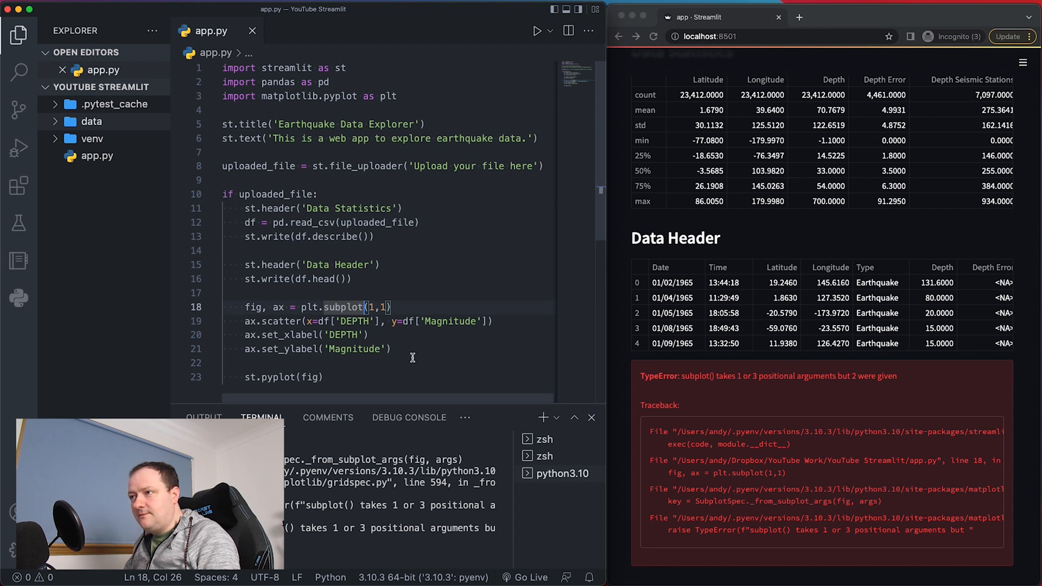
mouse_move(383, 355)
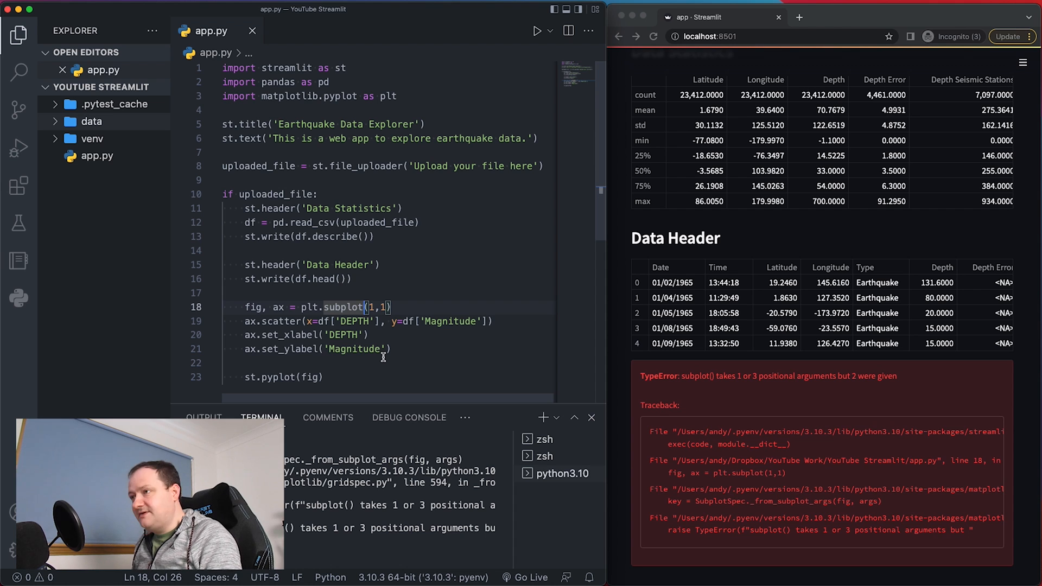
Change plt.subplot to plt.subplots and rename 'DEPTH' to 'Depth', then save.
text(s)
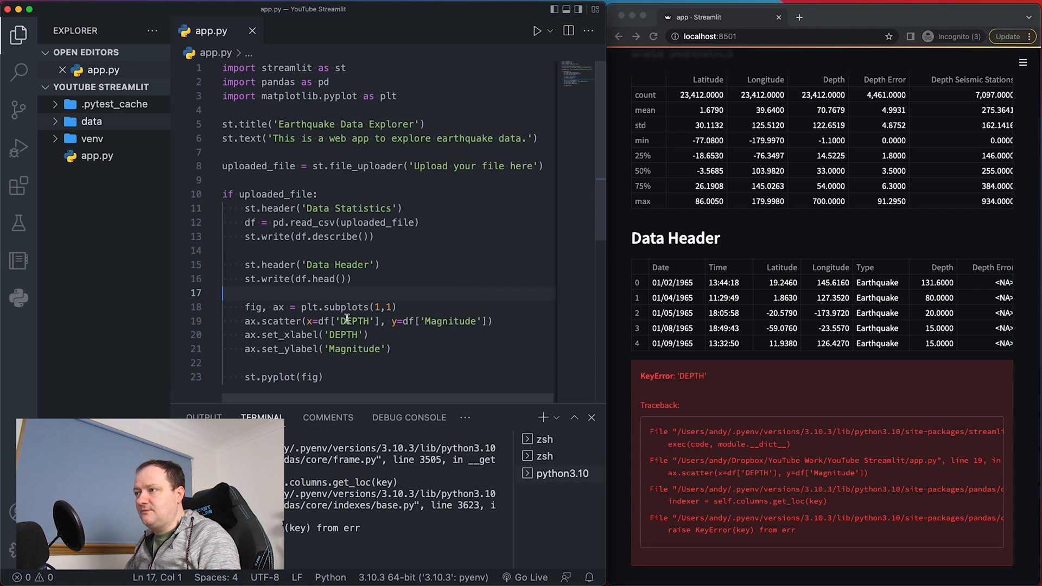
text(Depth)
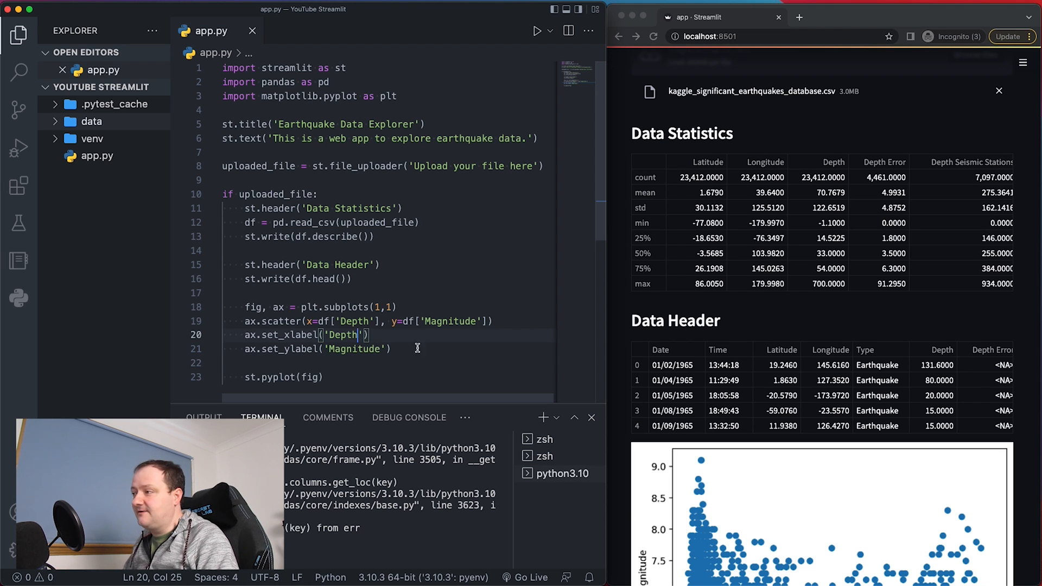
mouse_move(602, 334)
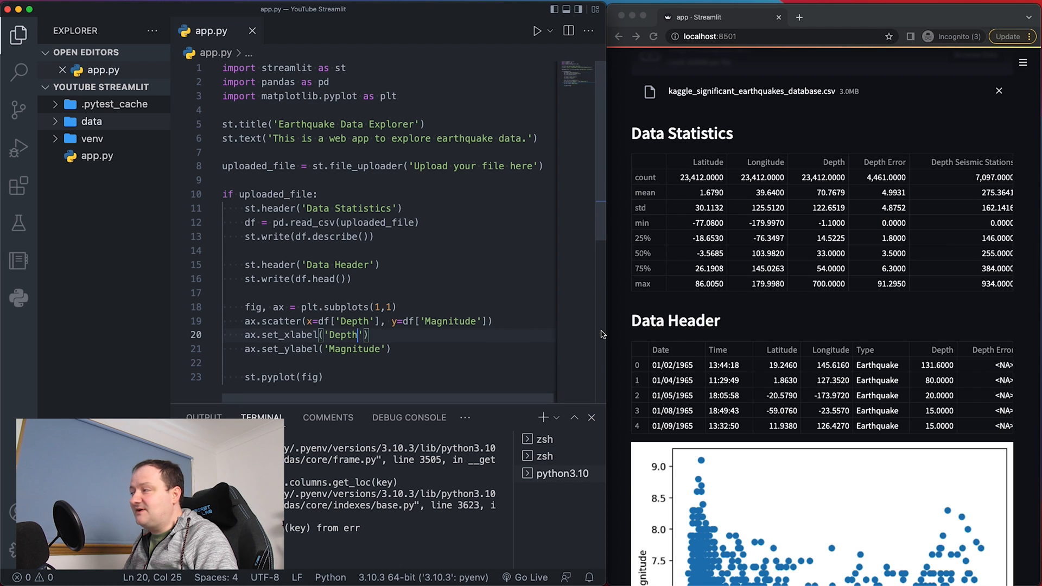
Scroll the Streamlit page down until the Depth vs Magnitude scatter plot is fully visible.
scroll(down, 3)
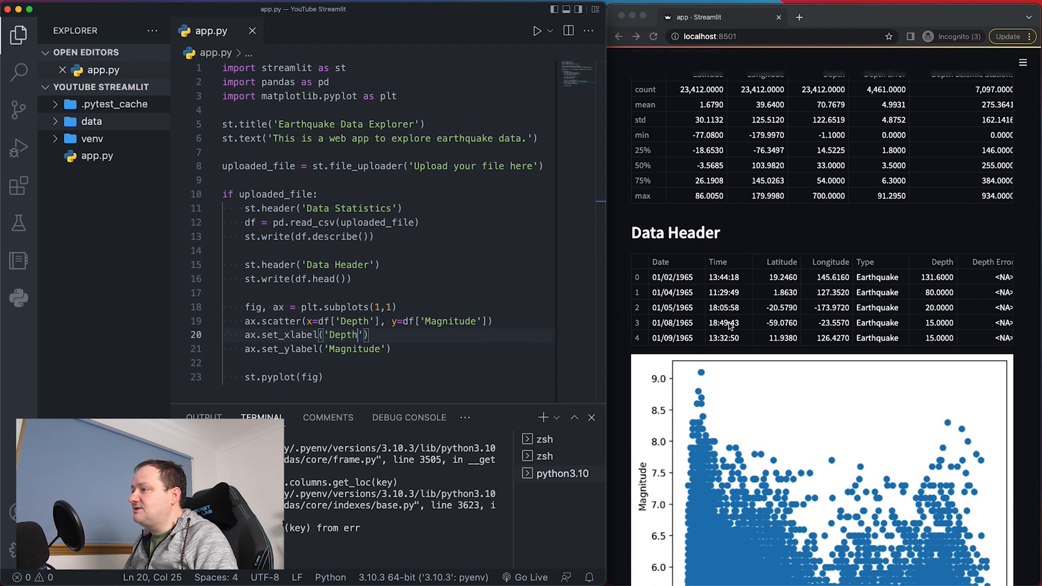
scroll(down, 3)
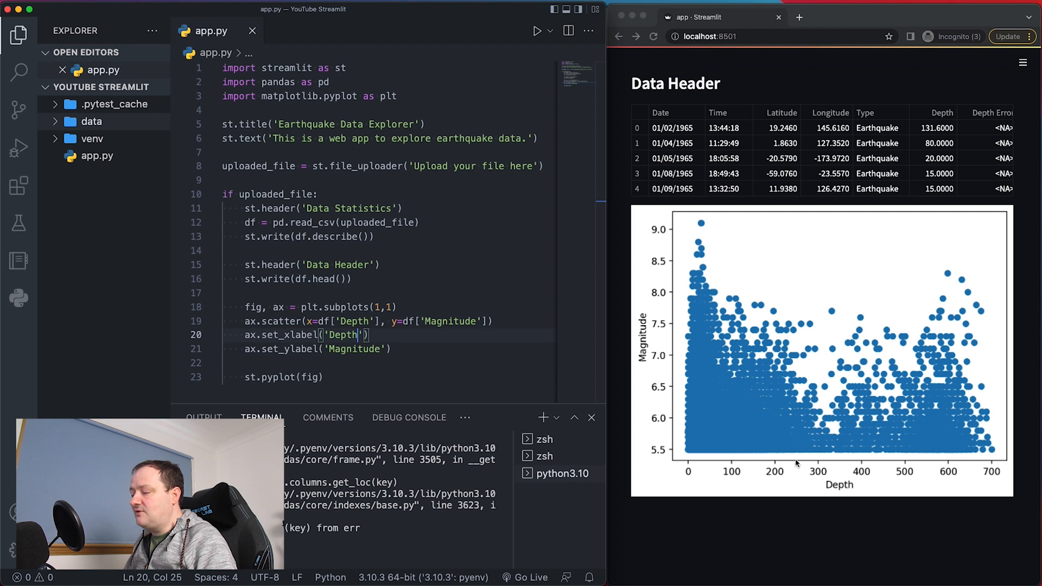
mouse_move(789, 509)
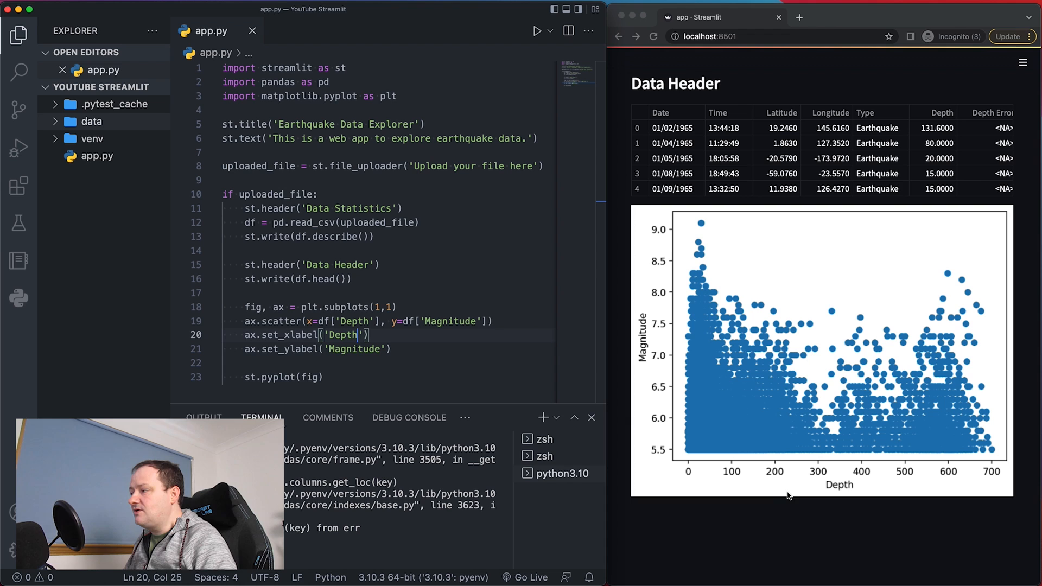
mouse_move(813, 474)
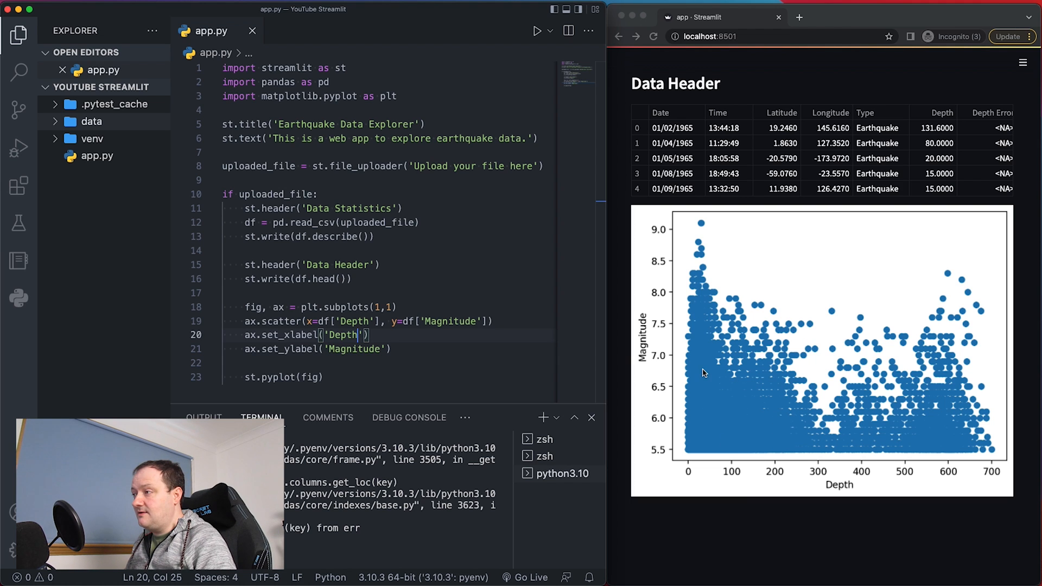
mouse_move(817, 406)
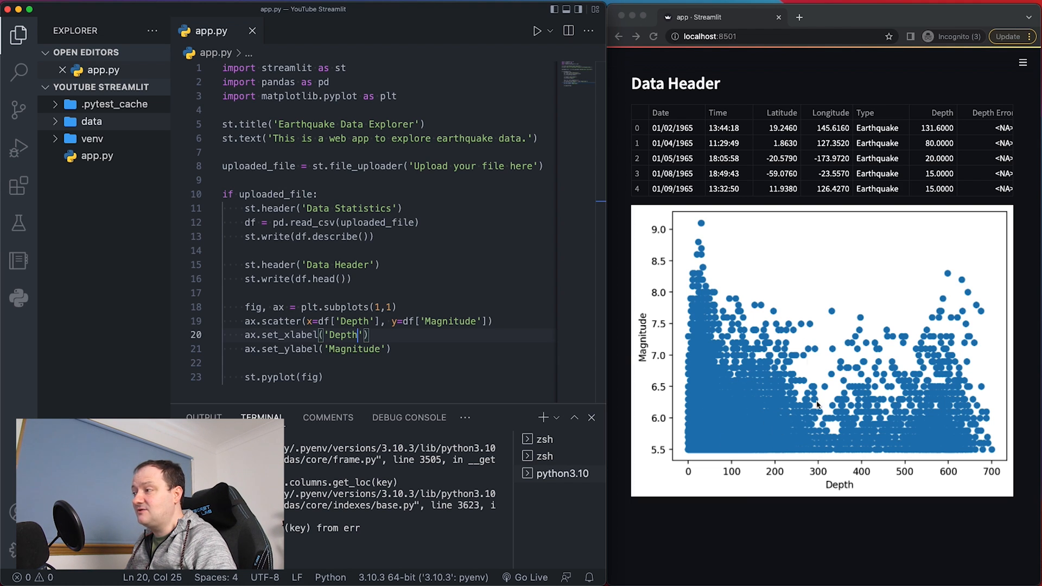
mouse_move(962, 360)
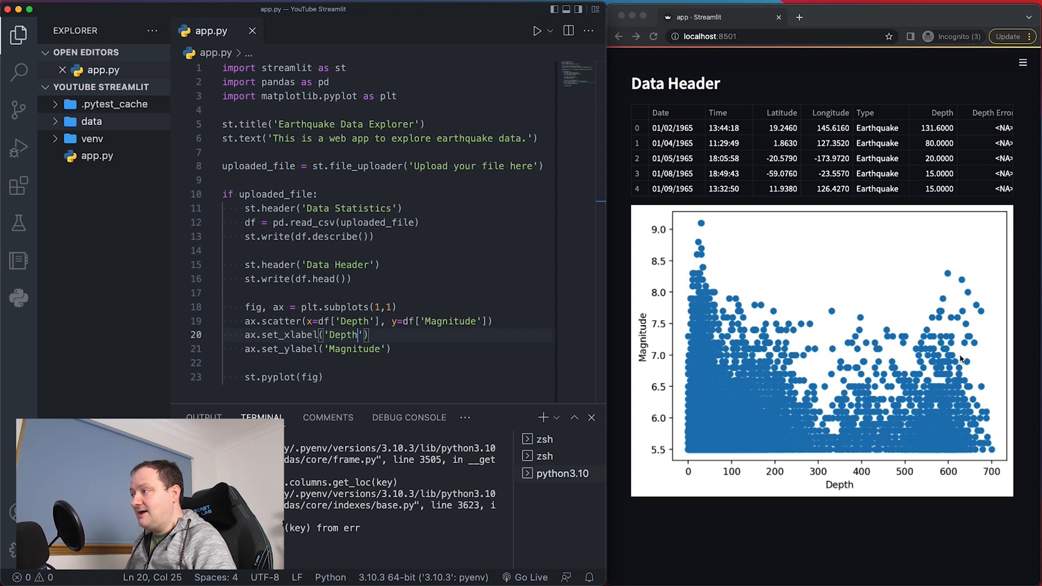
mouse_move(703, 231)
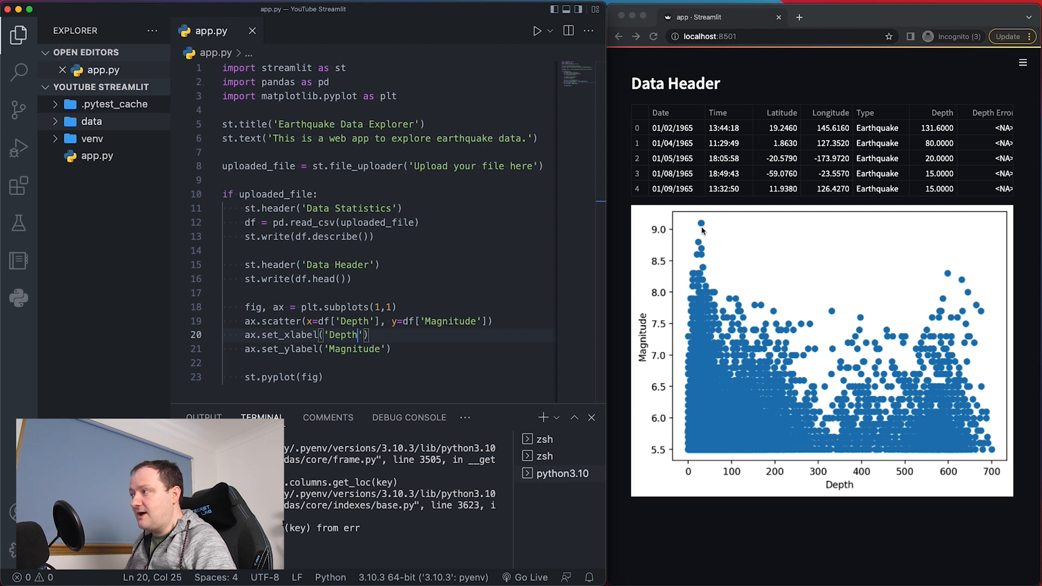
mouse_move(707, 201)
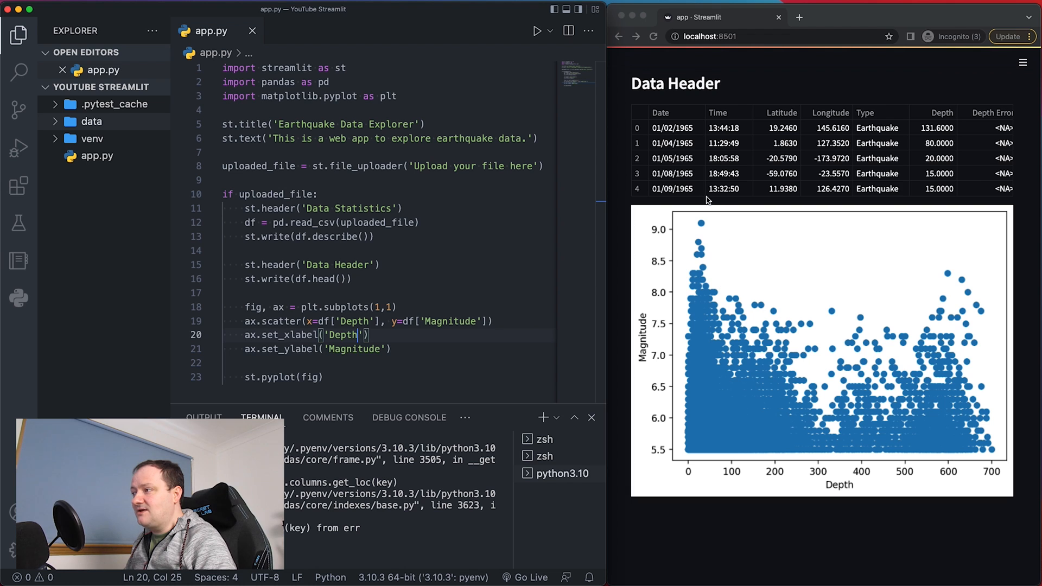
mouse_move(1014, 289)
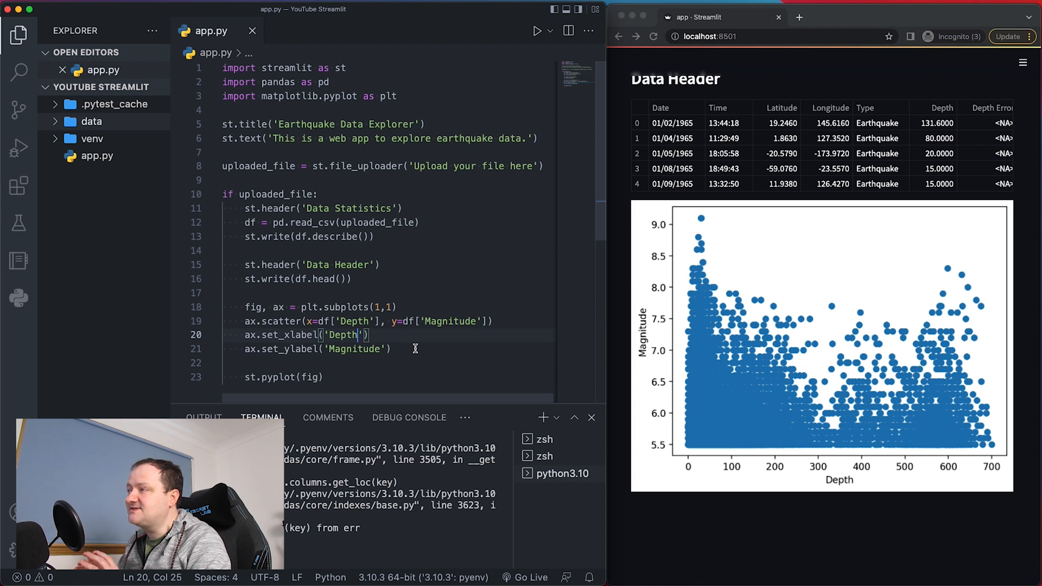
mouse_move(455, 275)
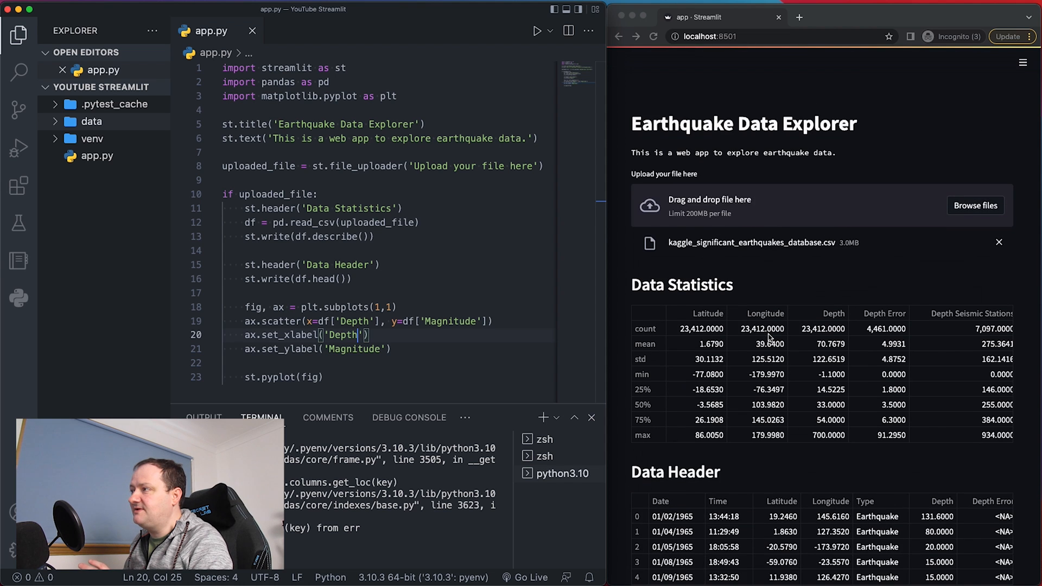
Scroll the Streamlit page to show the uploaded file and Data Statistics table.
scroll(down, 3)
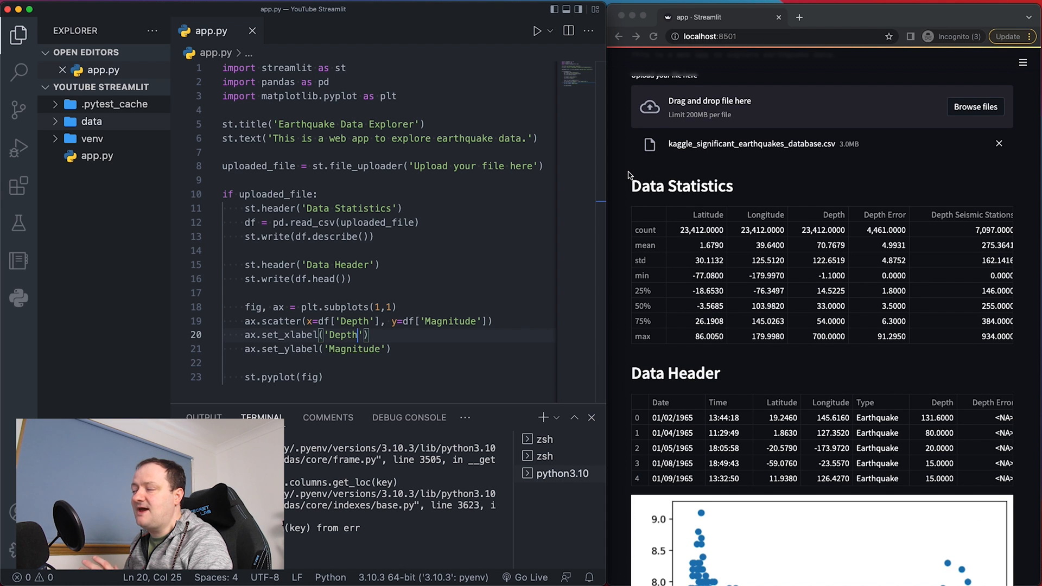
mouse_move(635, 197)
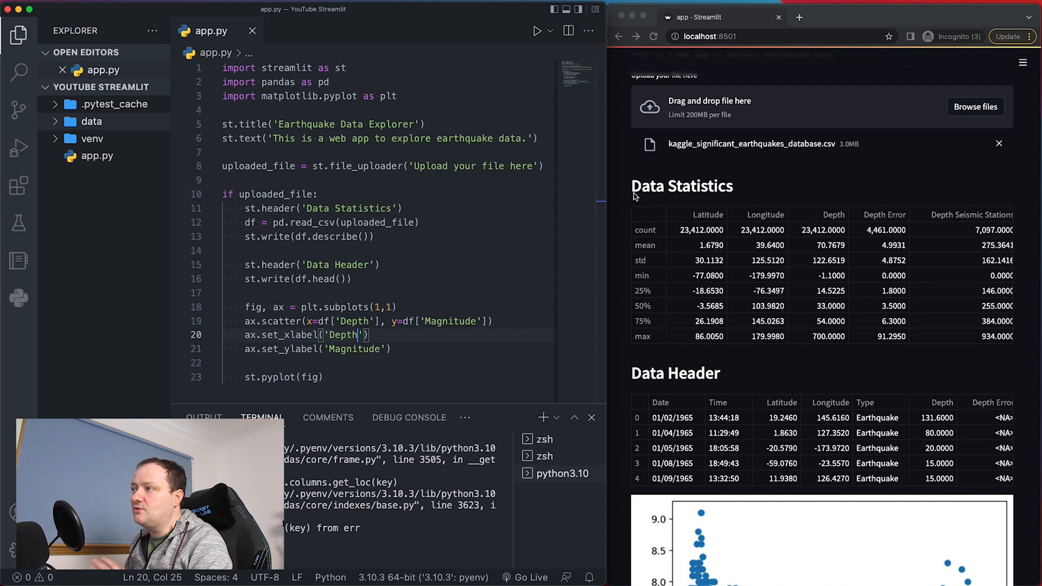
mouse_move(657, 258)
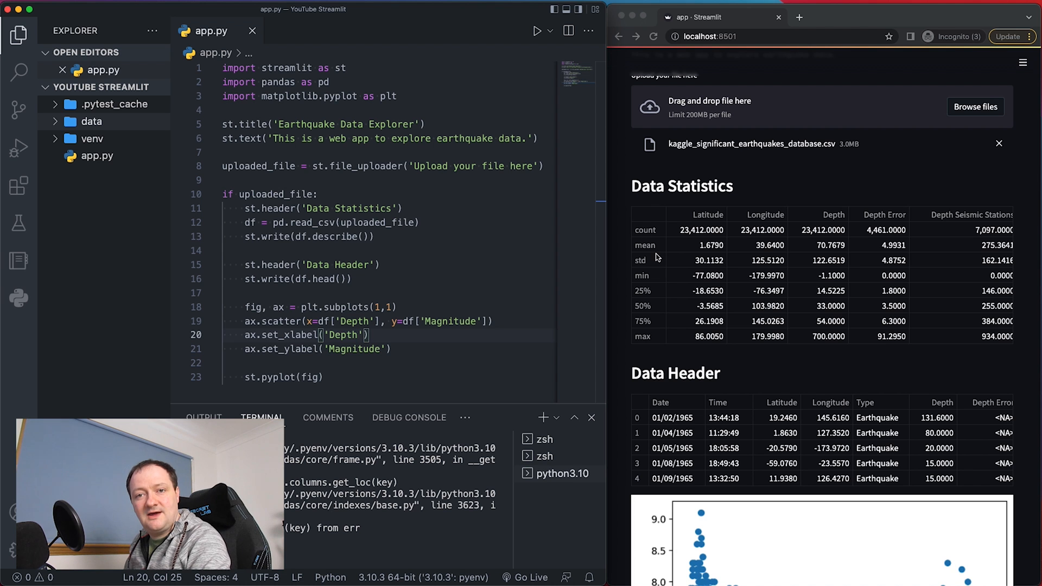